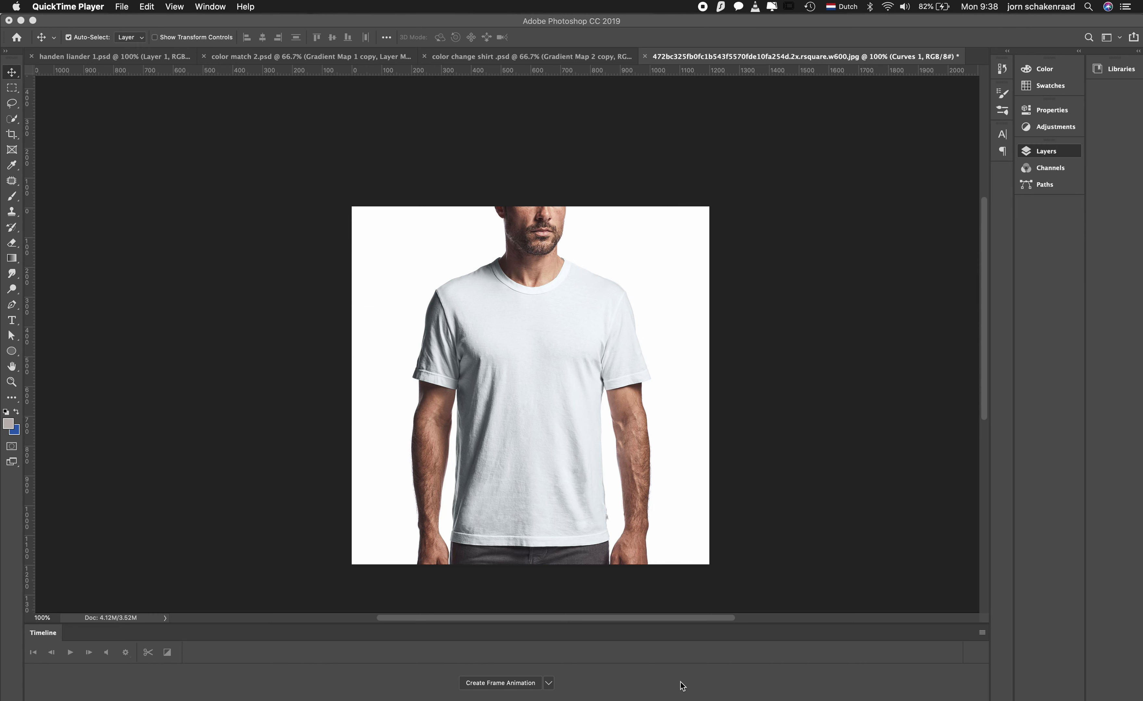
{"action": "mouse_move", "coordinate": [754, 419]}
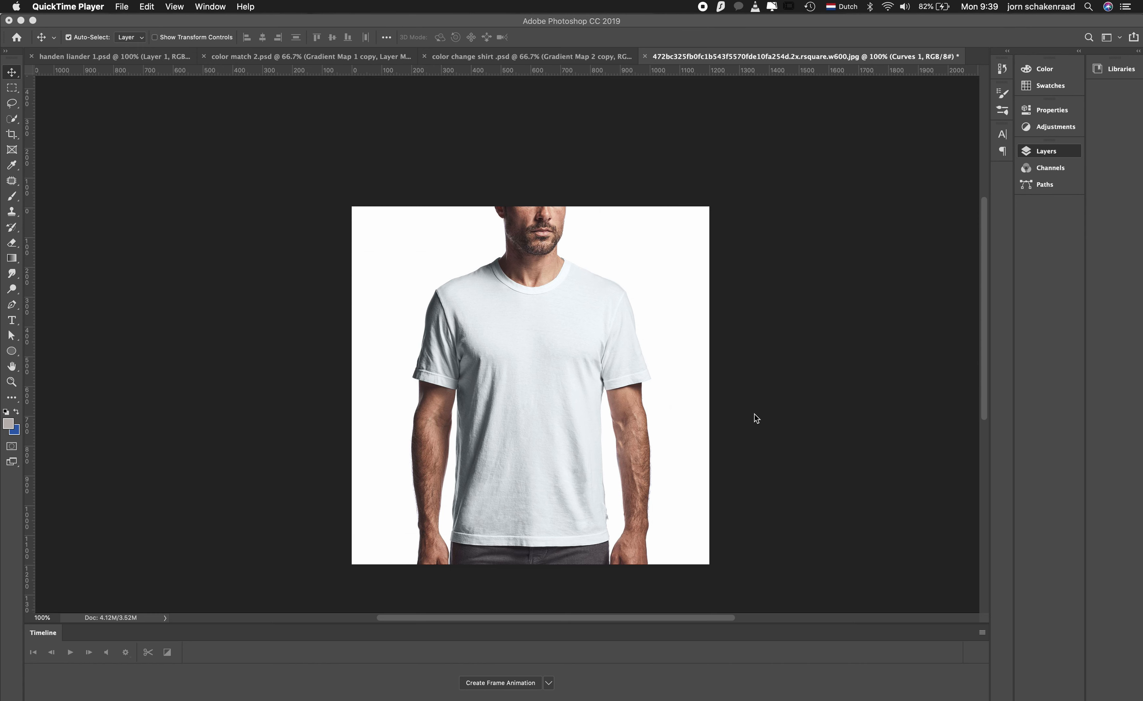
Show the Layers panel listing the photo's single Curves 1 layer
{"action": "left_click", "coordinate": [1046, 151]}
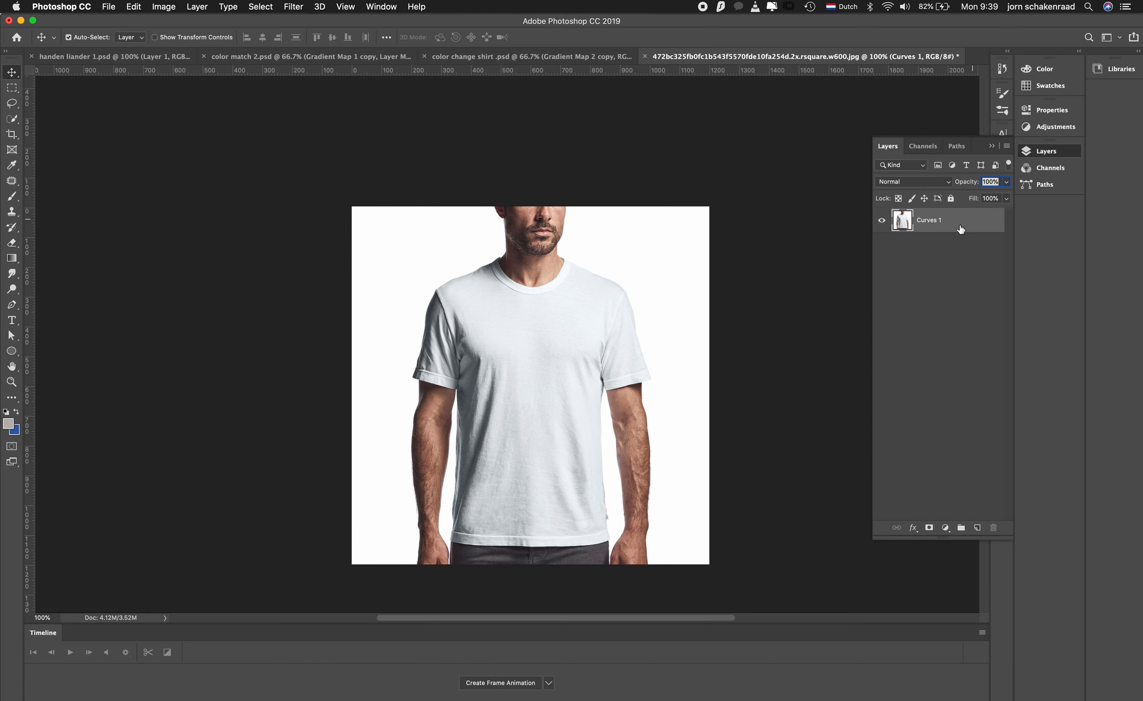
{"action": "mouse_move", "coordinate": [421, 281]}
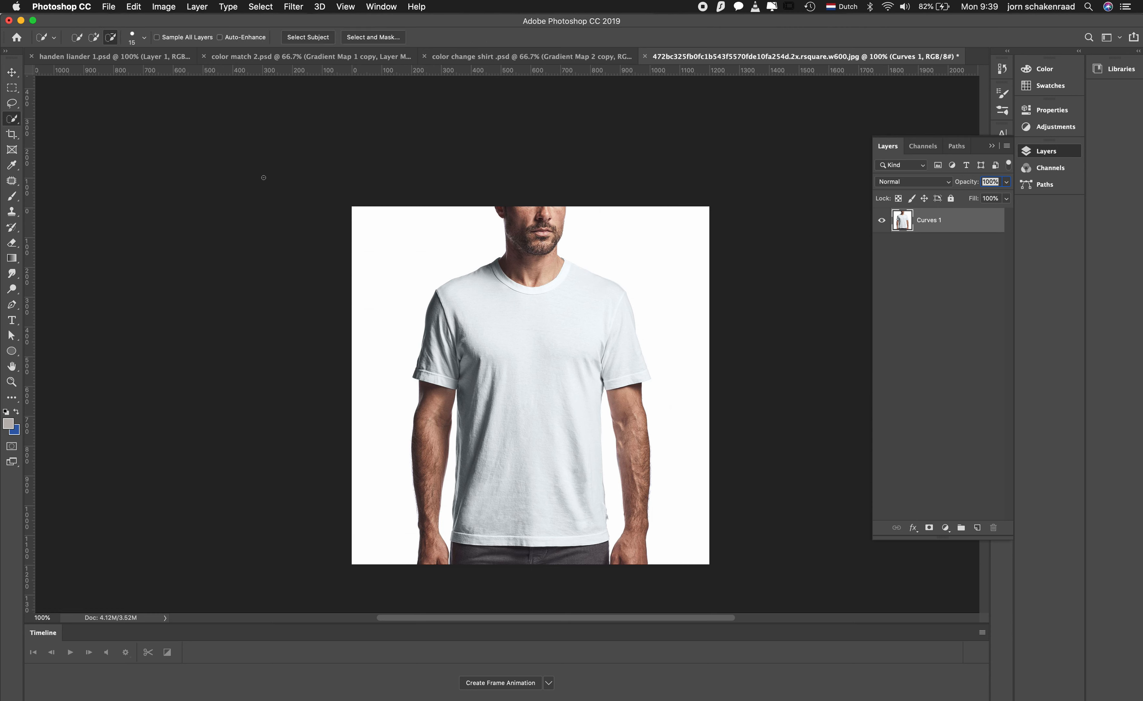
{"action": "mouse_move", "coordinate": [511, 291]}
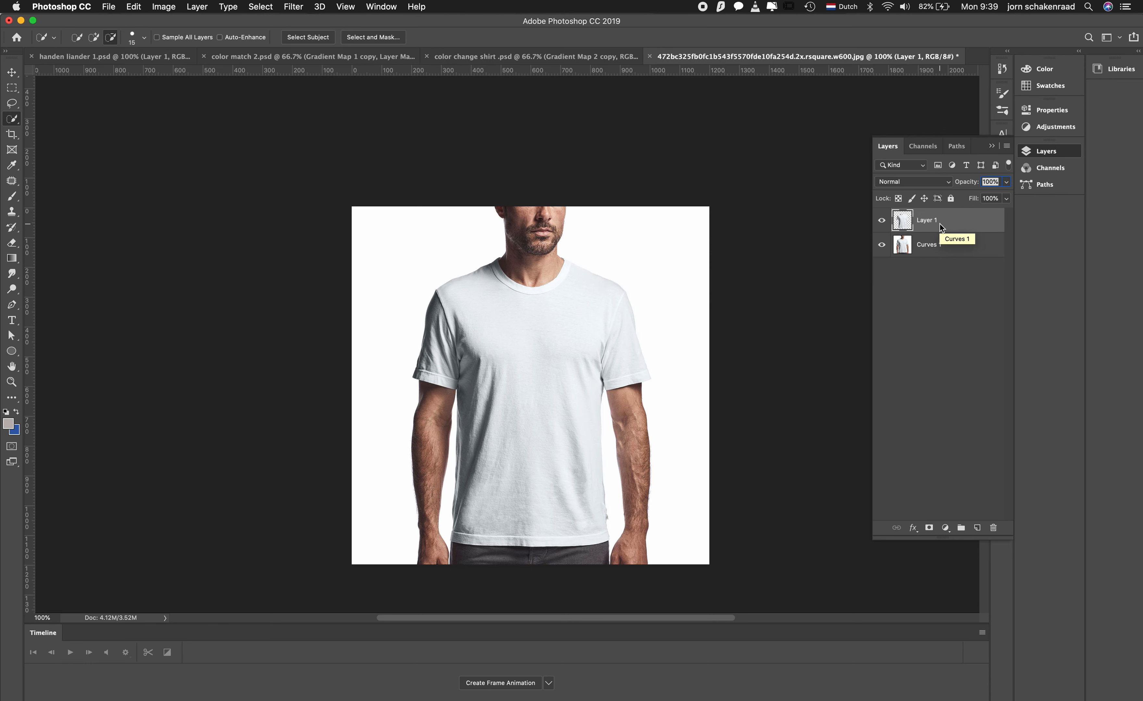
Name the copied shirt layer 't-shirt', correcting the mistyped name
{"action": "left_click", "coordinate": [882, 244]}
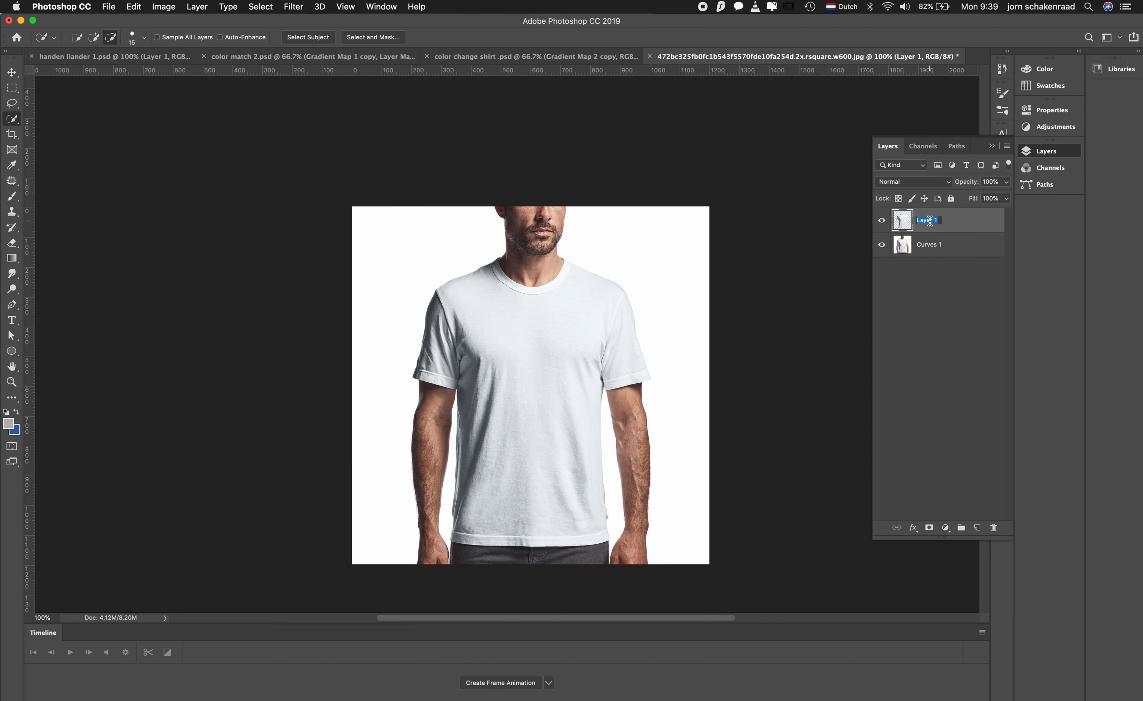
{"action": "type", "text": "yt-shirt"}
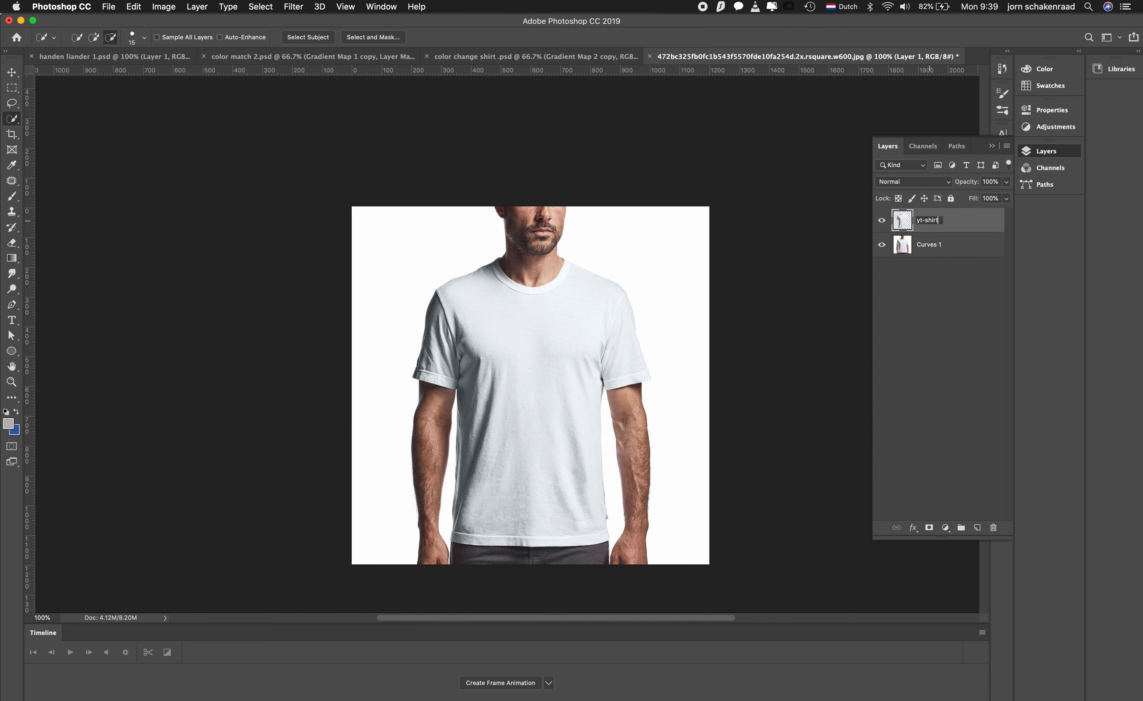
{"action": "double_click", "coordinate": [927, 220]}
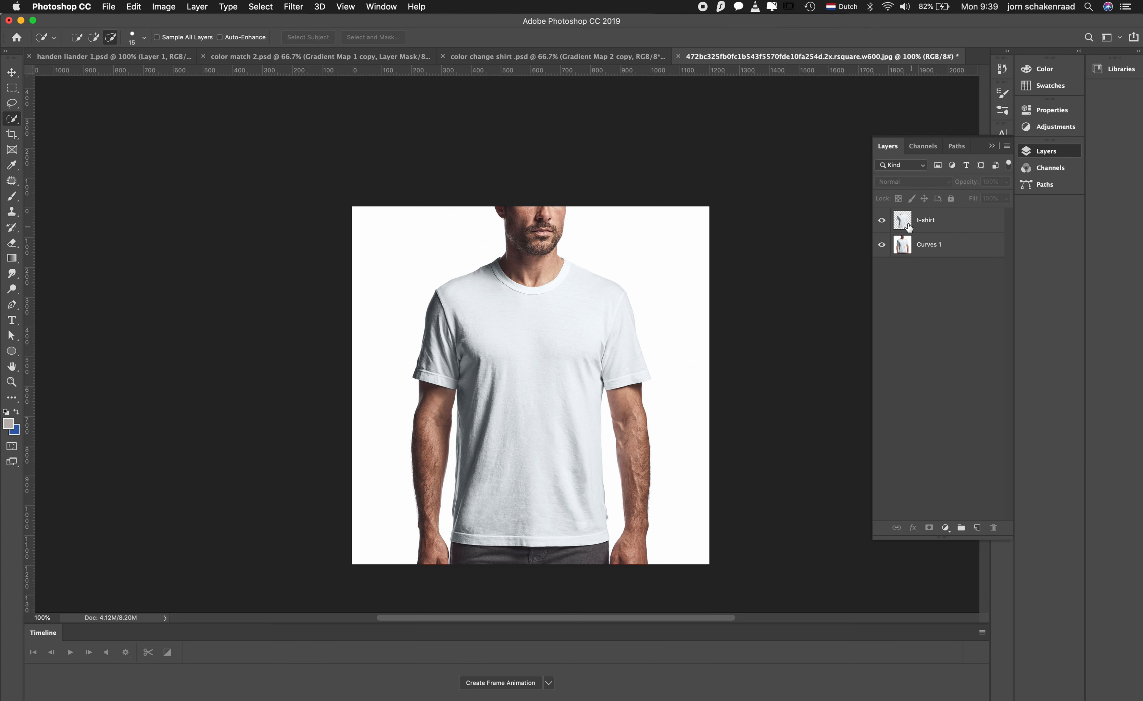
{"action": "mouse_move", "coordinate": [904, 224]}
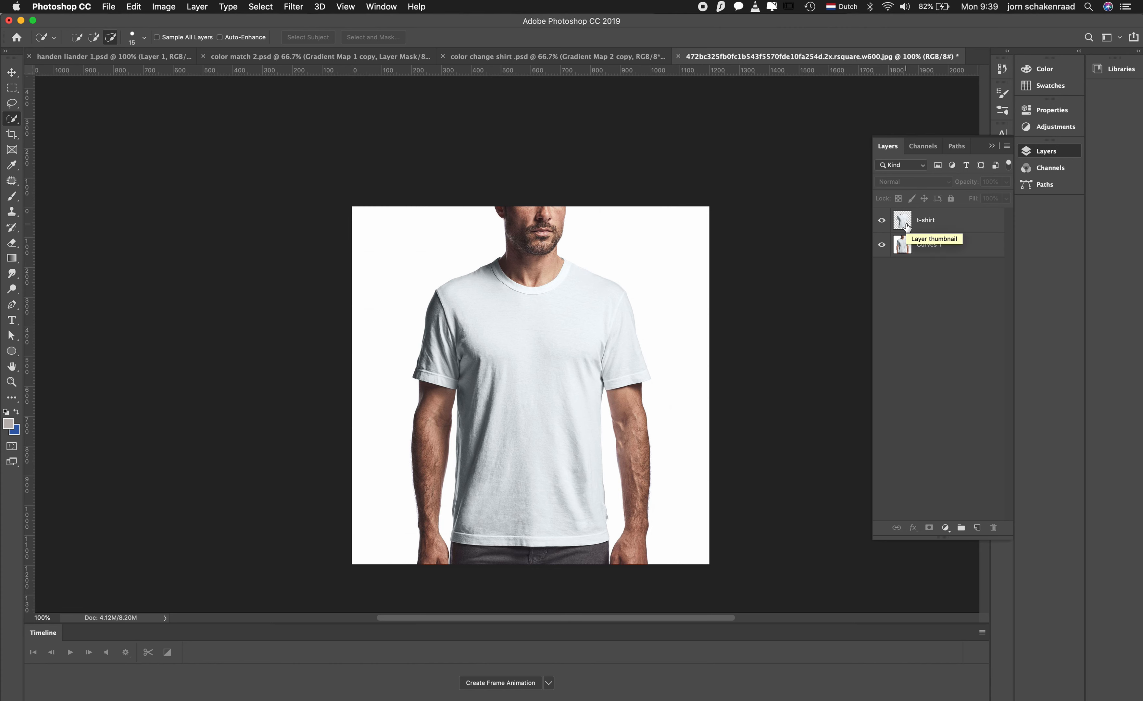
{"action": "mouse_move", "coordinate": [927, 336]}
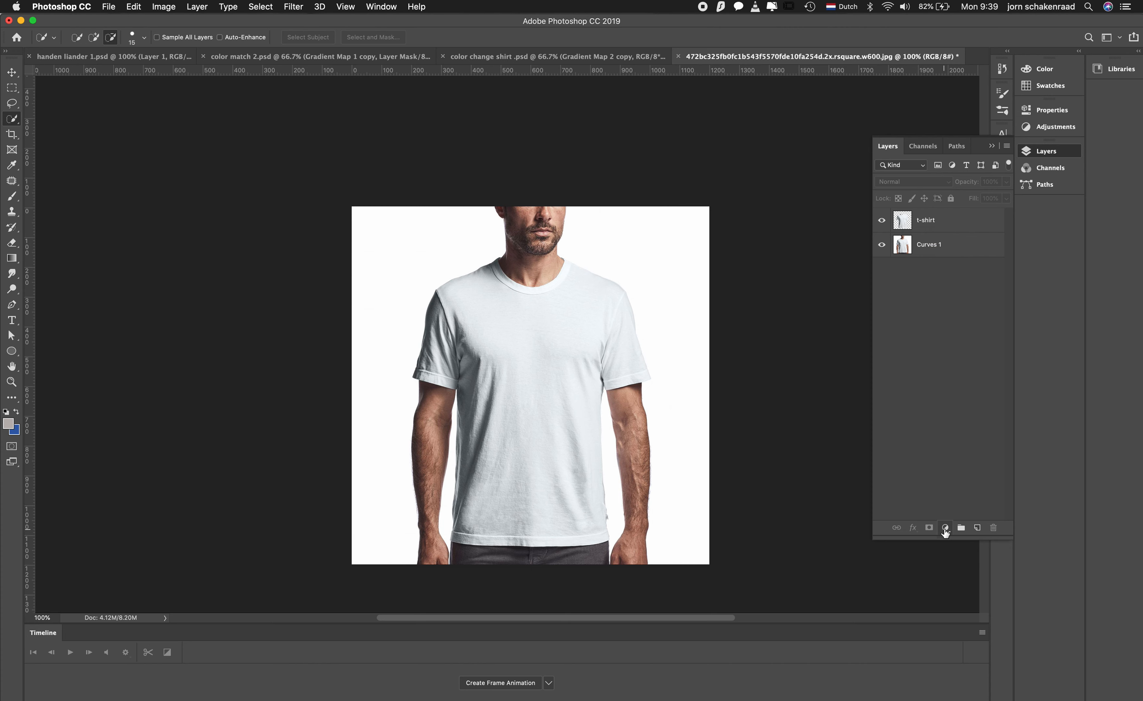
{"action": "mouse_move", "coordinate": [945, 528]}
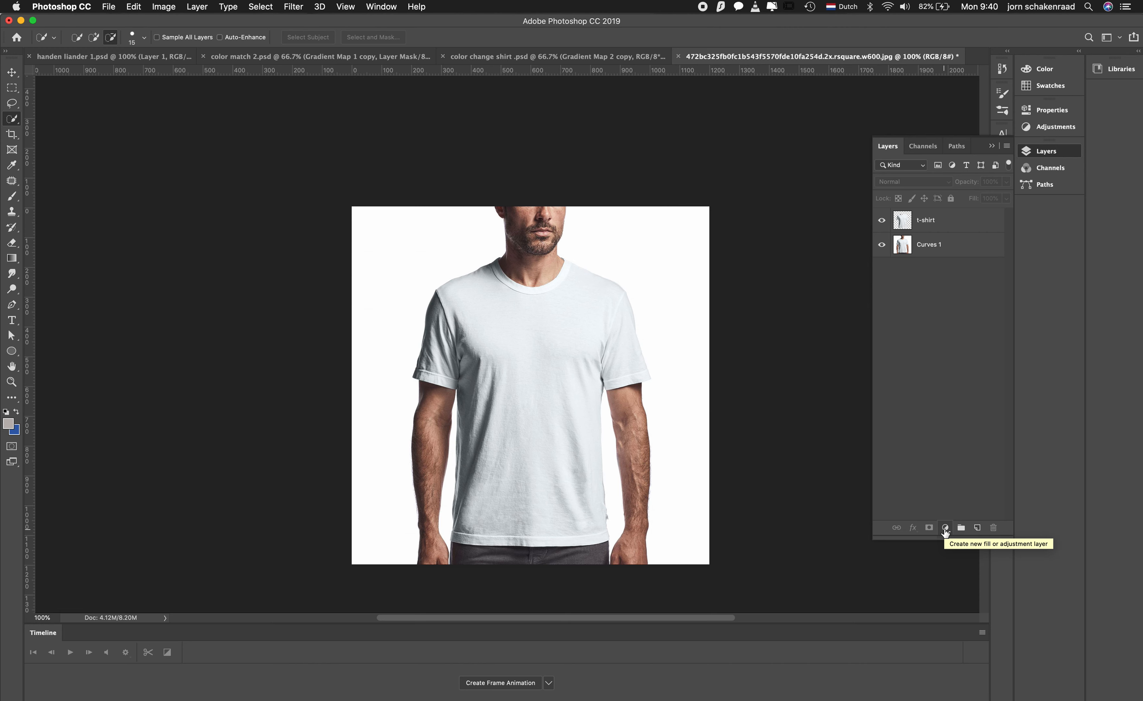
Add a Curves adjustment layer clipped to the t-shirt layer
{"action": "left_click", "coordinate": [944, 527]}
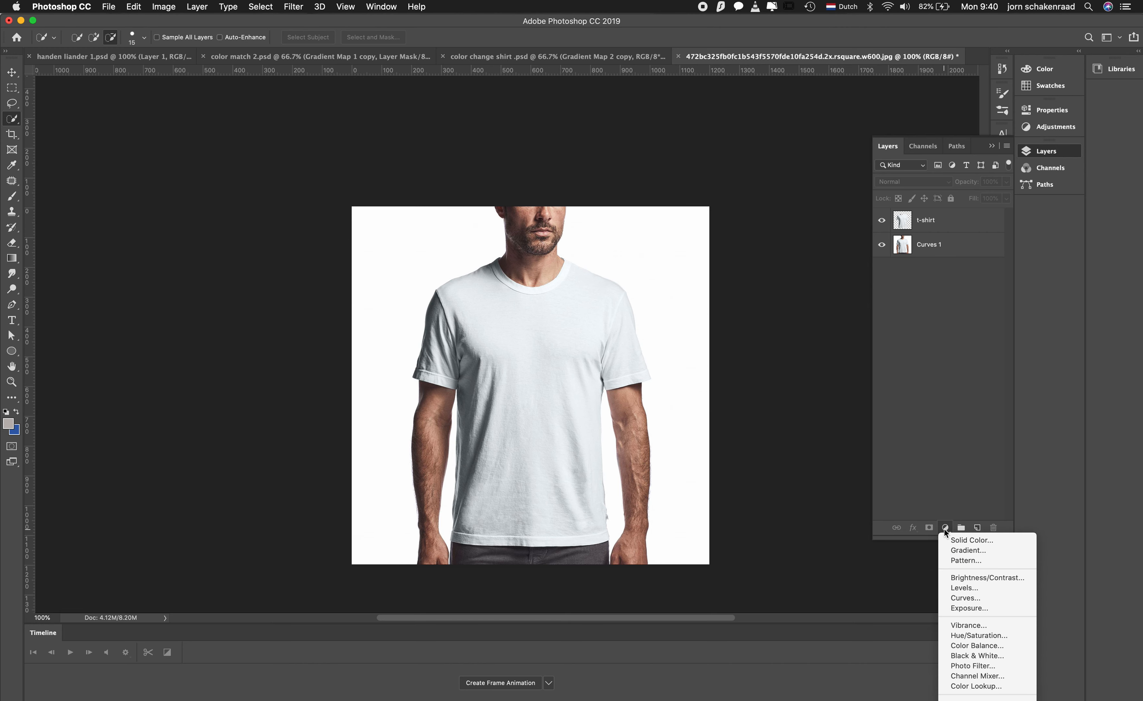
{"action": "mouse_move", "coordinate": [970, 600]}
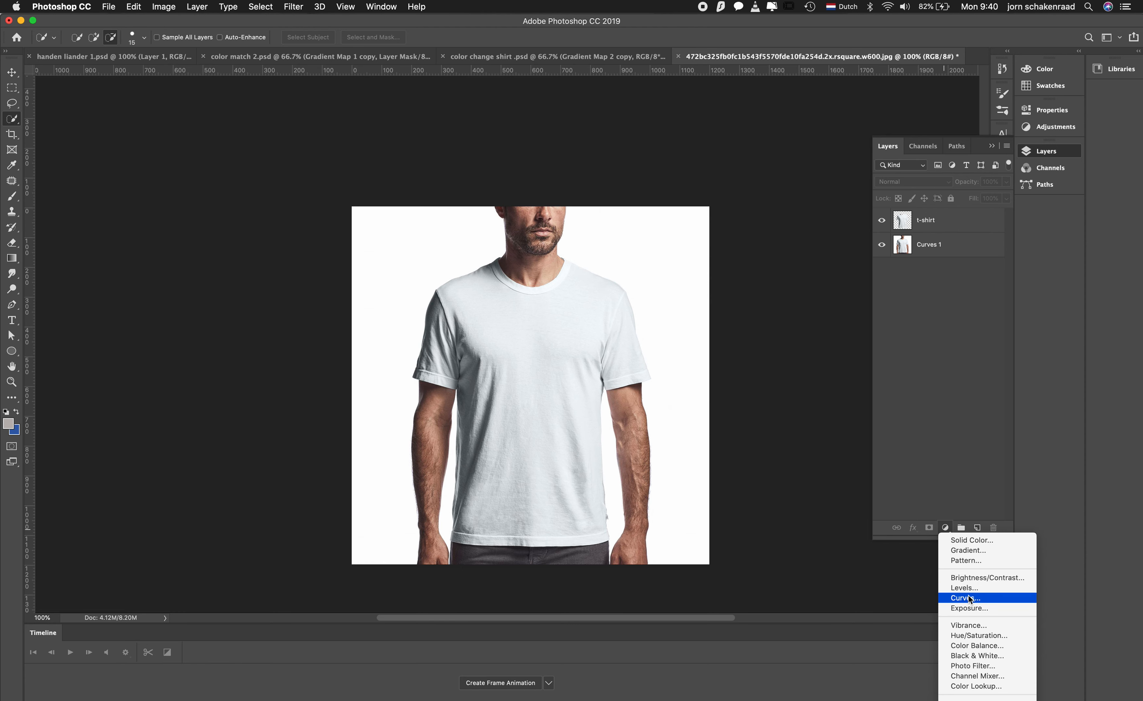
{"action": "left_click", "coordinate": [965, 598]}
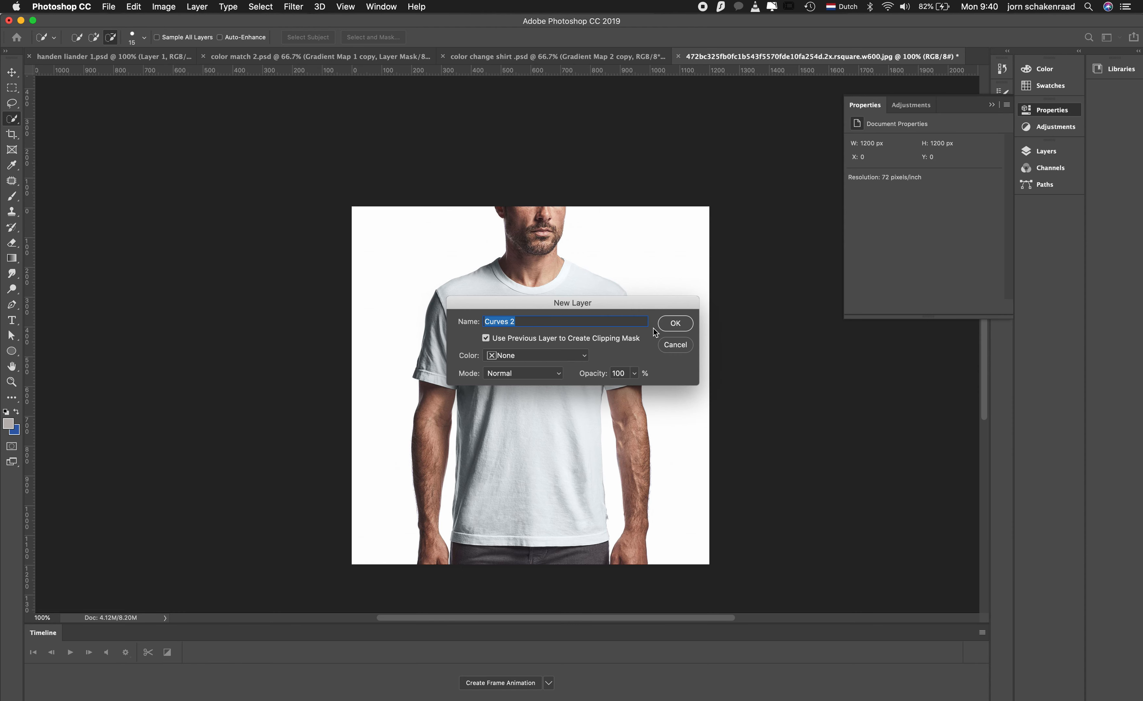
{"action": "left_click", "coordinate": [675, 324]}
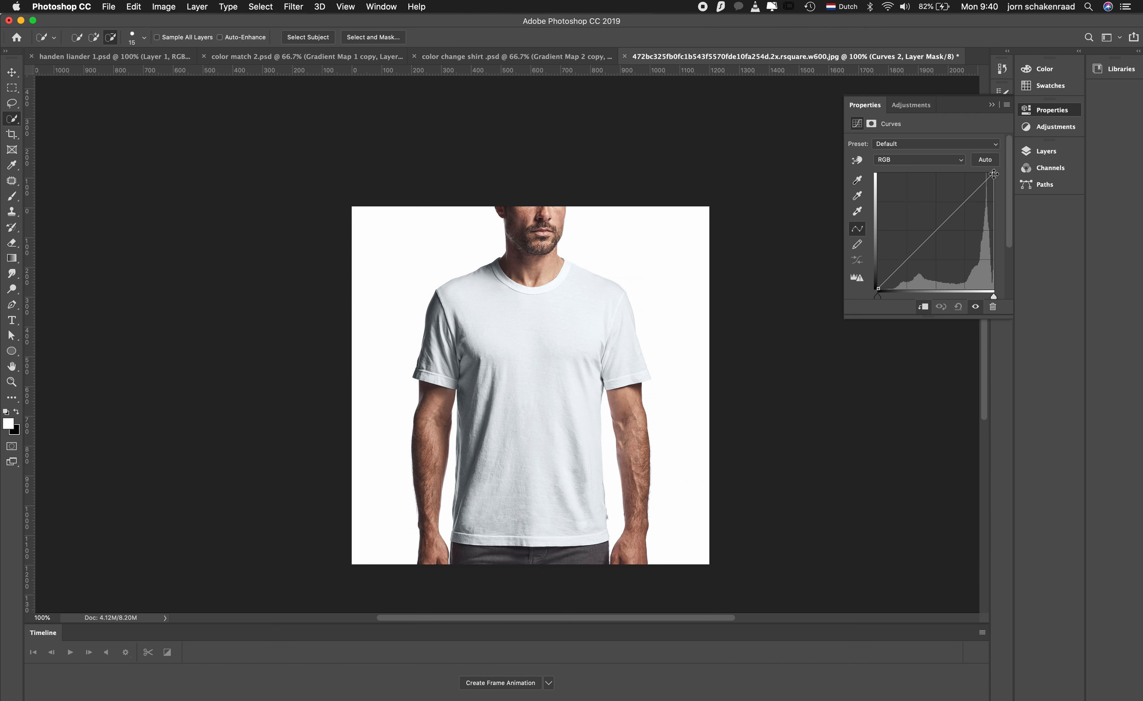
Pull the curve's top and midtones down until the white shirt reads as a mid grey
{"action": "left_click_drag", "start_coordinate": [992, 173], "coordinate": [990, 168]}
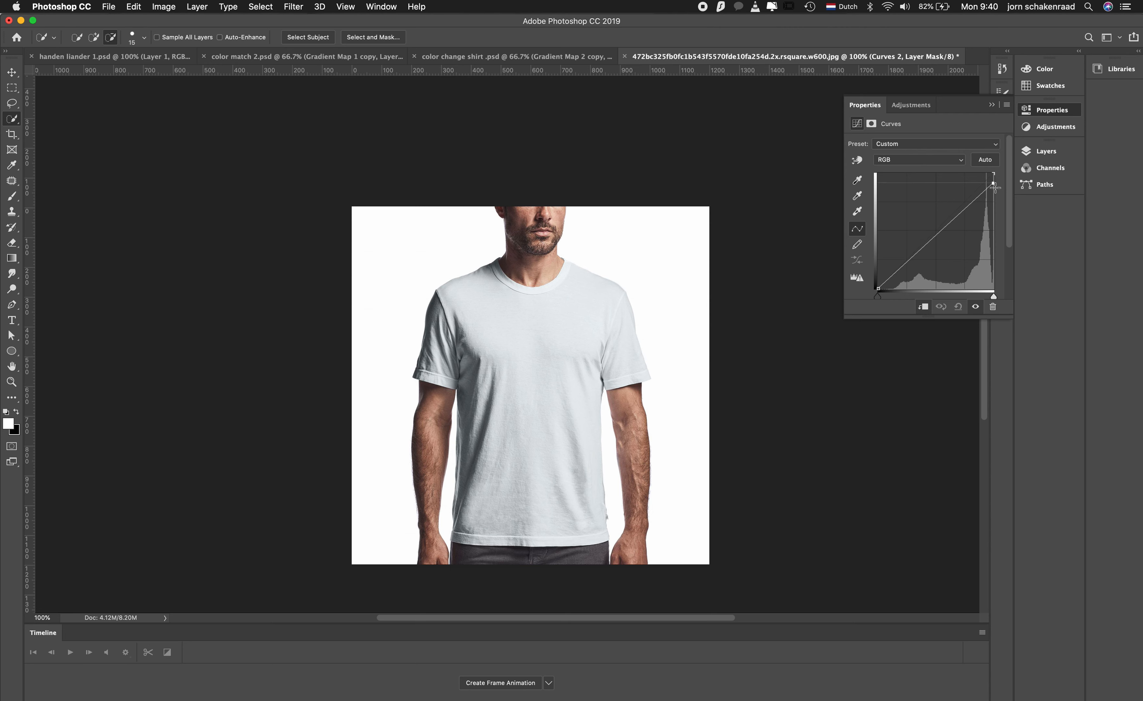
{"action": "left_click_drag", "start_coordinate": [996, 185], "coordinate": [992, 195]}
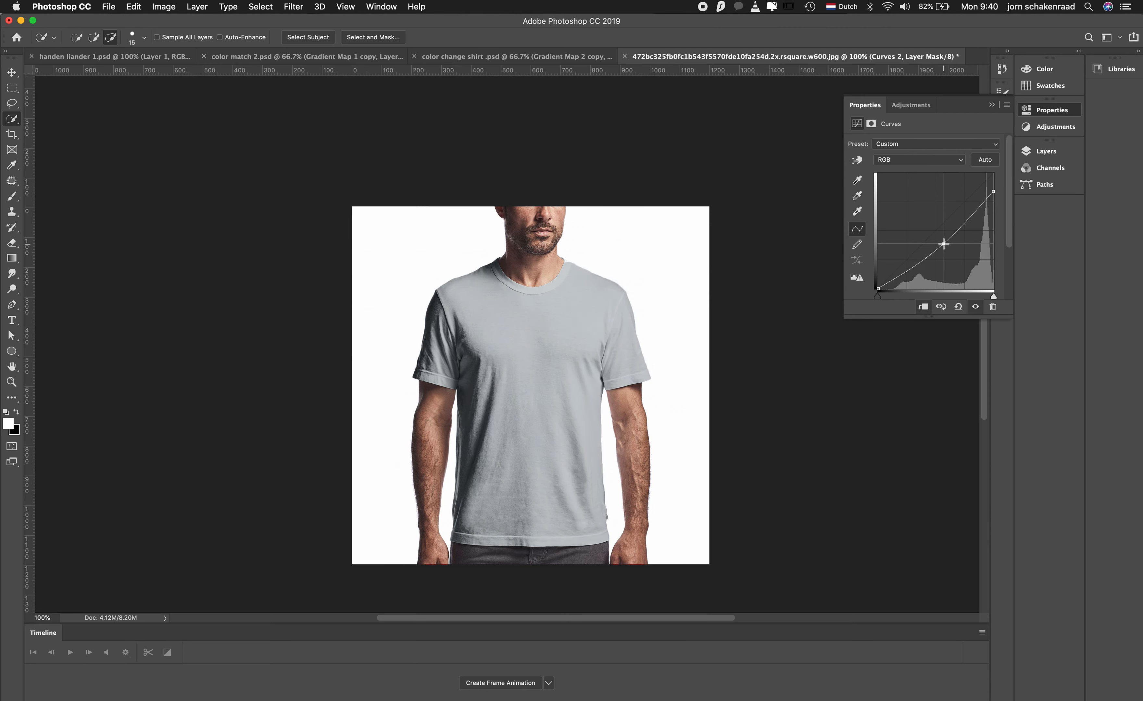
{"action": "left_click_drag", "start_coordinate": [943, 244], "coordinate": [944, 254]}
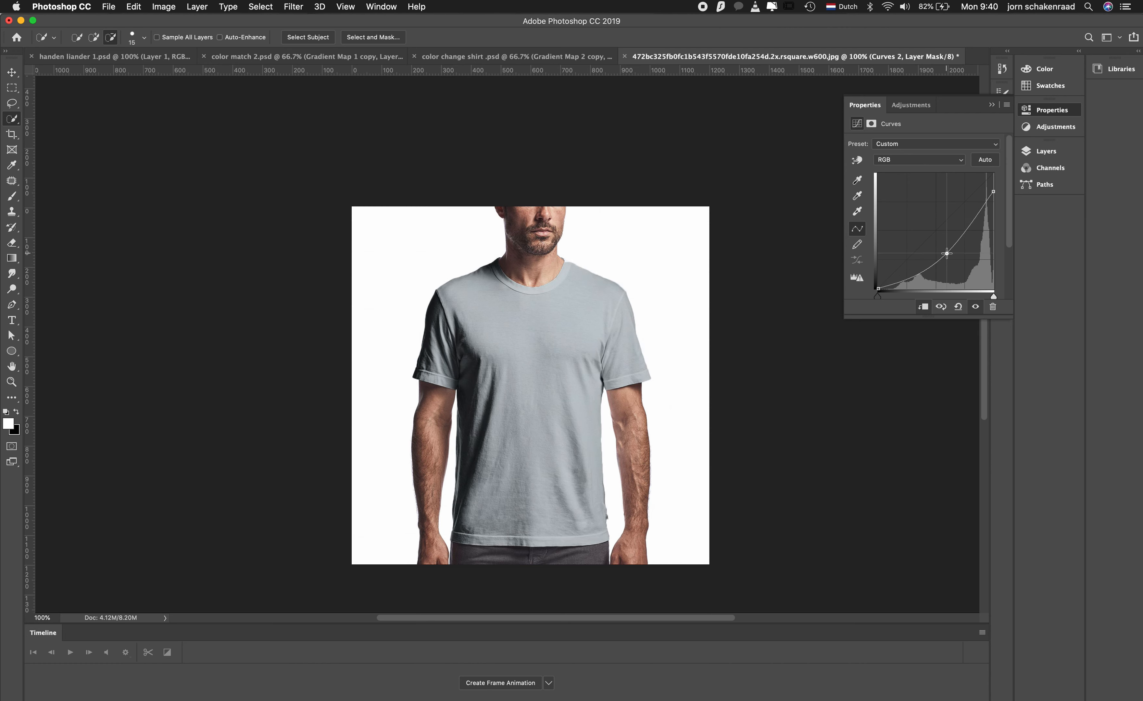
{"action": "left_click_drag", "start_coordinate": [947, 254], "coordinate": [940, 245]}
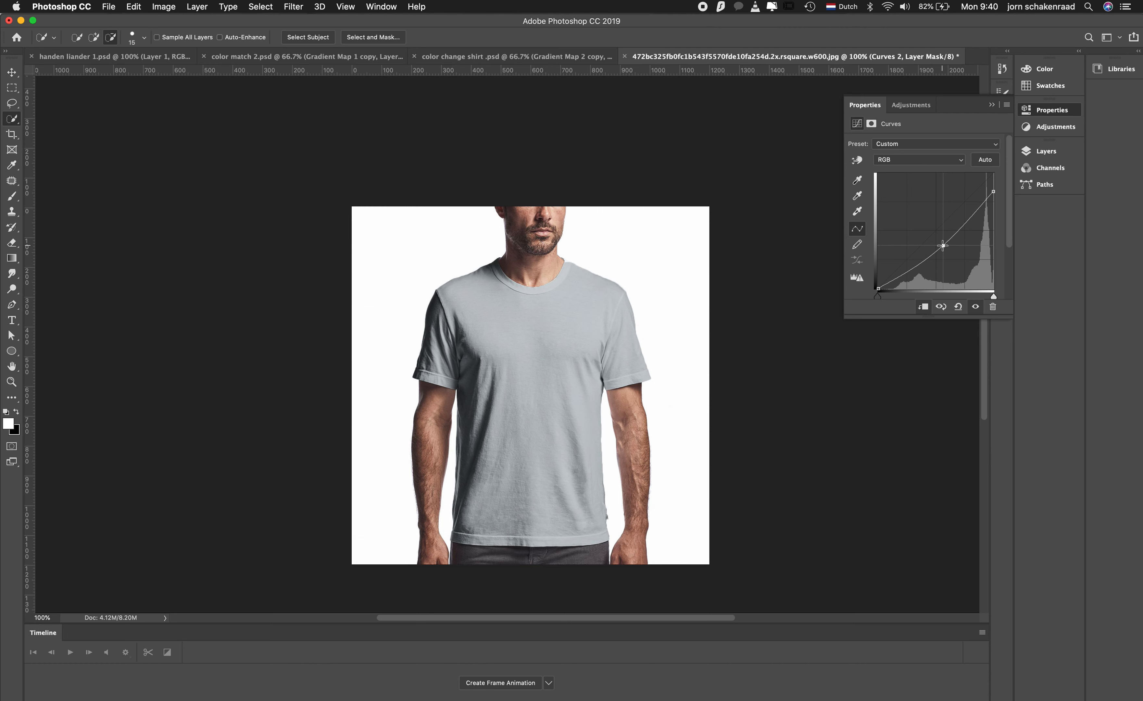
{"action": "left_click_drag", "start_coordinate": [945, 245], "coordinate": [897, 260]}
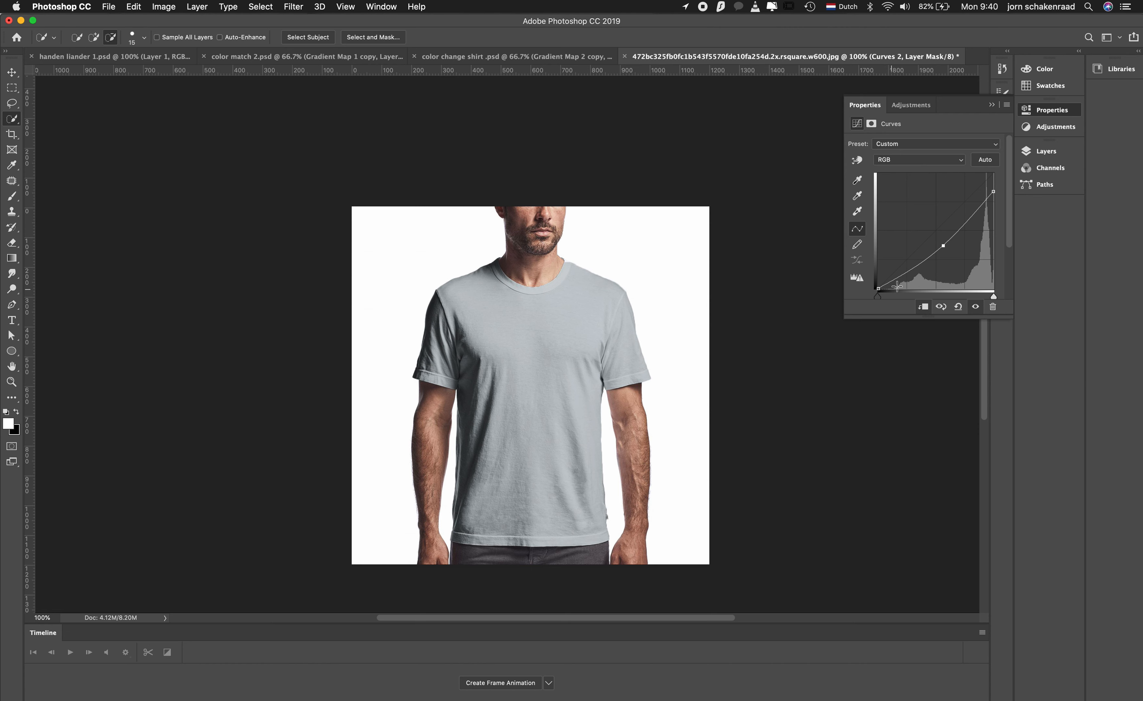
{"action": "mouse_move", "coordinate": [468, 387]}
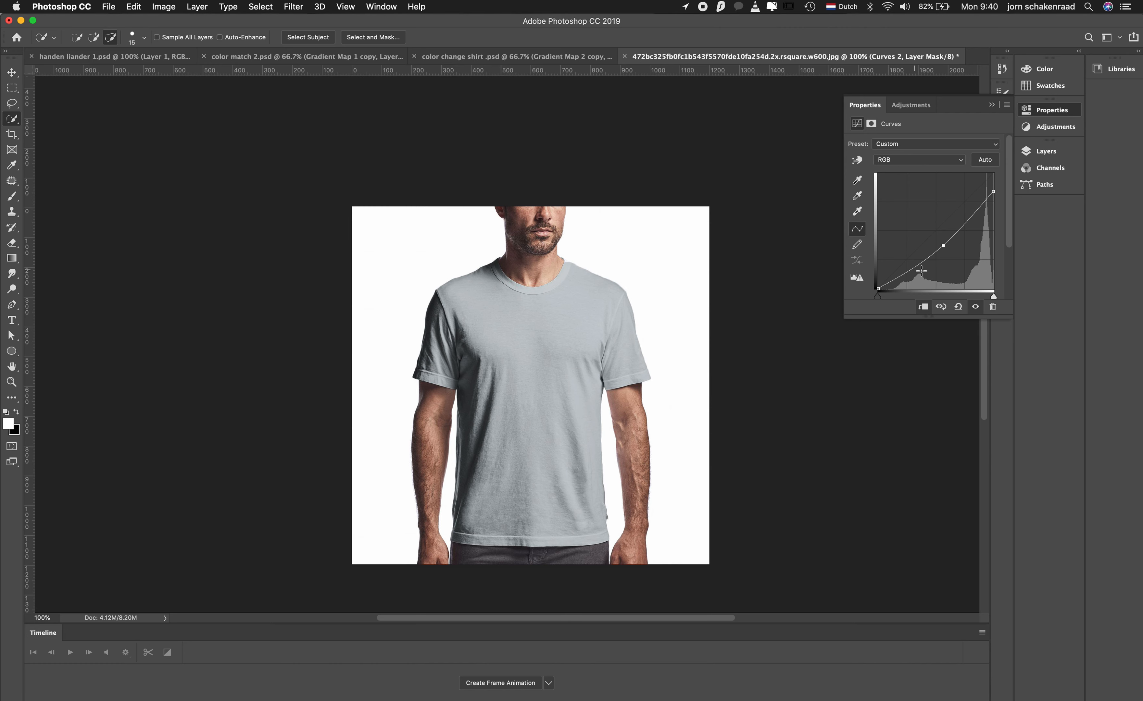
{"action": "left_click_drag", "start_coordinate": [991, 188], "coordinate": [993, 195]}
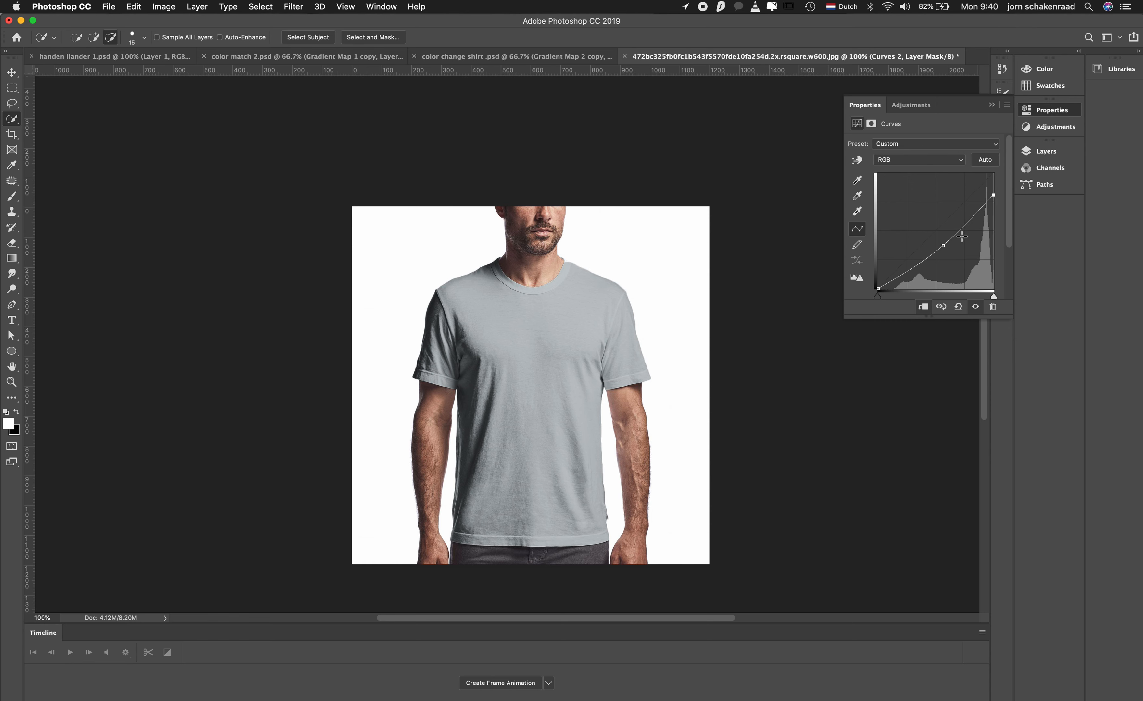
{"action": "left_click_drag", "start_coordinate": [964, 245], "coordinate": [946, 251]}
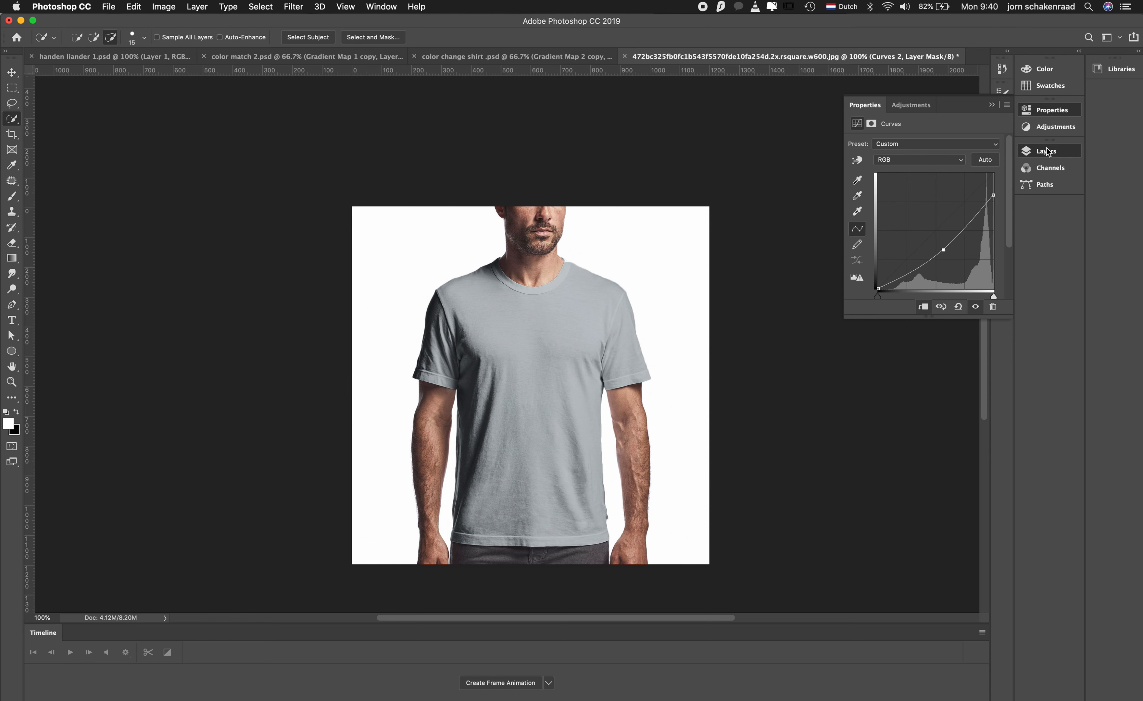
Merge the grey Curves adjustment into the shirt layer and rename the result 't-shirt'
{"action": "left_click", "coordinate": [1046, 151]}
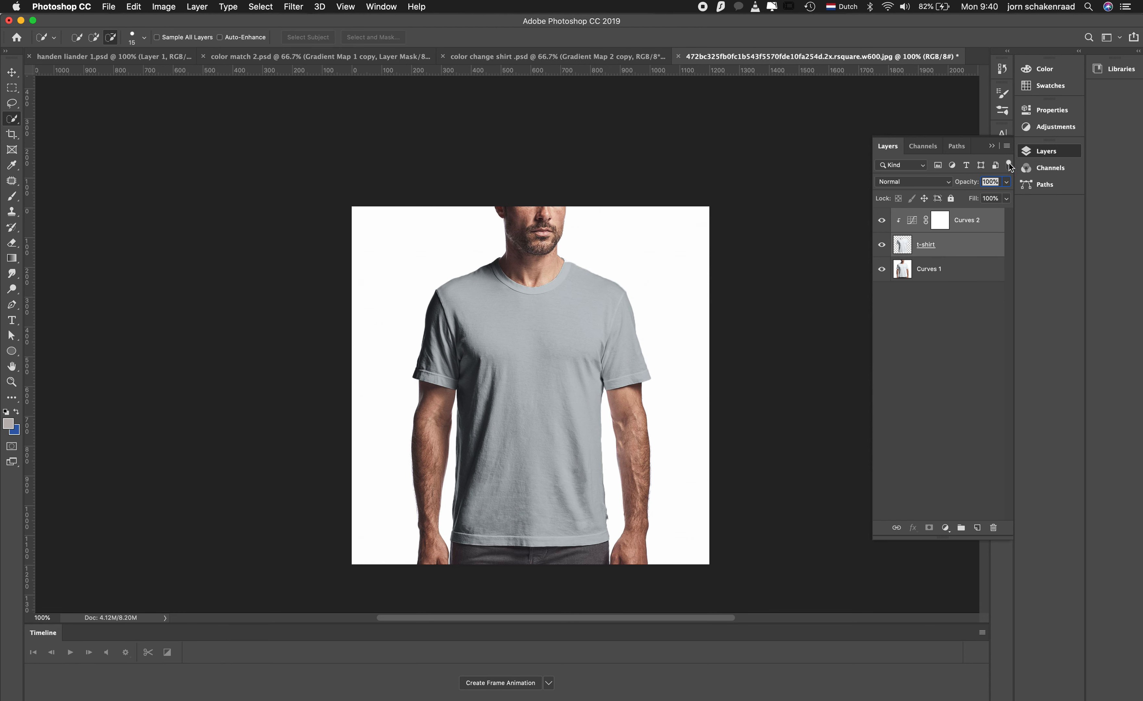
{"action": "left_click", "coordinate": [1008, 165]}
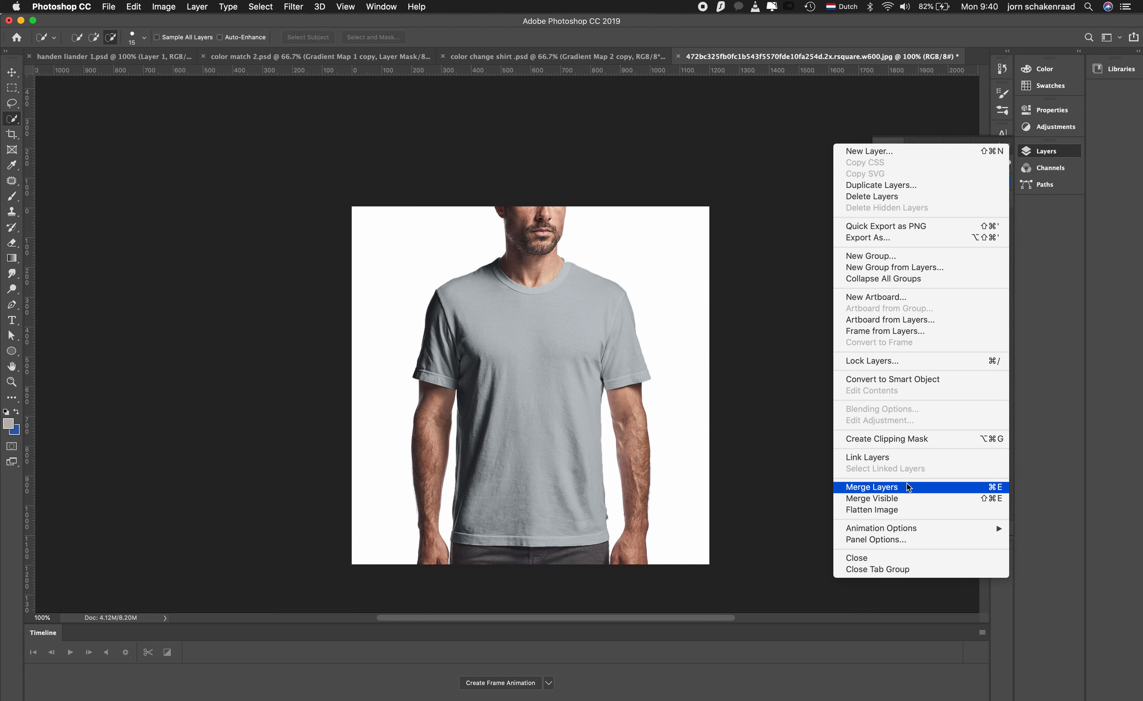
{"action": "left_click", "coordinate": [872, 487]}
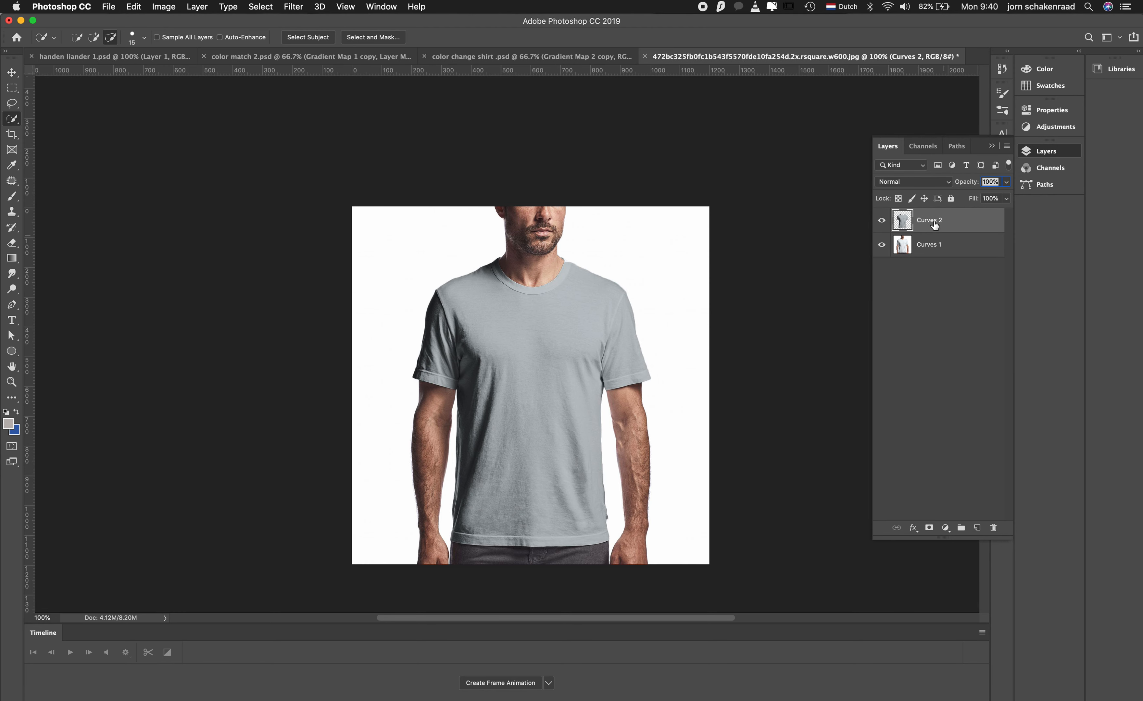
{"action": "double_click", "coordinate": [929, 221]}
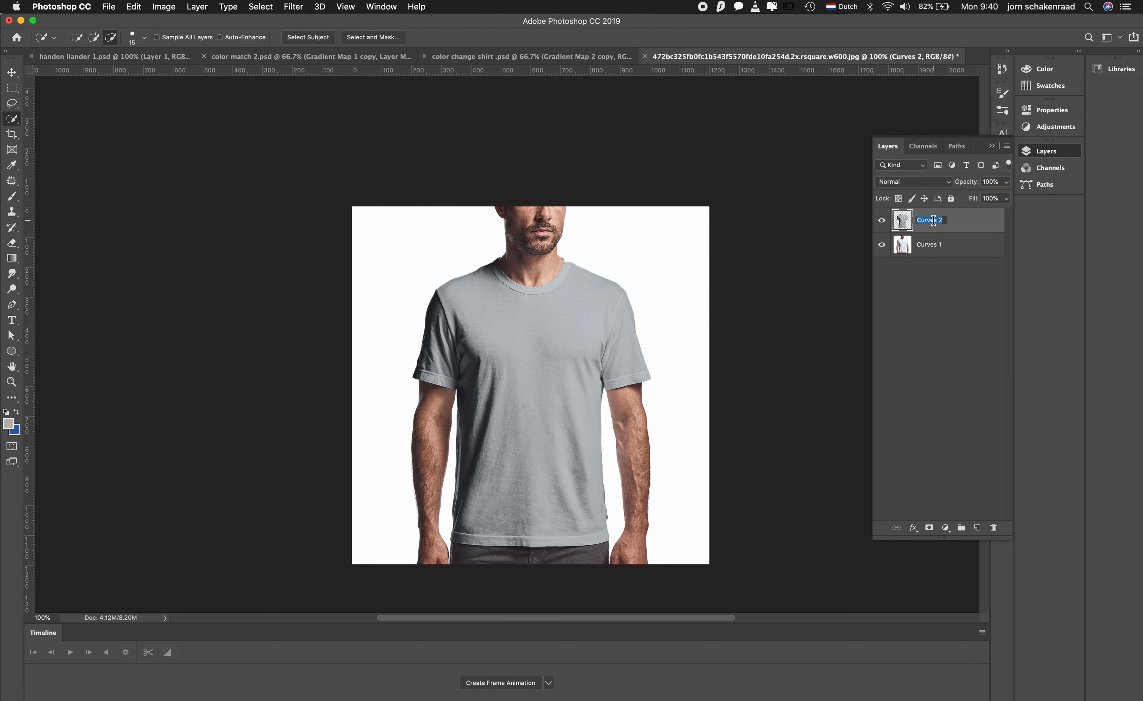
{"action": "type", "text": "t-shirt"}
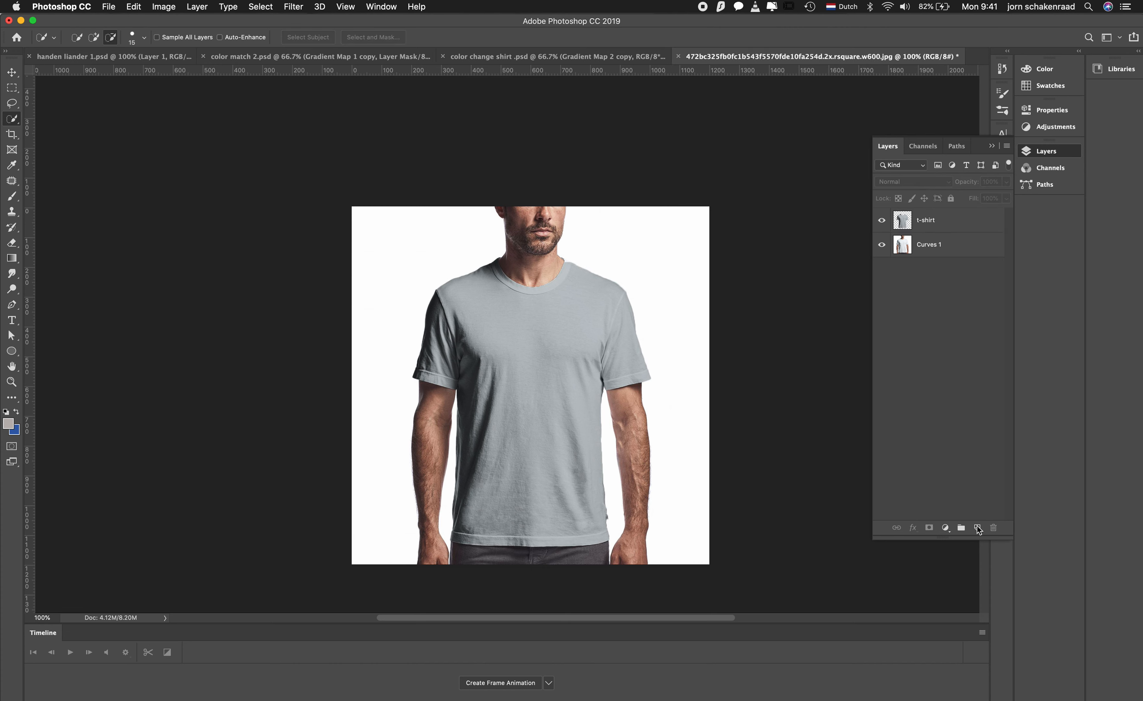
Make a blue sample square on a new layer near the image's top-left
{"action": "left_click", "coordinate": [976, 528]}
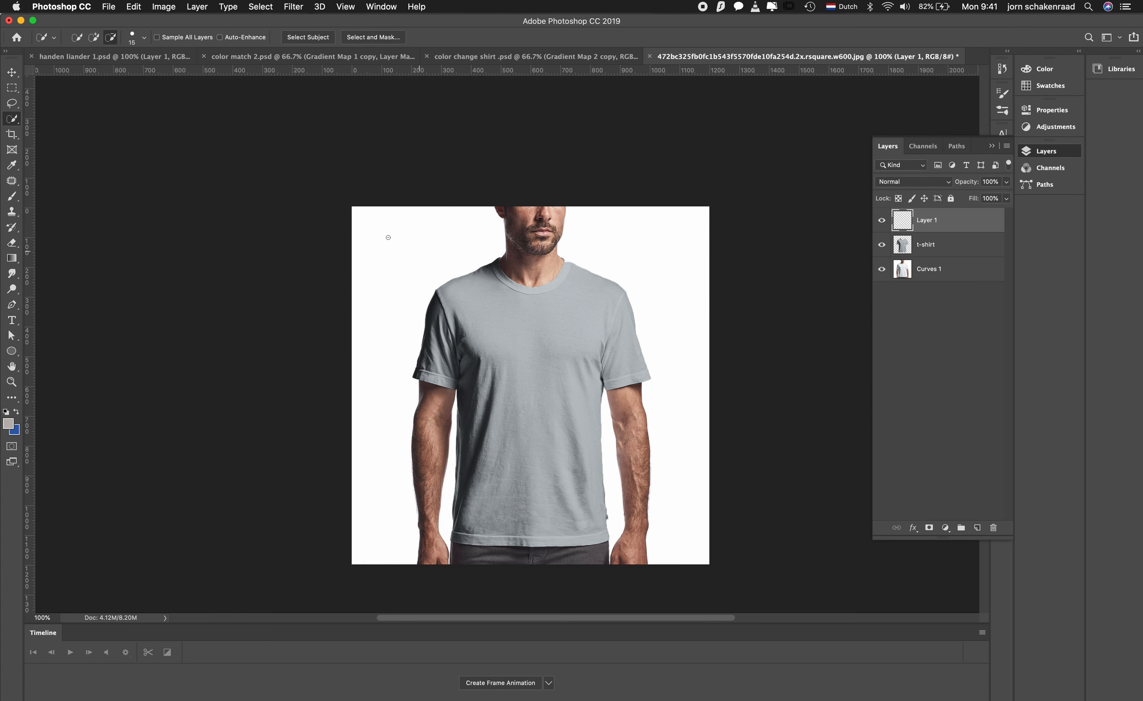
{"action": "left_click", "coordinate": [12, 89]}
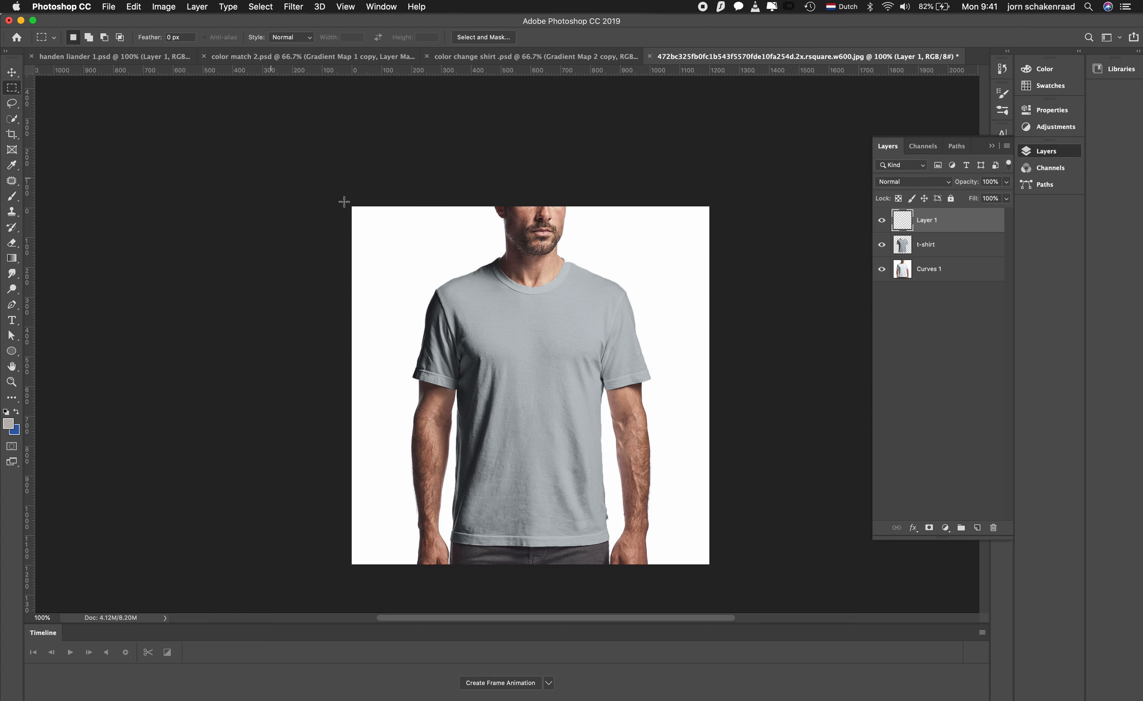
{"action": "left_click_drag", "start_coordinate": [374, 227], "coordinate": [403, 264]}
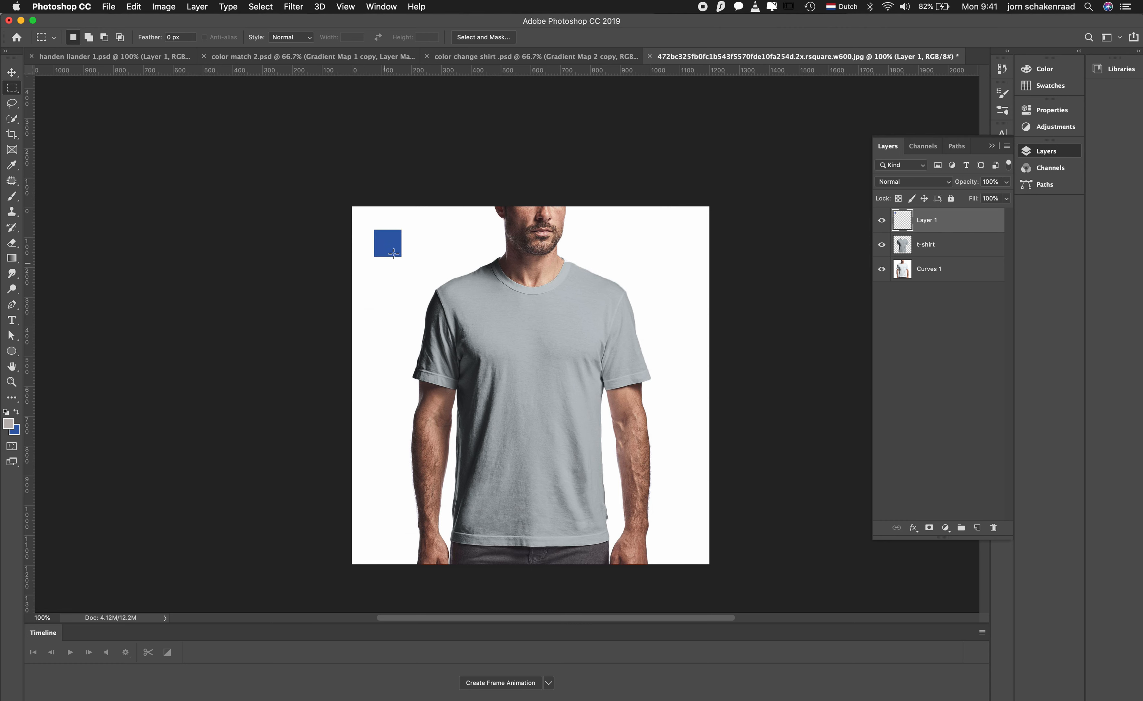
{"action": "left_click", "coordinate": [12, 70]}
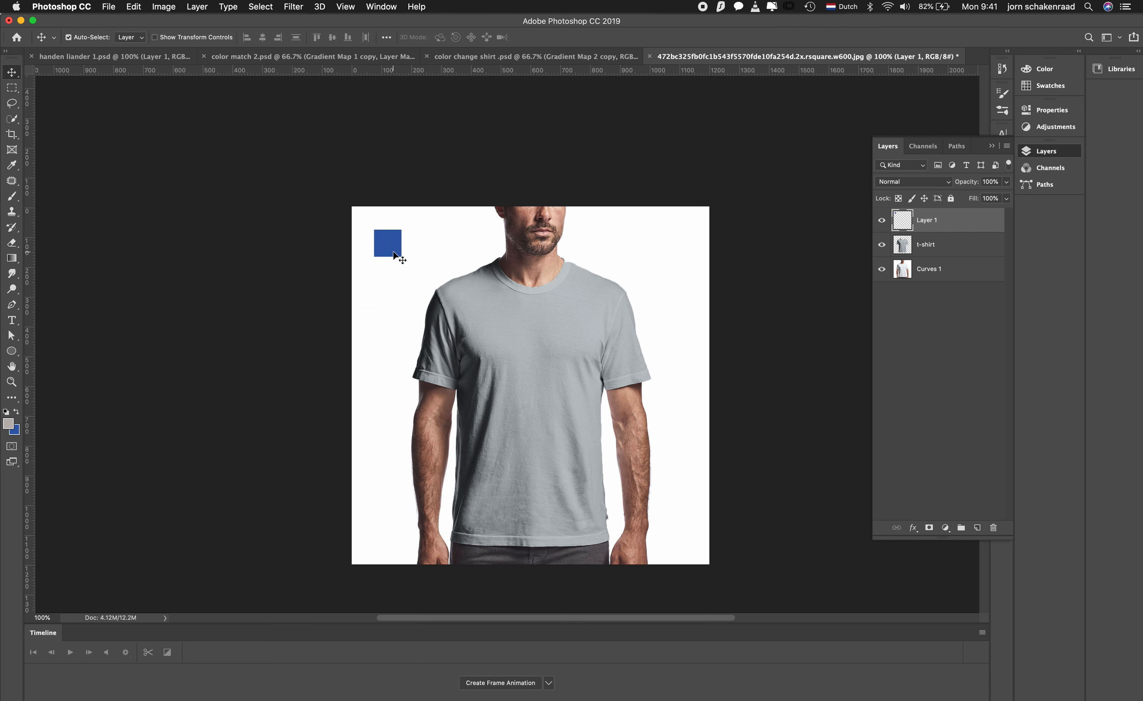
Start a Gradient Map adjustment above the t-shirt layer
{"action": "left_click", "coordinate": [925, 244]}
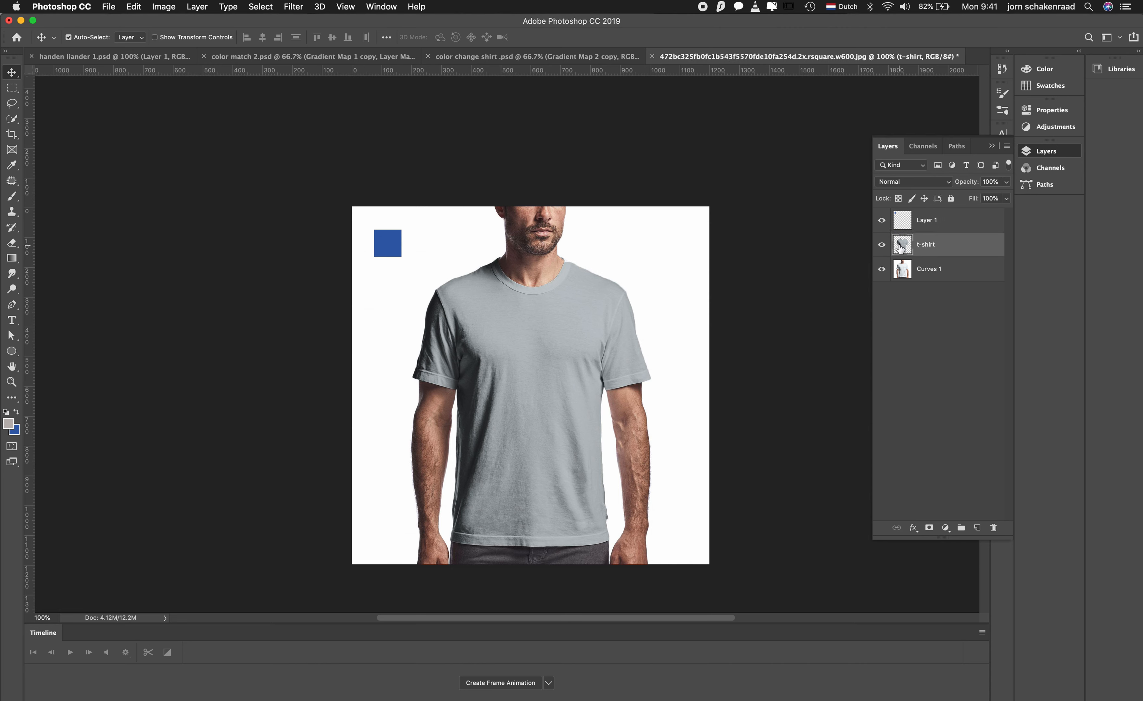
{"action": "mouse_move", "coordinate": [901, 248]}
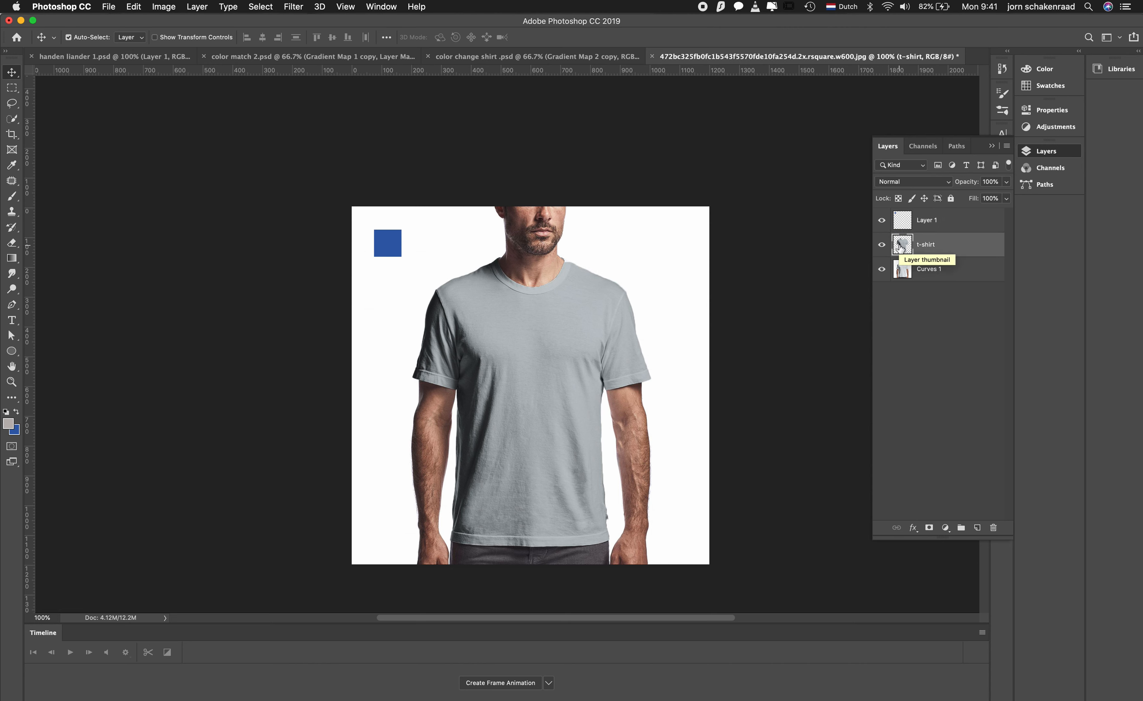
{"action": "mouse_move", "coordinate": [941, 434]}
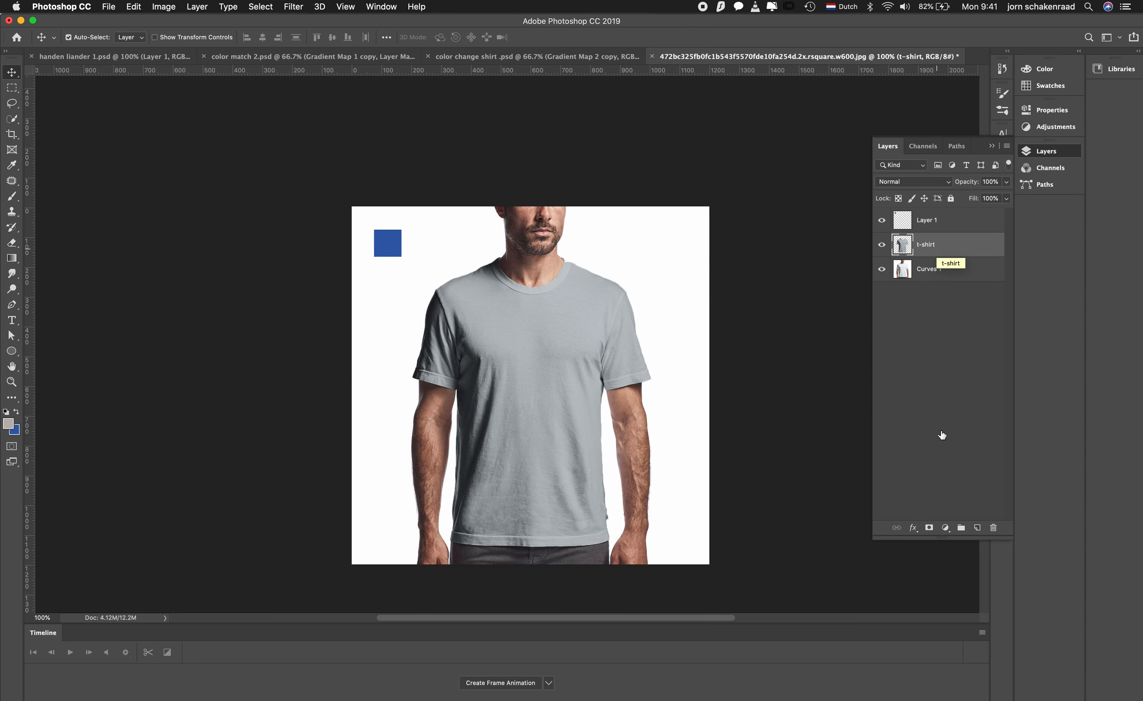
{"action": "left_click", "coordinate": [946, 528]}
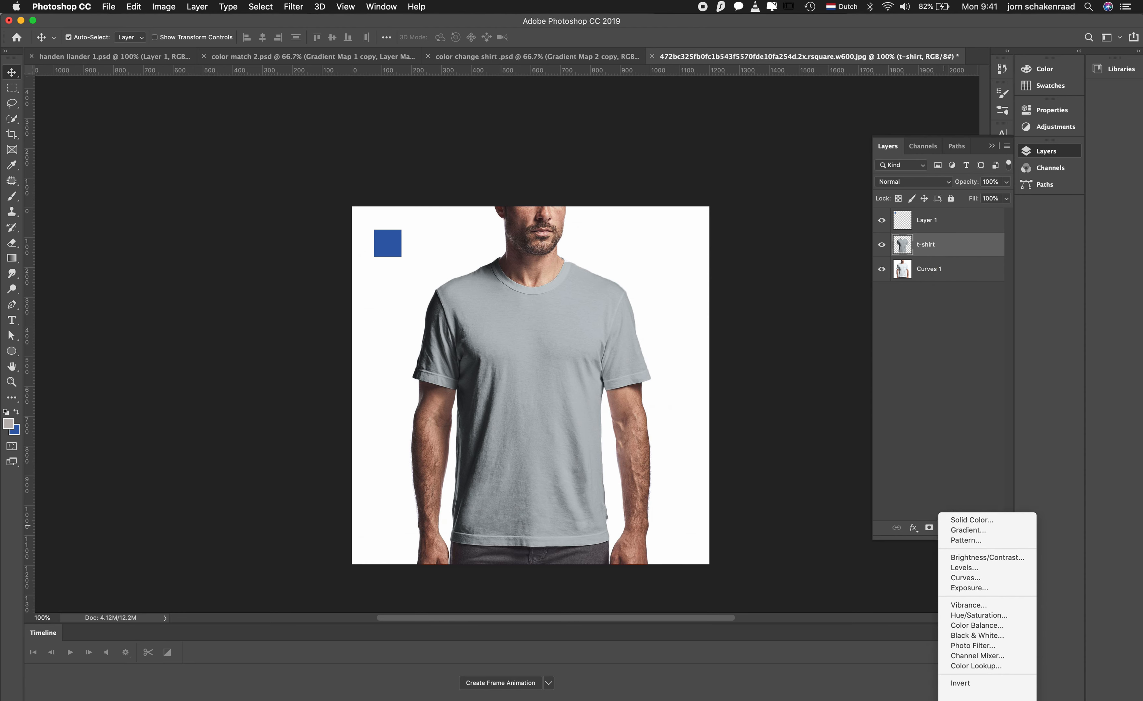
{"action": "left_click", "coordinate": [893, 494]}
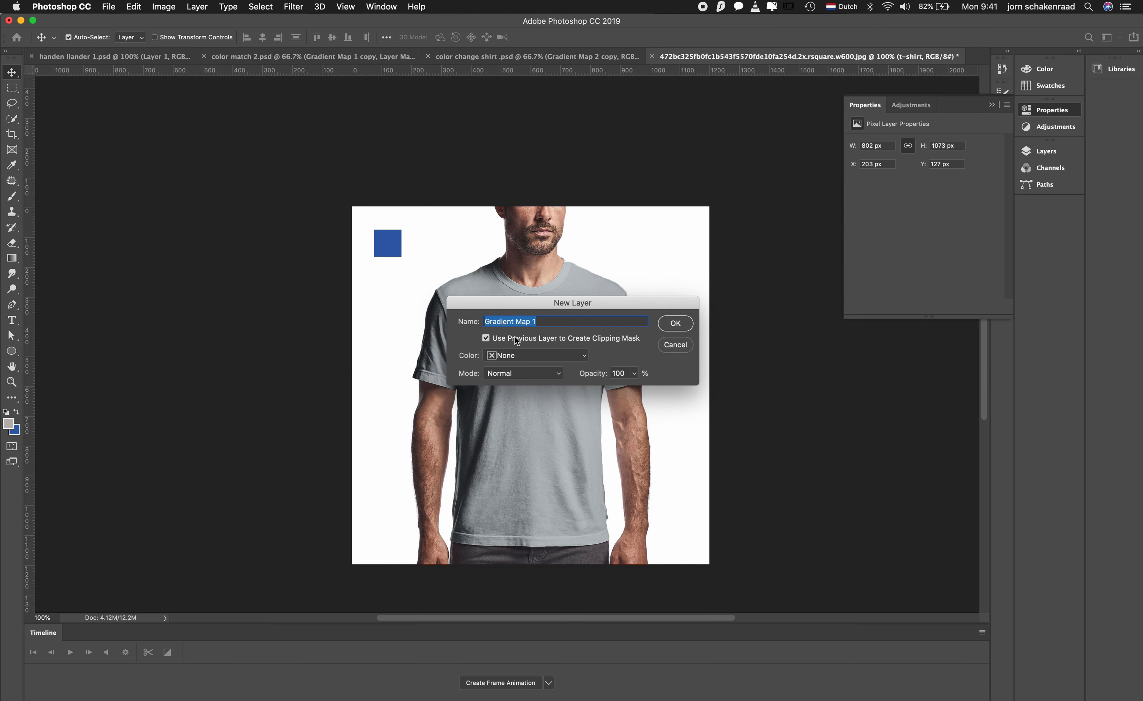
Confirm Gradient Map 1 with the clipping mask so the grey shirt turns blue
{"action": "left_click", "coordinate": [675, 323]}
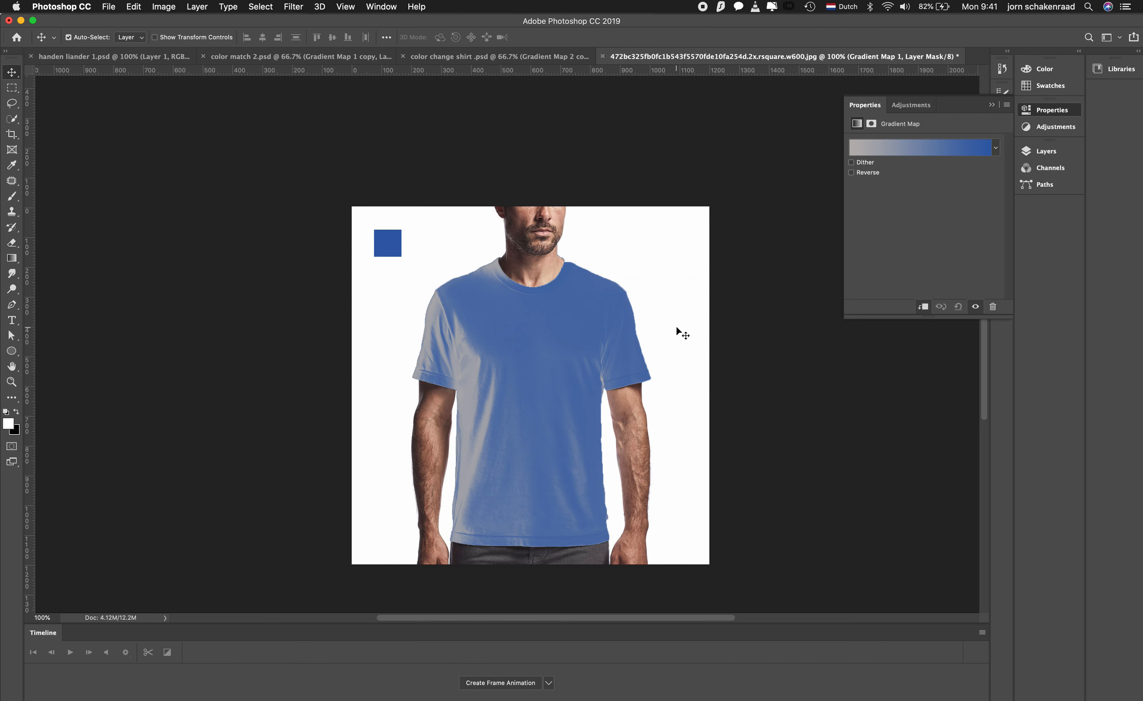
{"action": "mouse_move", "coordinate": [918, 190]}
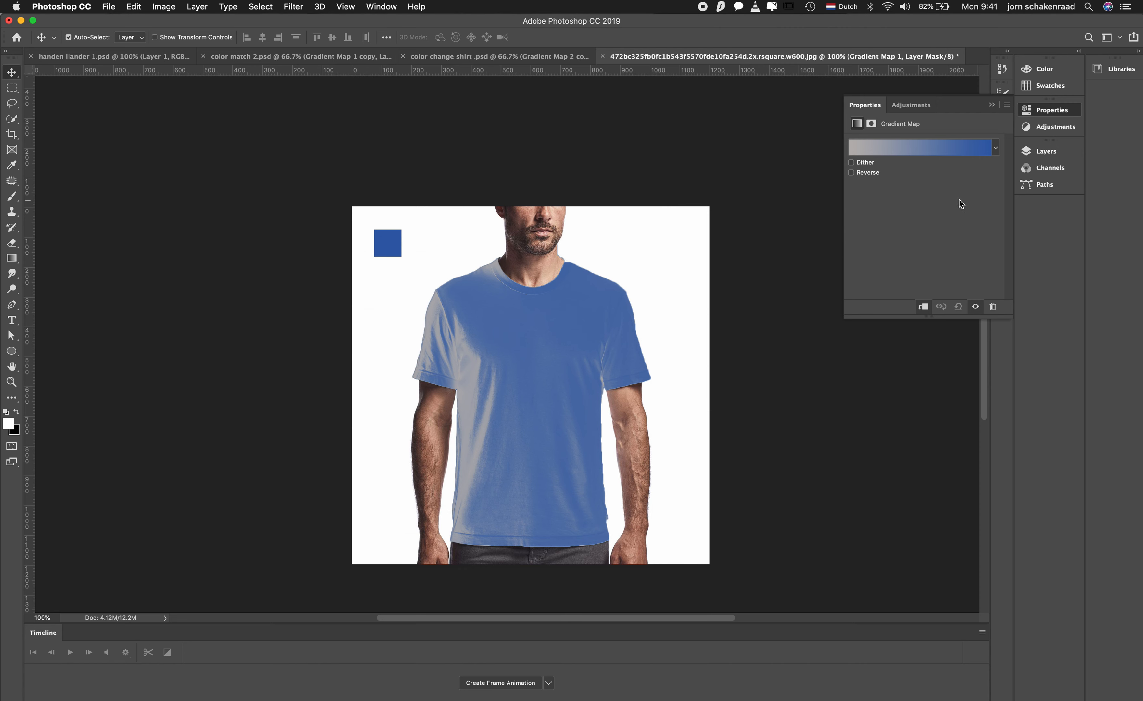
{"action": "mouse_move", "coordinate": [992, 129]}
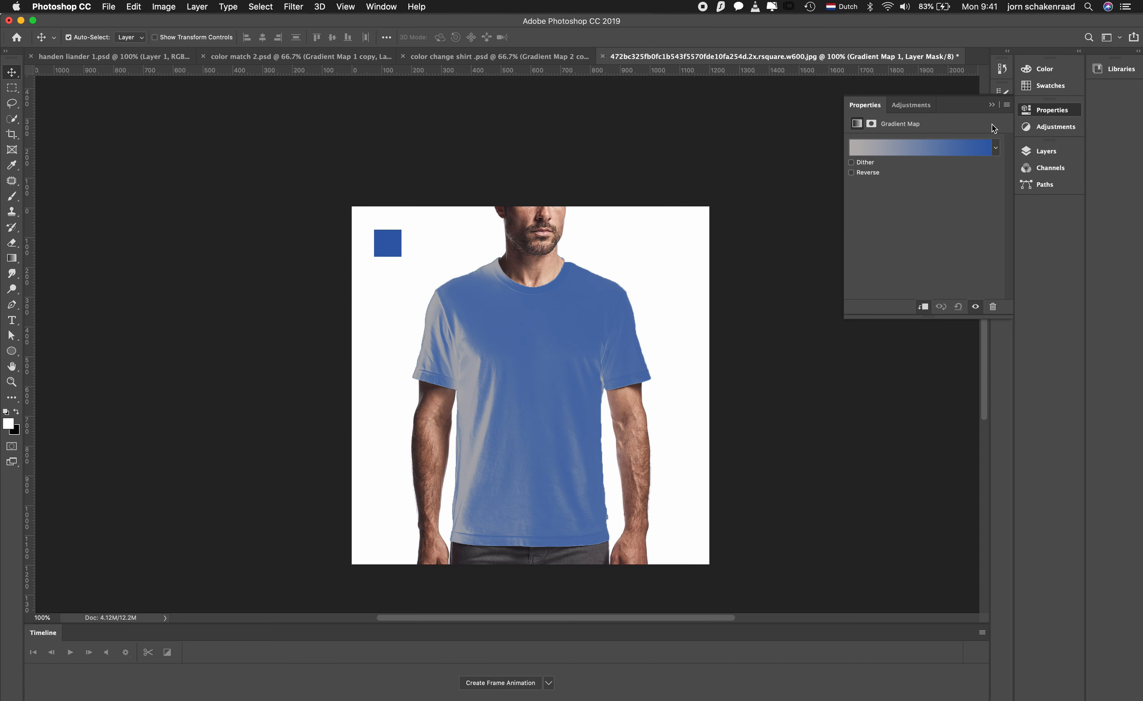
{"action": "mouse_move", "coordinate": [843, 139]}
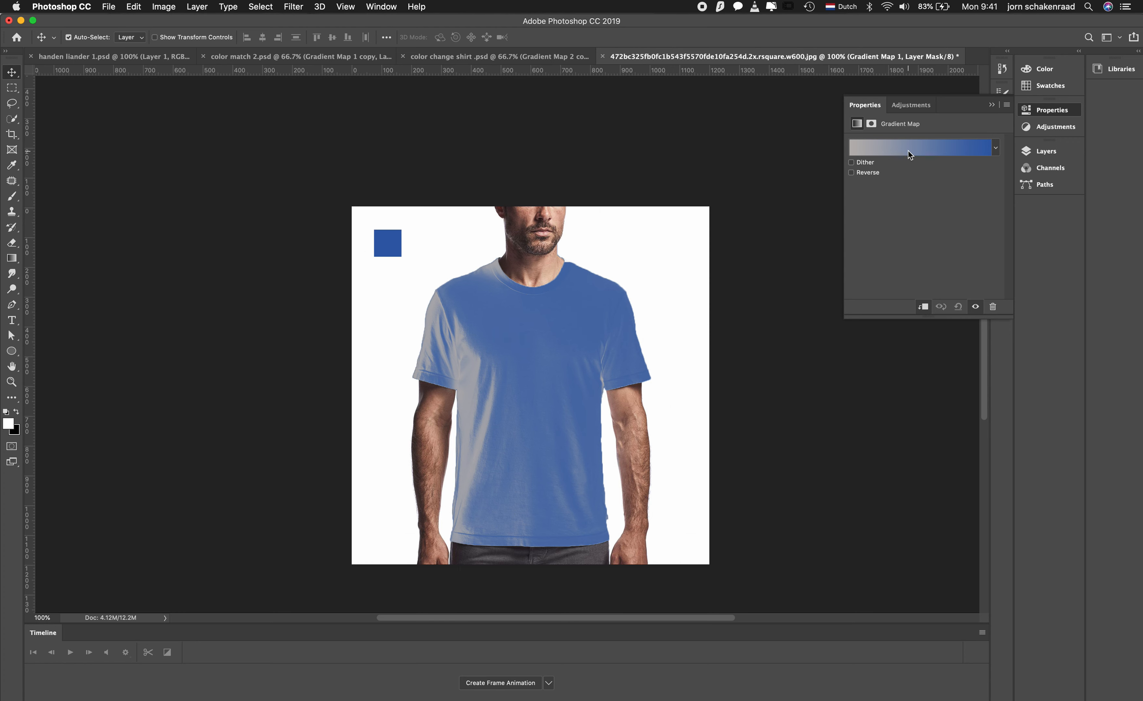
Move the shirt gradient's blue stop left to about 68% in the Gradient Editor
{"action": "left_click", "coordinate": [921, 147]}
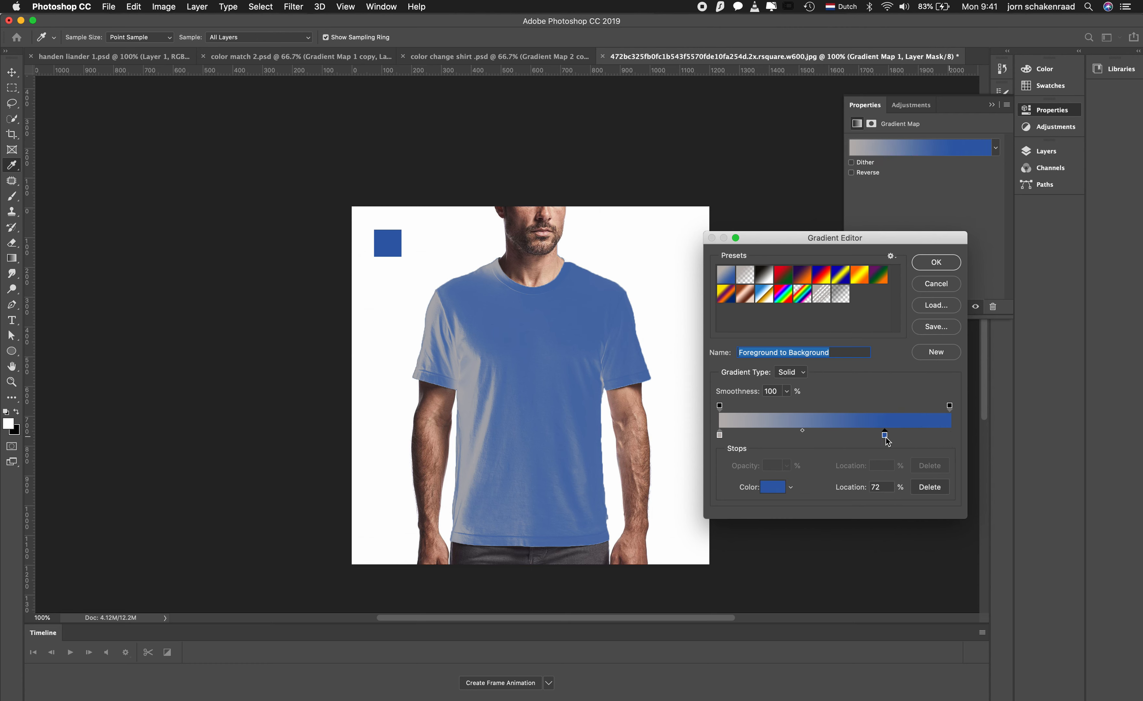
{"action": "left_click_drag", "start_coordinate": [886, 435], "coordinate": [874, 434]}
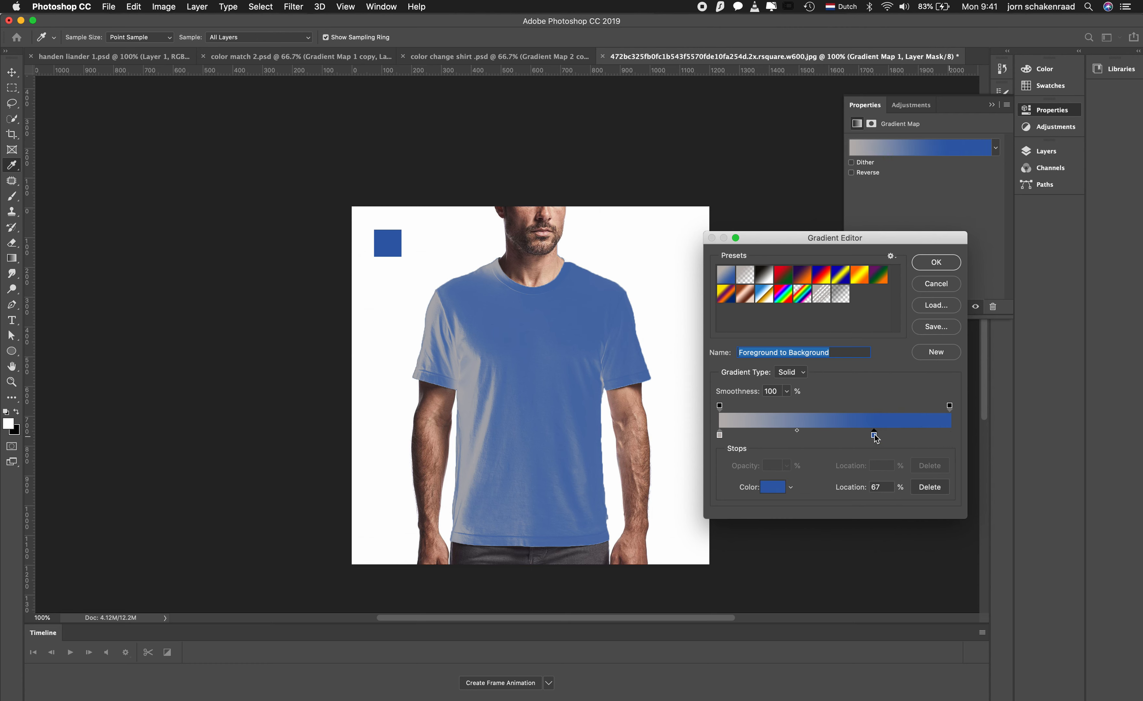
{"action": "left_click_drag", "start_coordinate": [874, 436], "coordinate": [877, 433]}
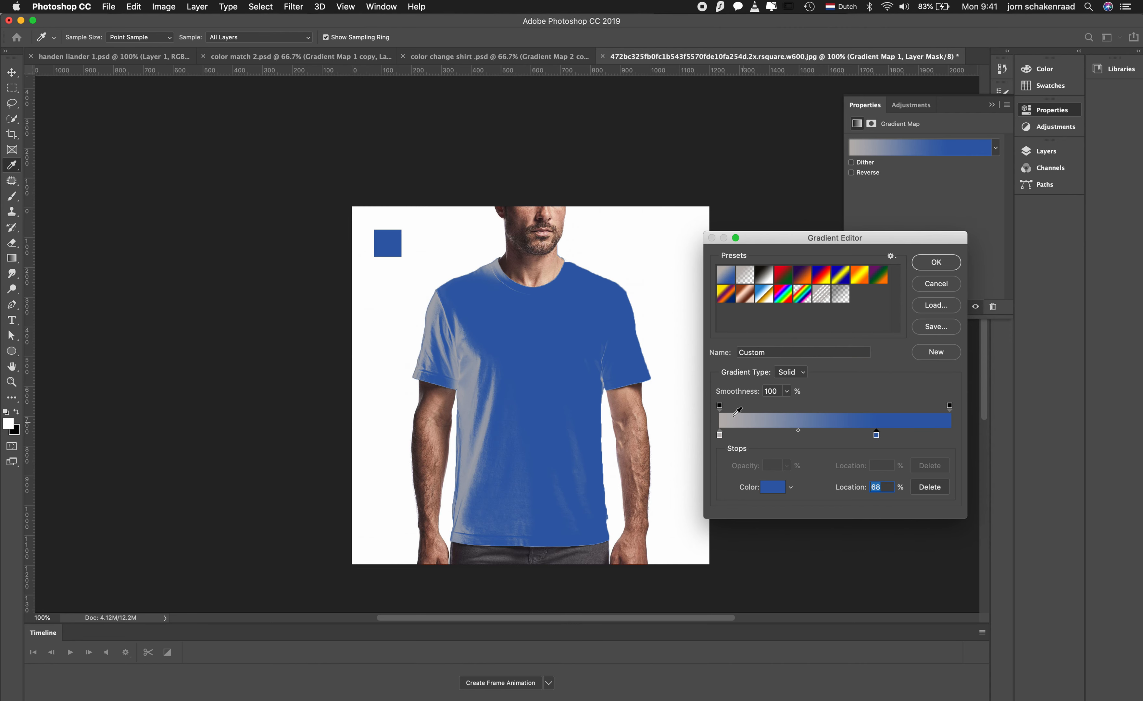
{"action": "mouse_move", "coordinate": [660, 367]}
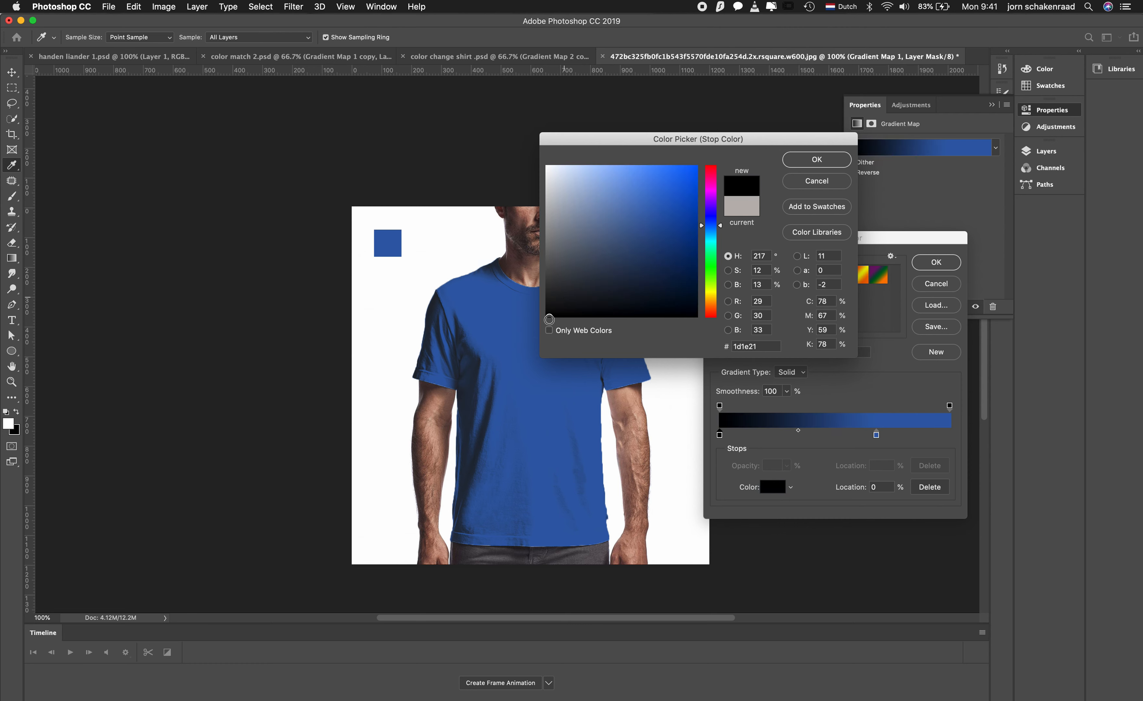
Set the gradient's left stop to a dark navy (#151c27)
{"action": "left_click", "coordinate": [548, 319]}
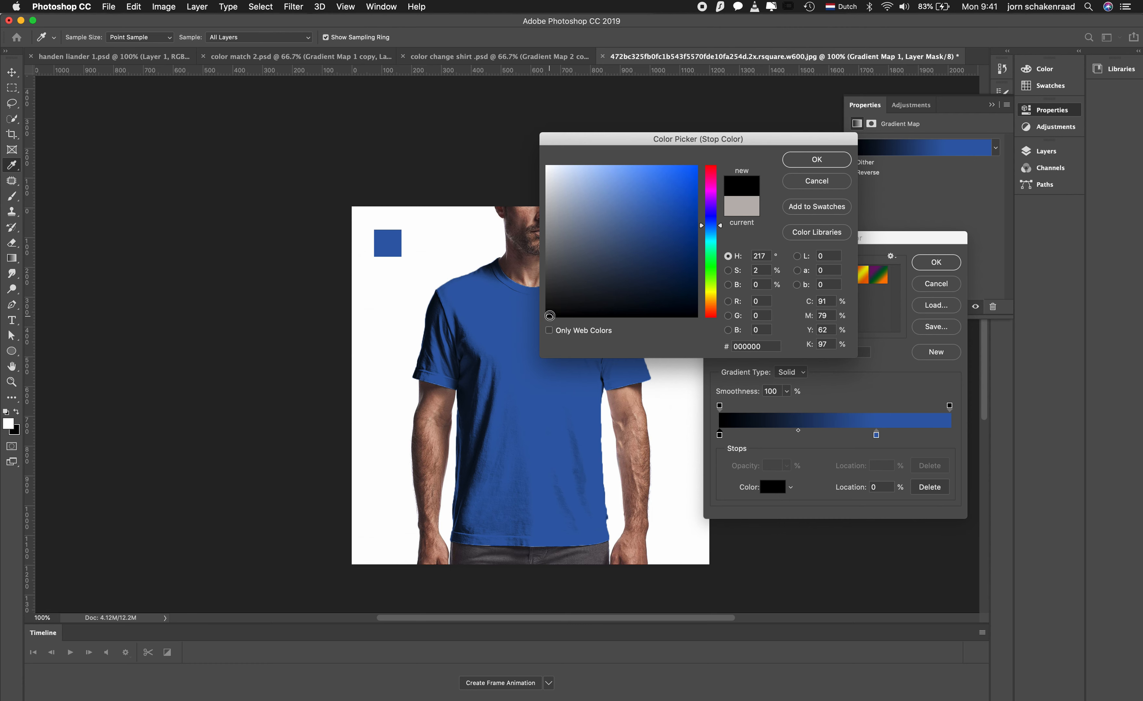
{"action": "left_click", "coordinate": [638, 296]}
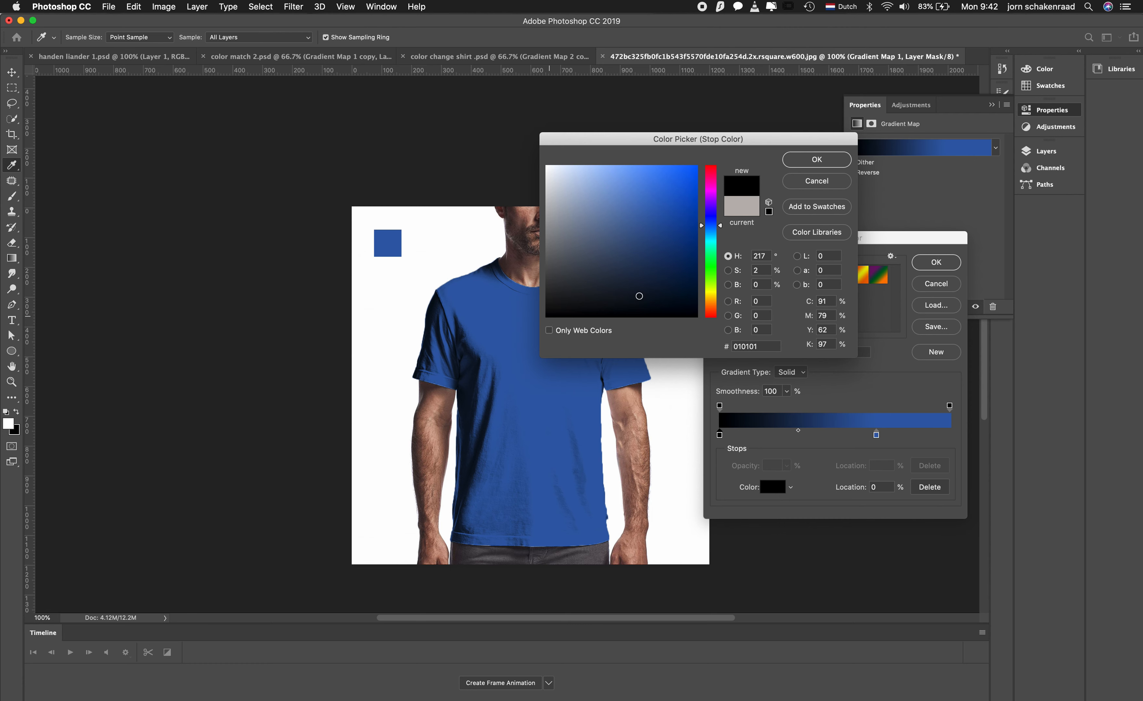
{"action": "left_click", "coordinate": [635, 287]}
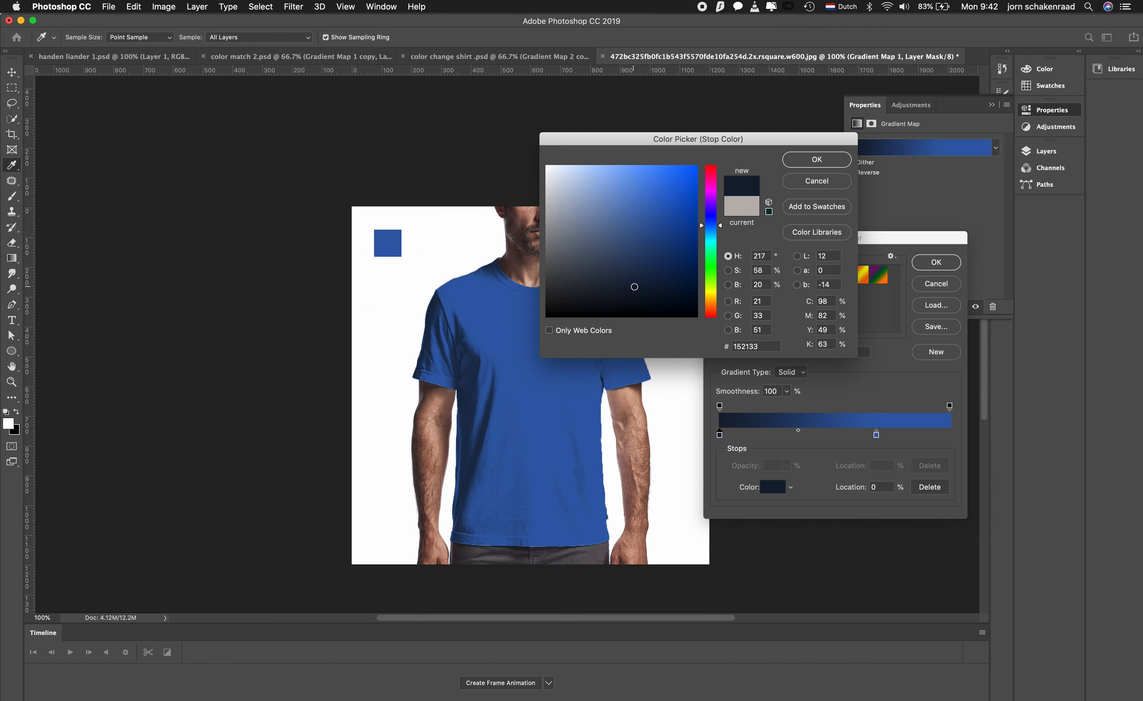
{"action": "left_click", "coordinate": [616, 294]}
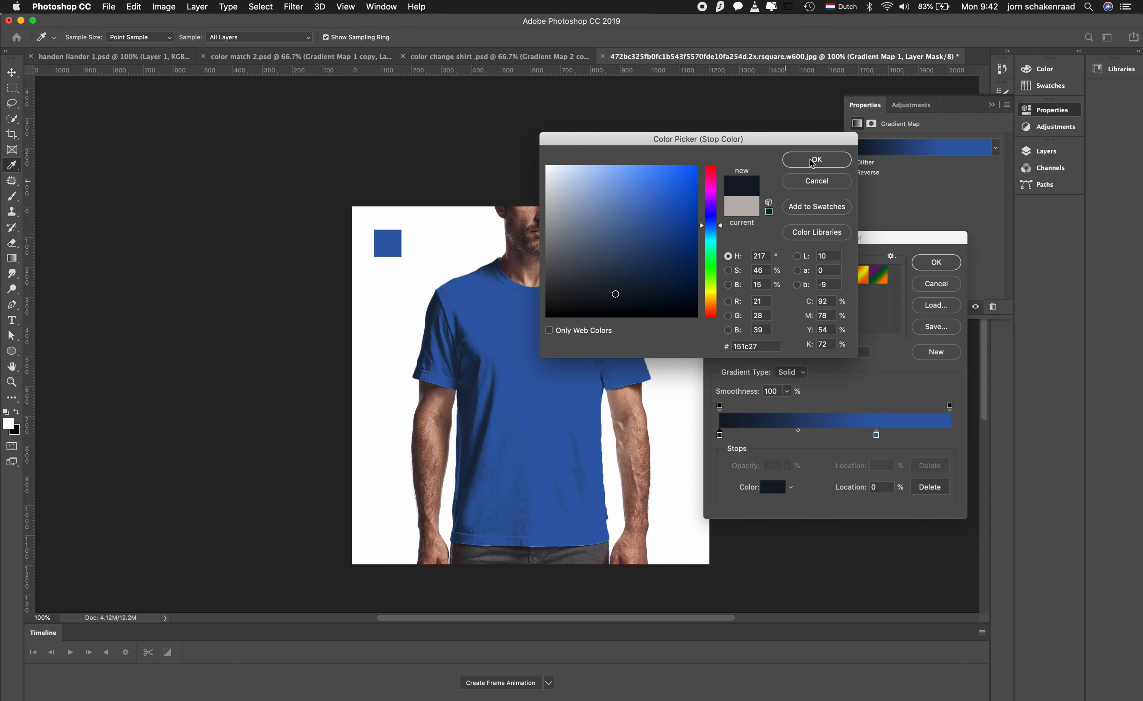
{"action": "left_click", "coordinate": [817, 159]}
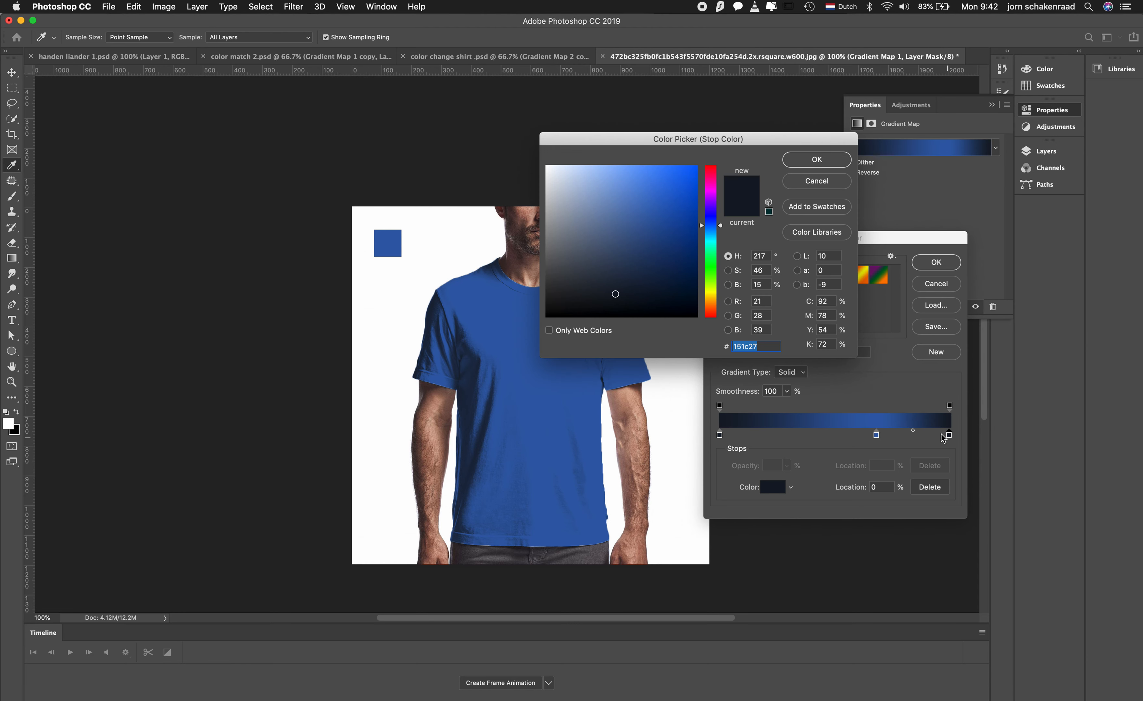
Set the gradient's right end stop to white (#ffffff)
{"action": "left_click", "coordinate": [557, 174]}
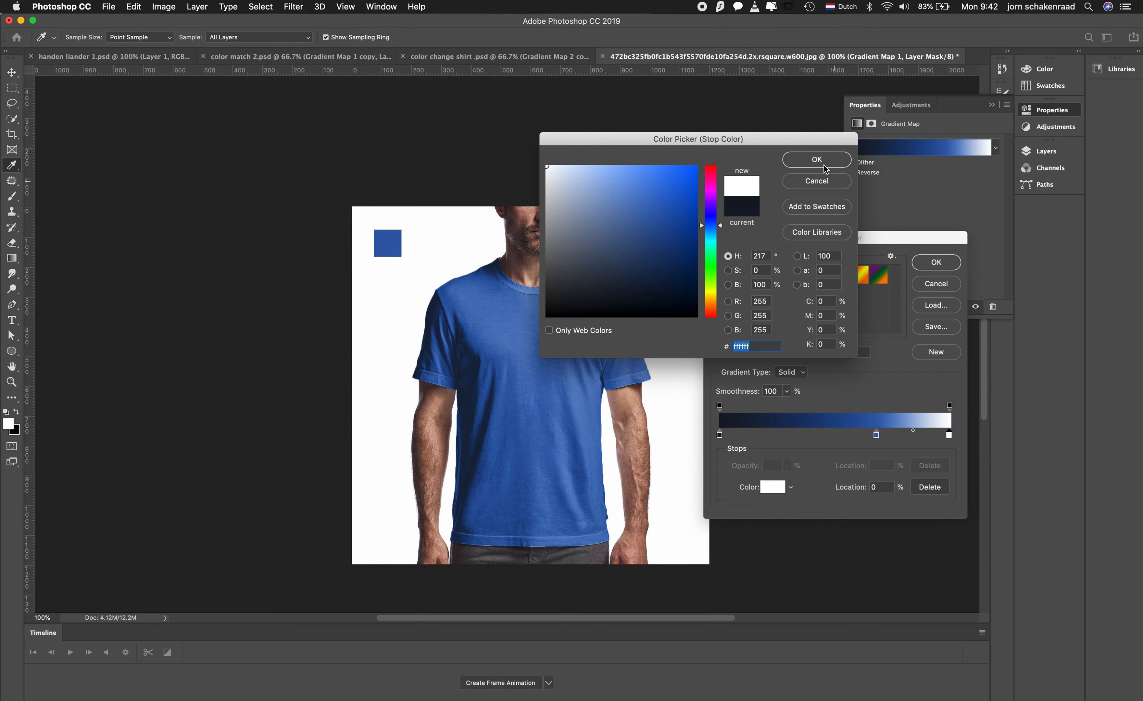
{"action": "left_click", "coordinate": [817, 160]}
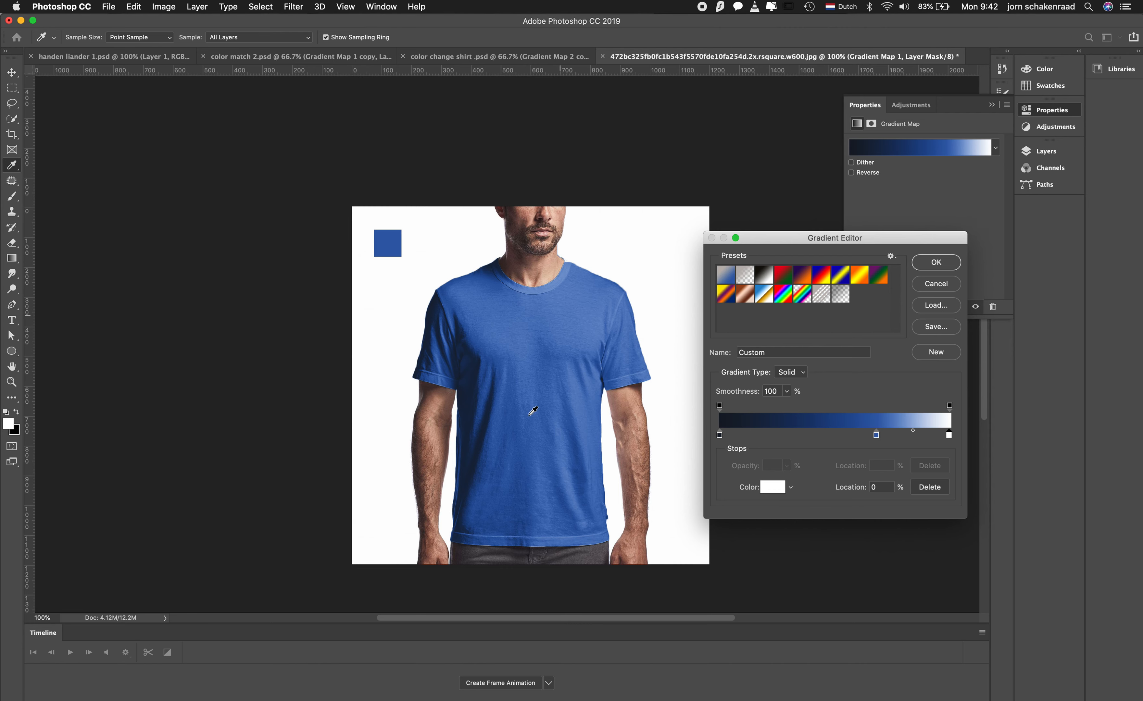
{"action": "mouse_move", "coordinate": [488, 274]}
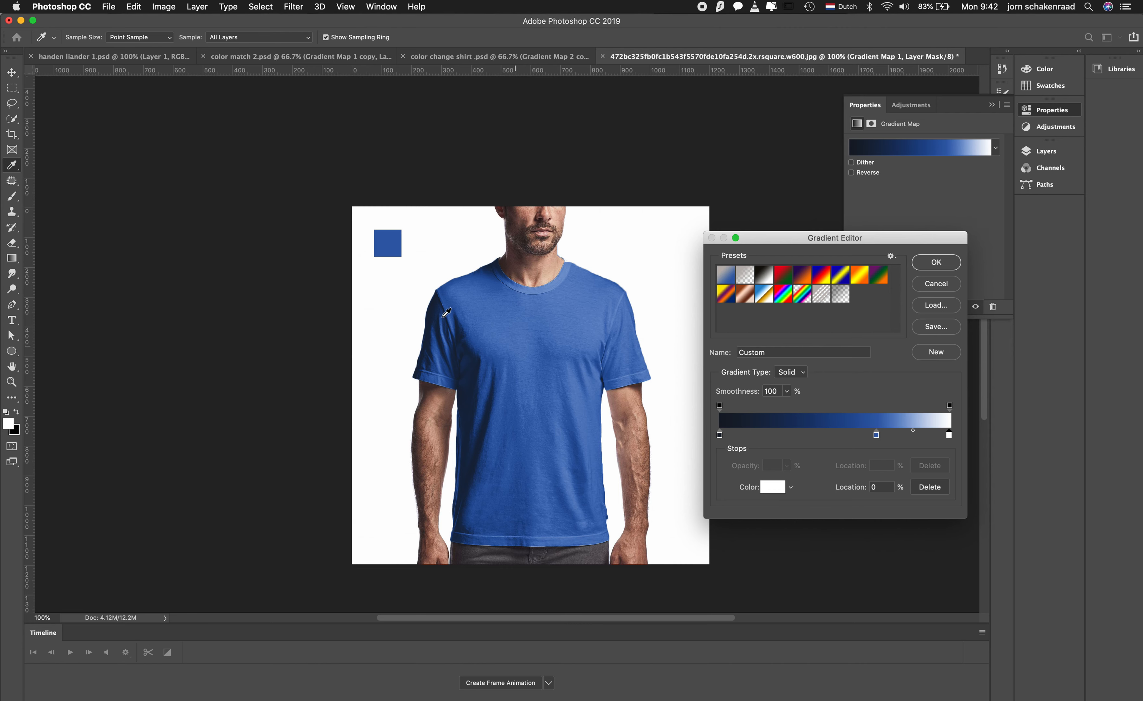
{"action": "mouse_move", "coordinate": [608, 348]}
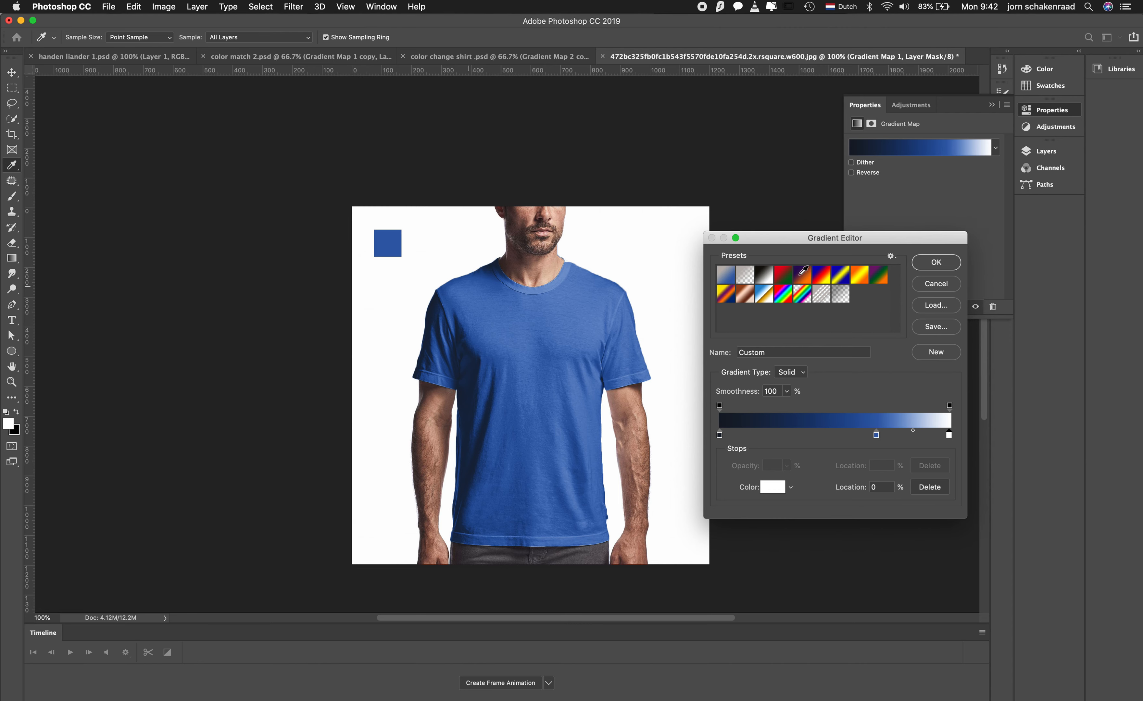
Select Gradient Map 1 so its blue gradient settings show in Properties
{"action": "left_click", "coordinate": [936, 262]}
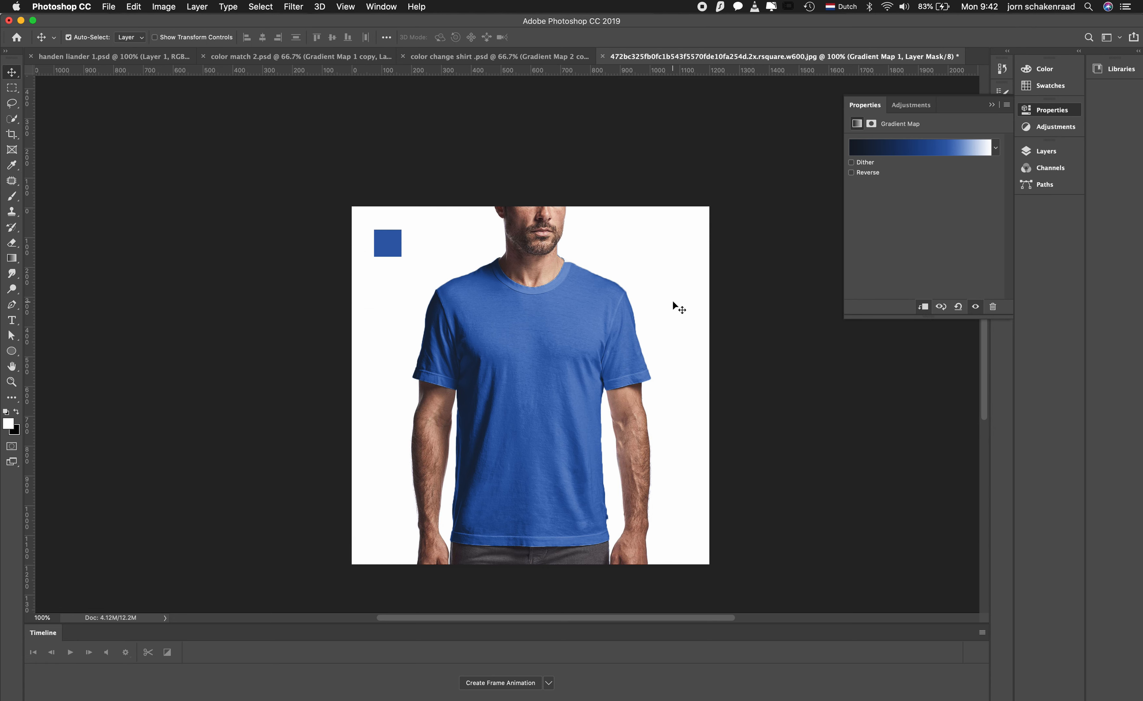
Drag the blue sample square onto the lower shirt front for comparison
{"action": "left_click", "coordinate": [387, 244]}
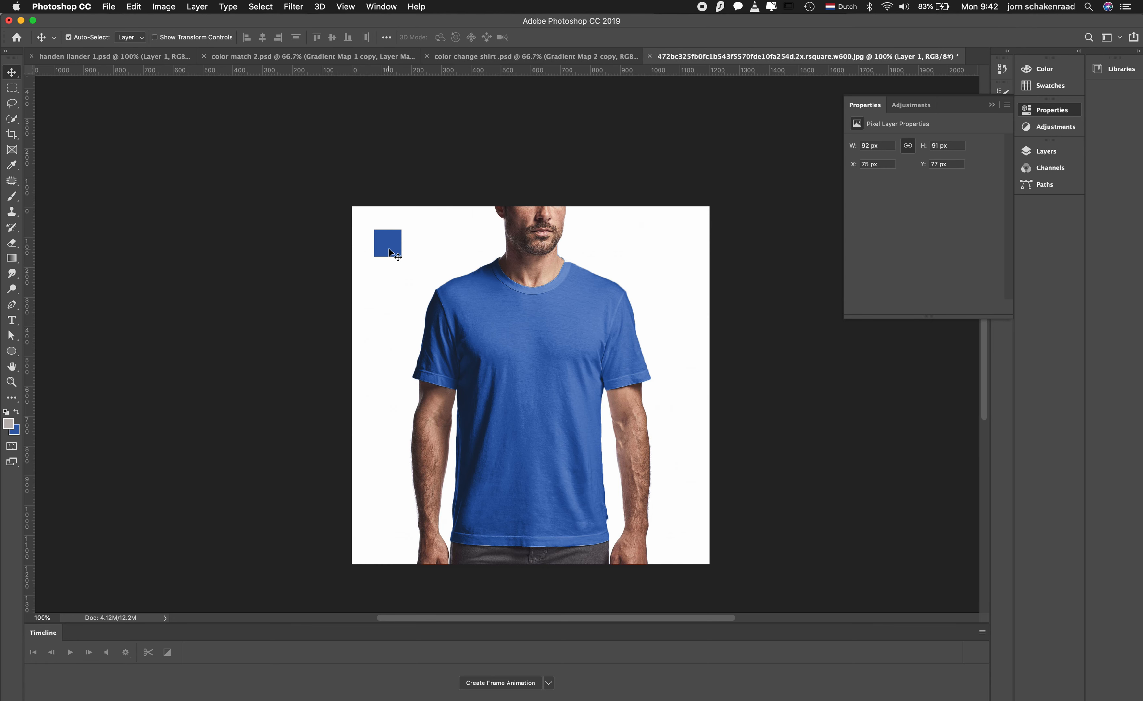
{"action": "left_click_drag", "start_coordinate": [387, 243], "coordinate": [498, 349]}
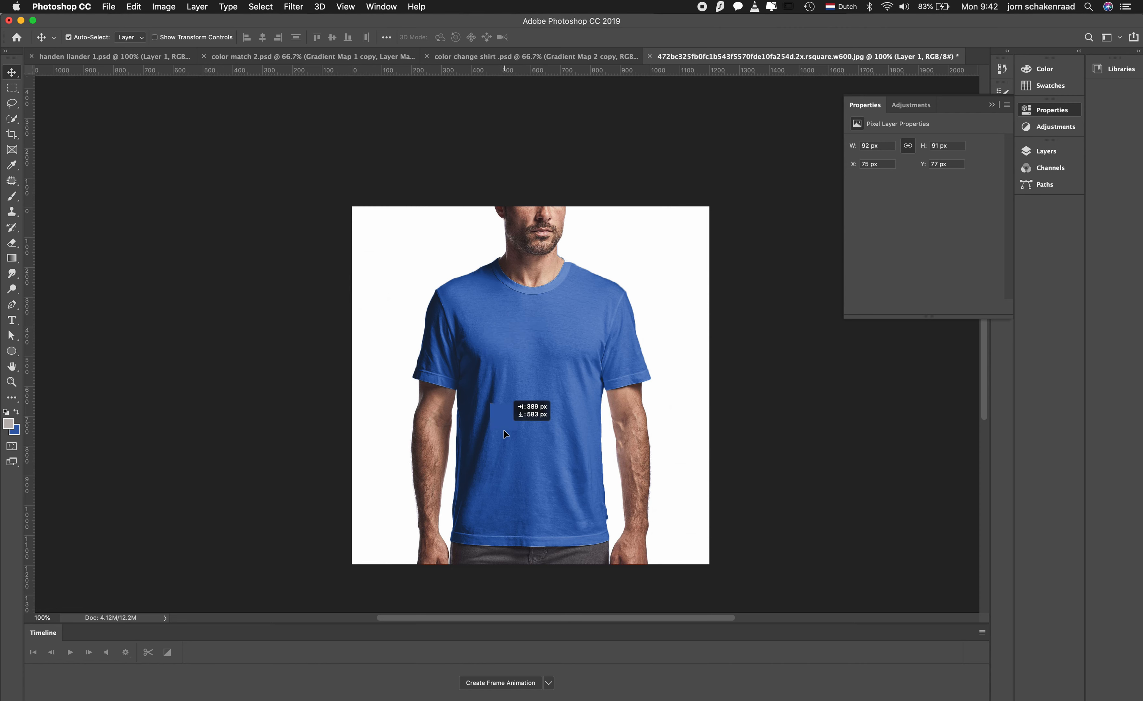
{"action": "left_click_drag", "start_coordinate": [503, 435], "coordinate": [548, 450]}
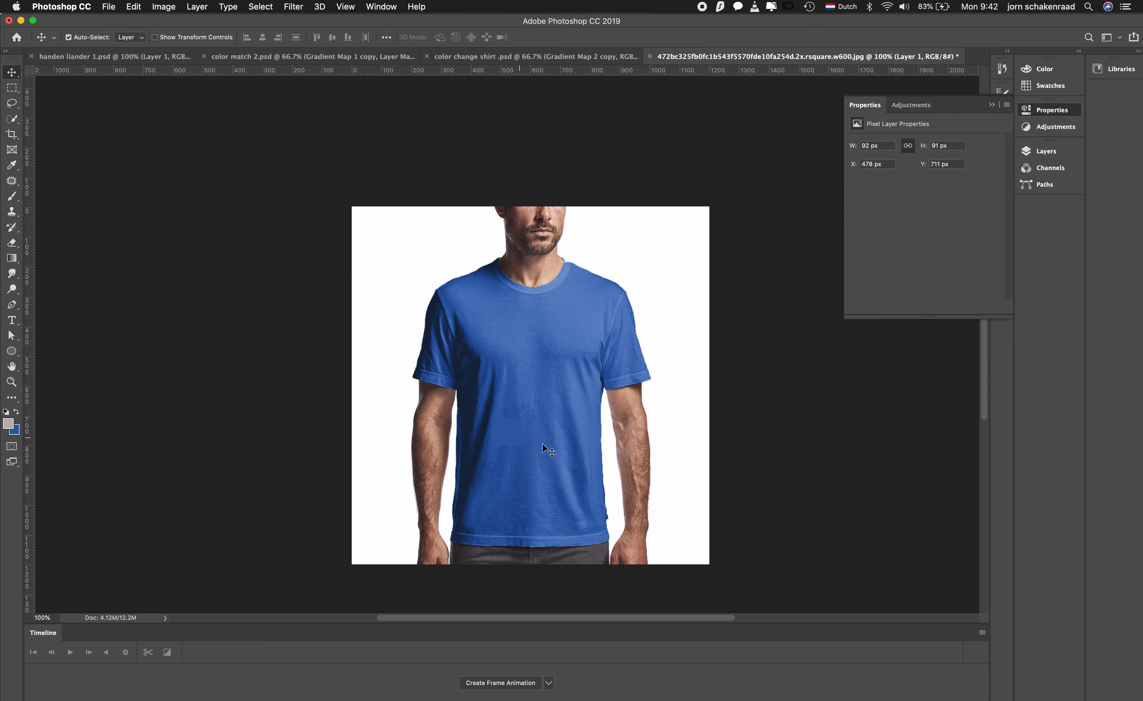
{"action": "mouse_move", "coordinate": [512, 436]}
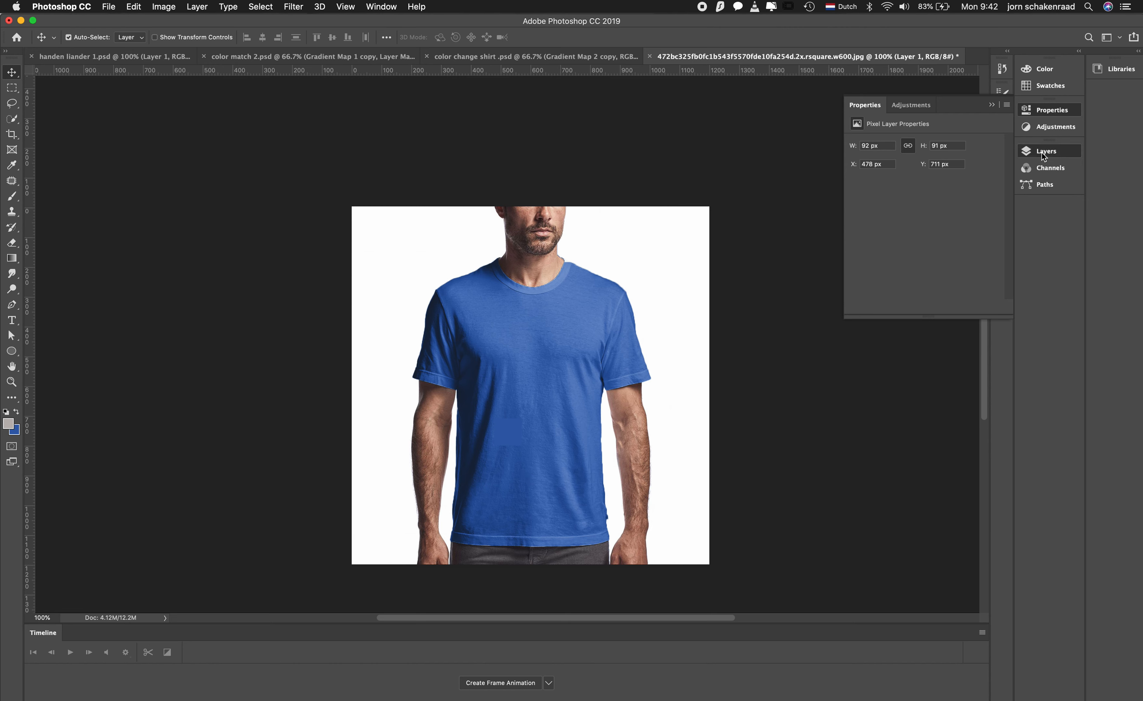
{"action": "left_click", "coordinate": [1047, 151]}
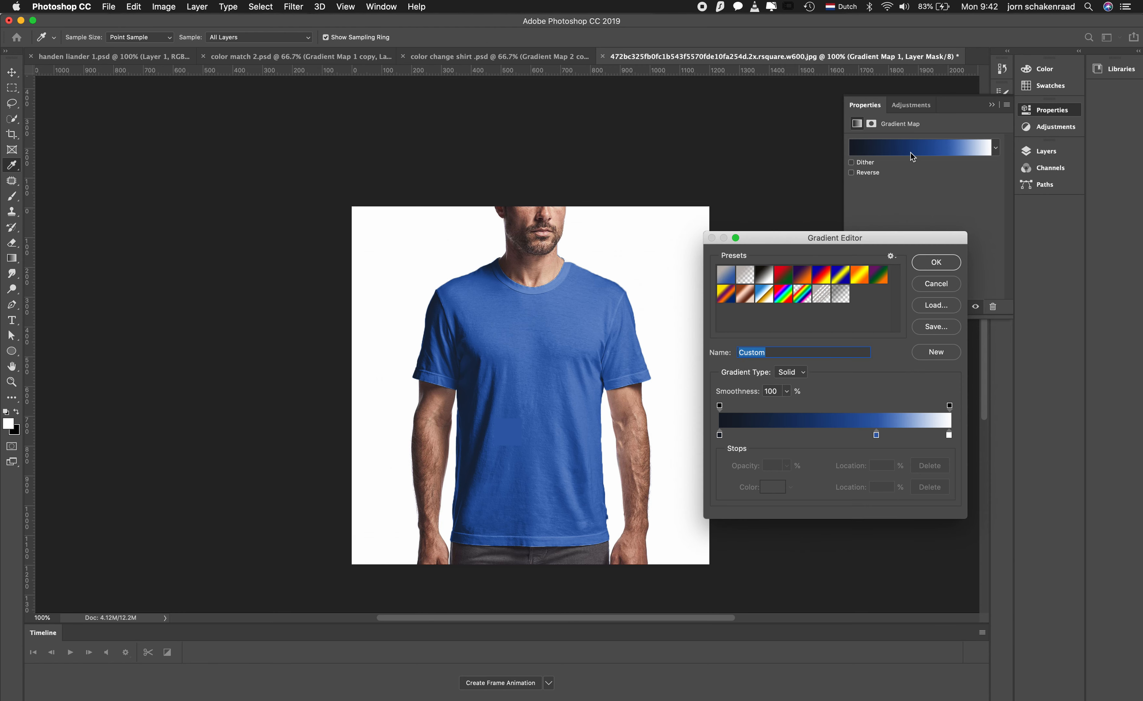
Drag the mid-blue stop between 66-71% until it settles at 66%, then apply the gradient
{"action": "left_click", "coordinate": [875, 435]}
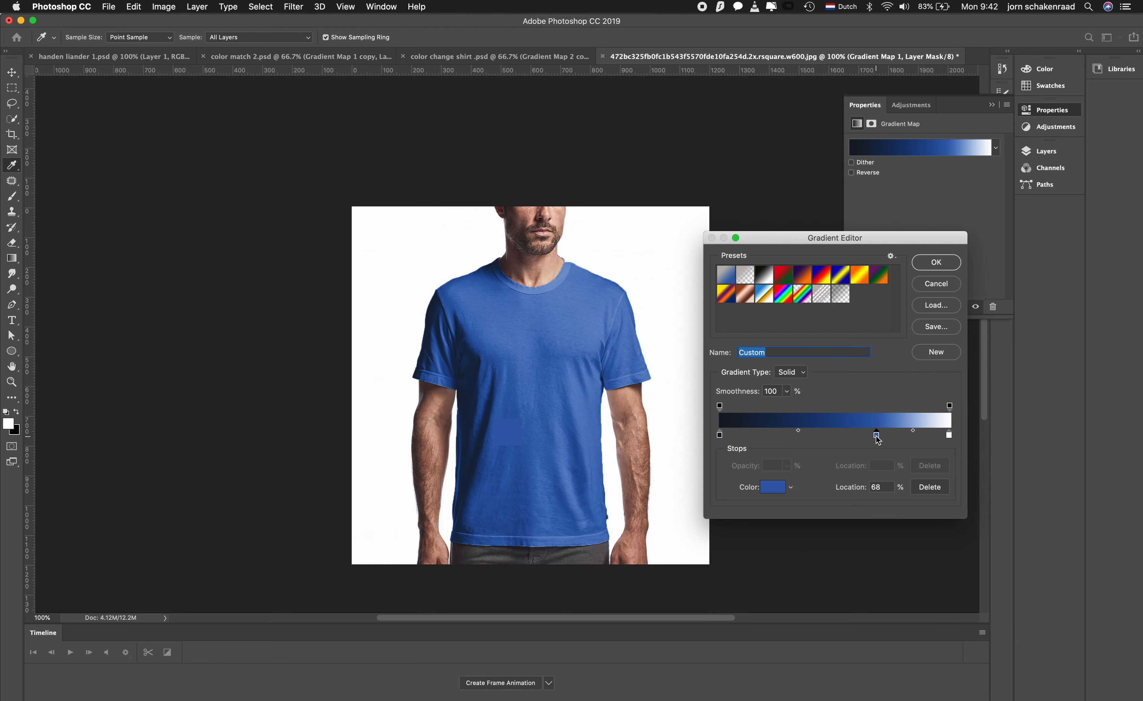
{"action": "left_click_drag", "start_coordinate": [877, 437], "coordinate": [885, 436]}
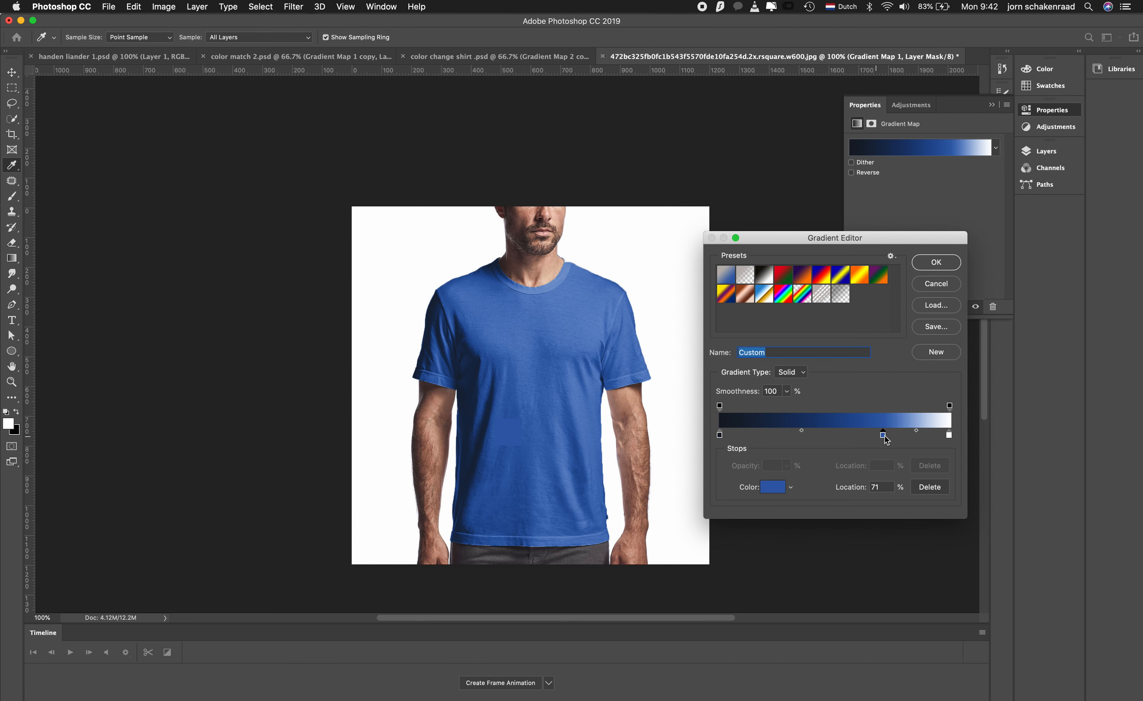
{"action": "left_click_drag", "start_coordinate": [885, 435], "coordinate": [880, 435]}
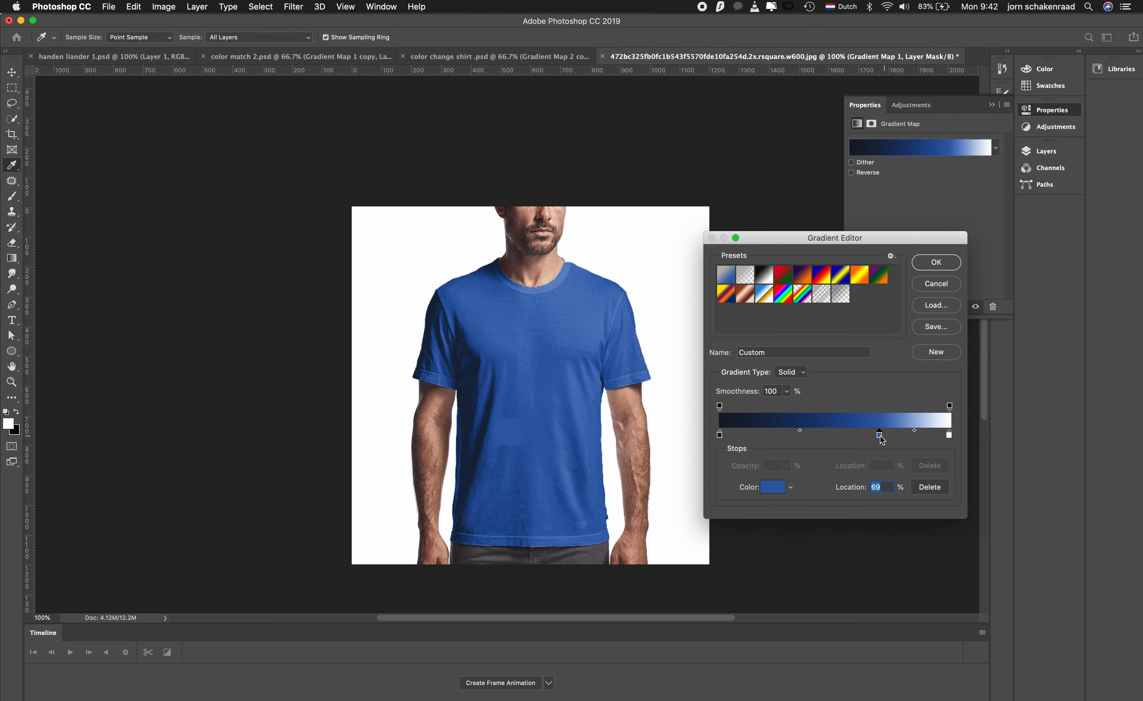
{"action": "left_click_drag", "start_coordinate": [877, 435], "coordinate": [875, 435]}
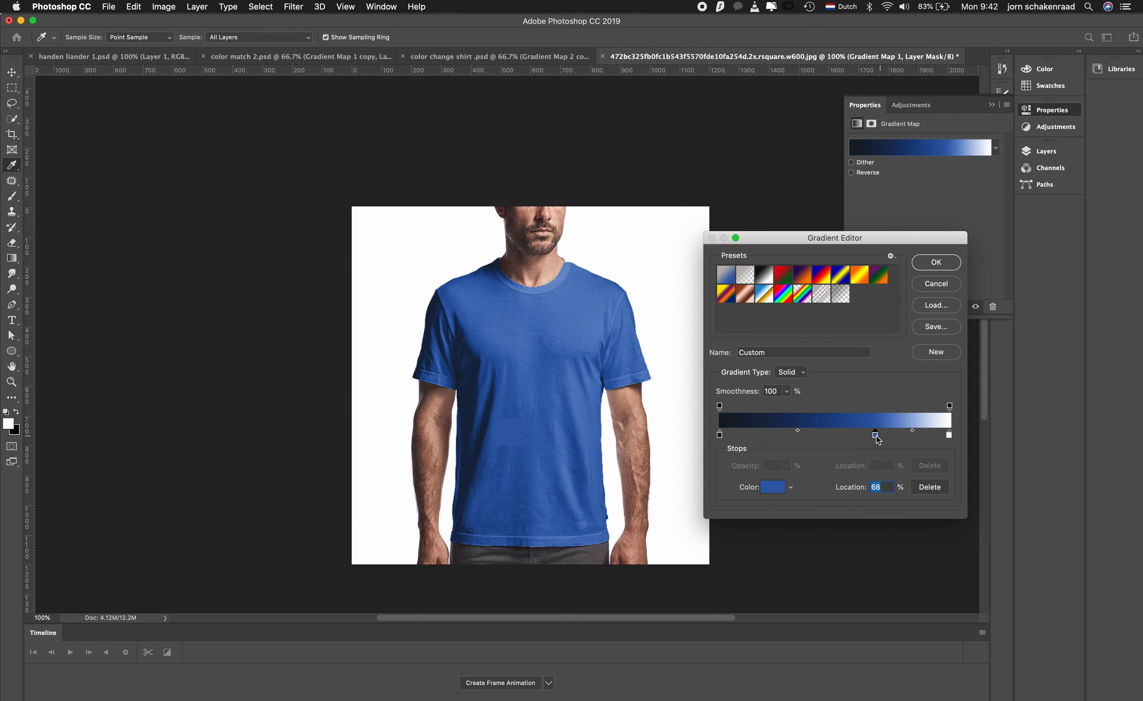
{"action": "left_click_drag", "start_coordinate": [877, 435], "coordinate": [872, 435]}
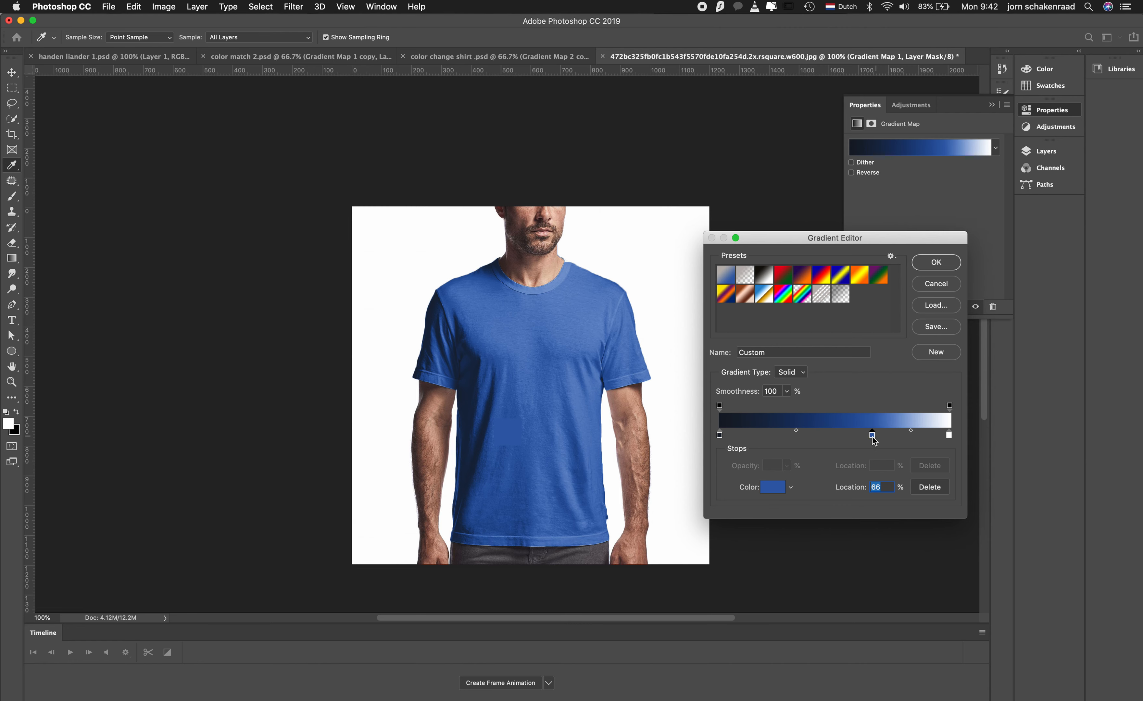
{"action": "left_click_drag", "start_coordinate": [871, 435], "coordinate": [874, 435]}
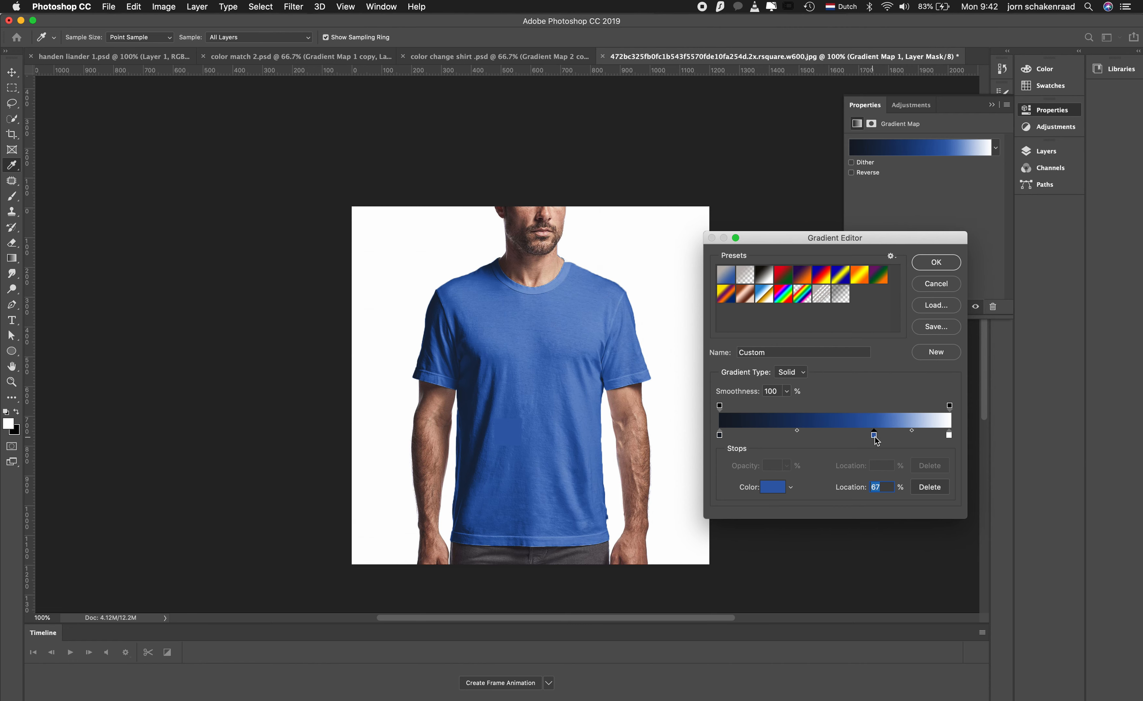
{"action": "left_click_drag", "start_coordinate": [874, 435], "coordinate": [865, 435]}
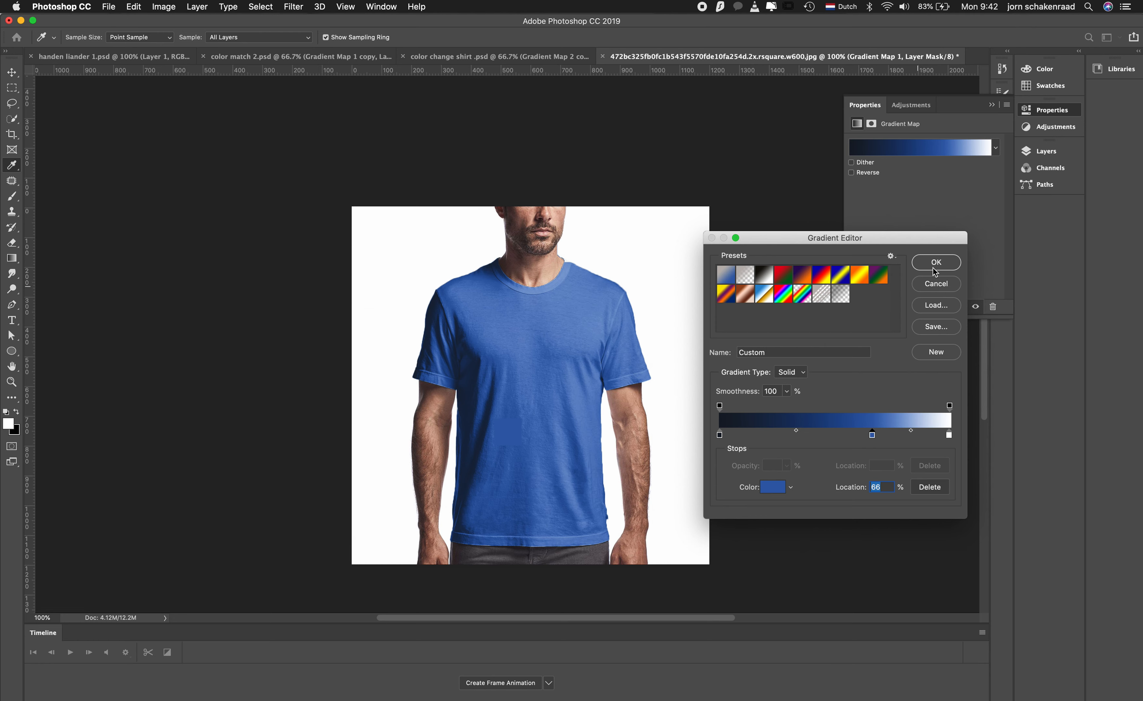
{"action": "left_click", "coordinate": [936, 262]}
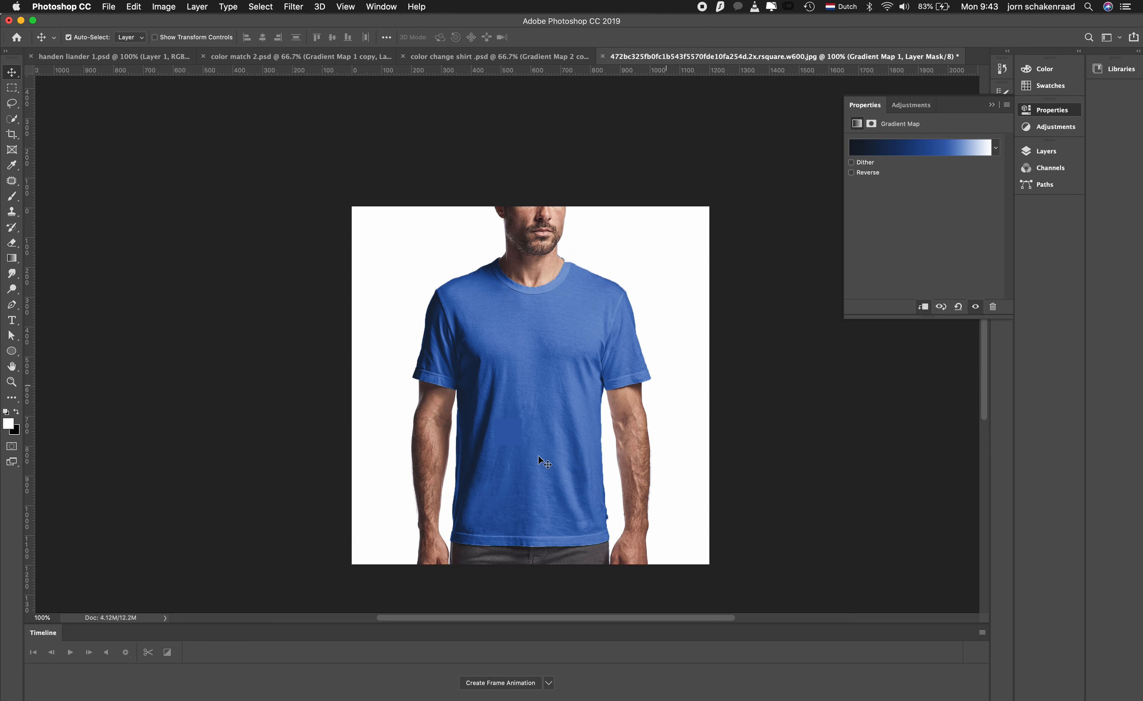
{"action": "mouse_move", "coordinate": [513, 442]}
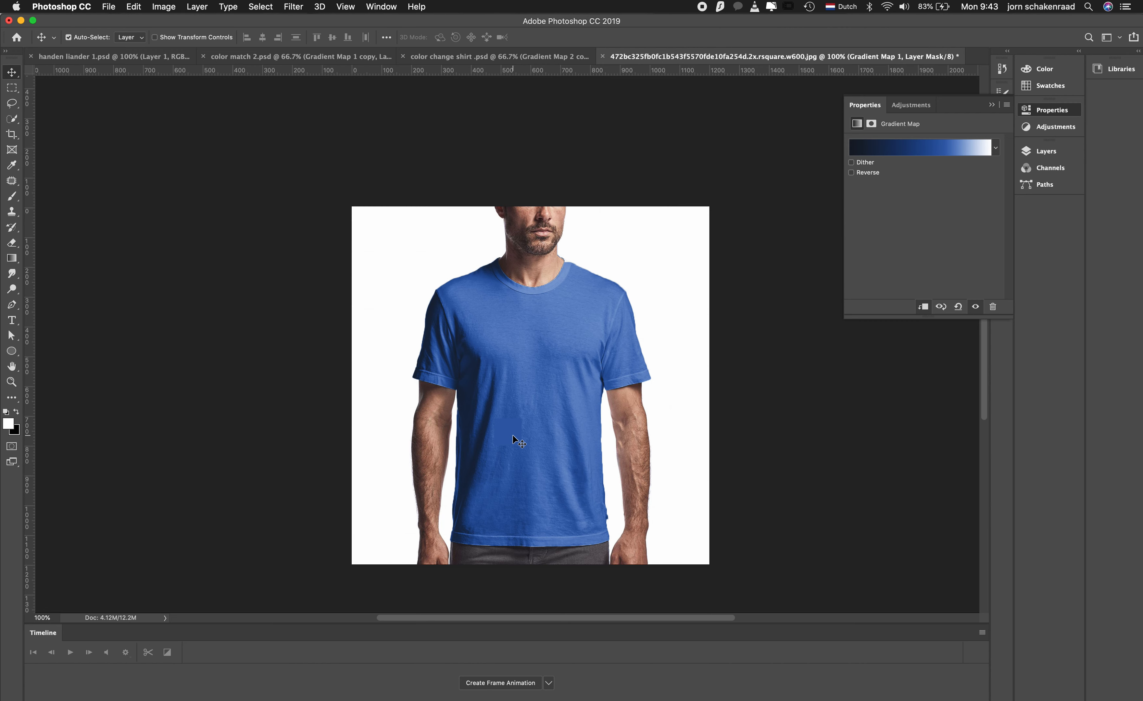
{"action": "mouse_move", "coordinate": [466, 361]}
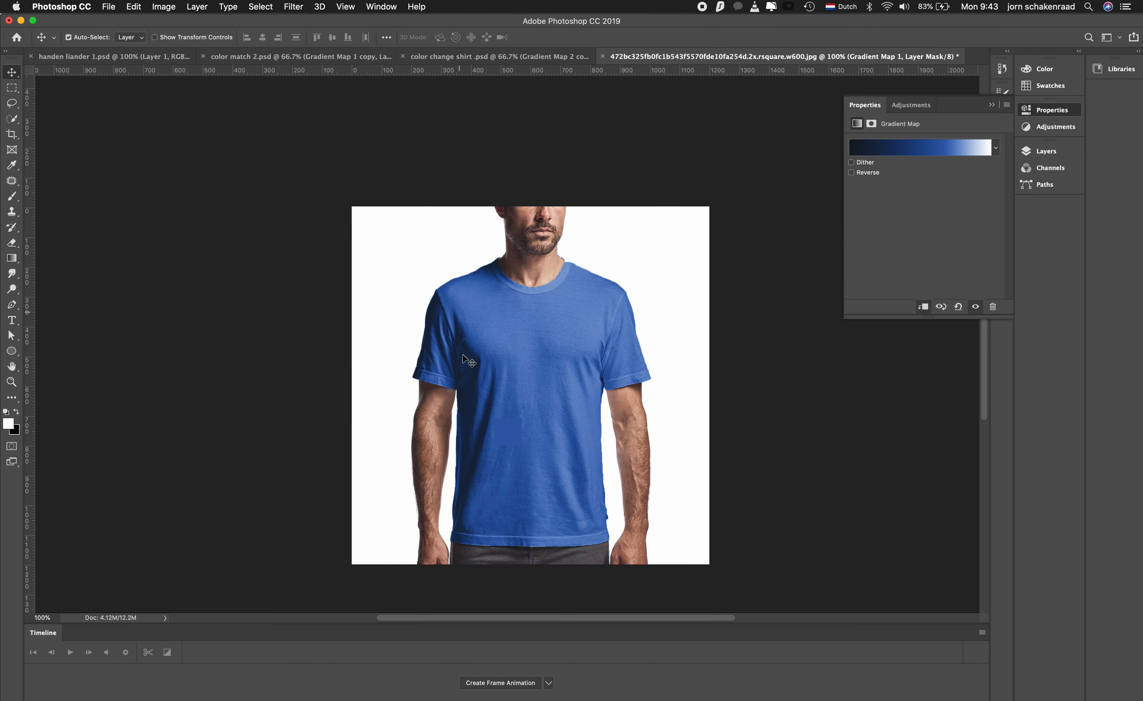
Drag the blue sample square up onto the shirt's left chest for comparison
{"action": "left_click_drag", "start_coordinate": [469, 362], "coordinate": [505, 336]}
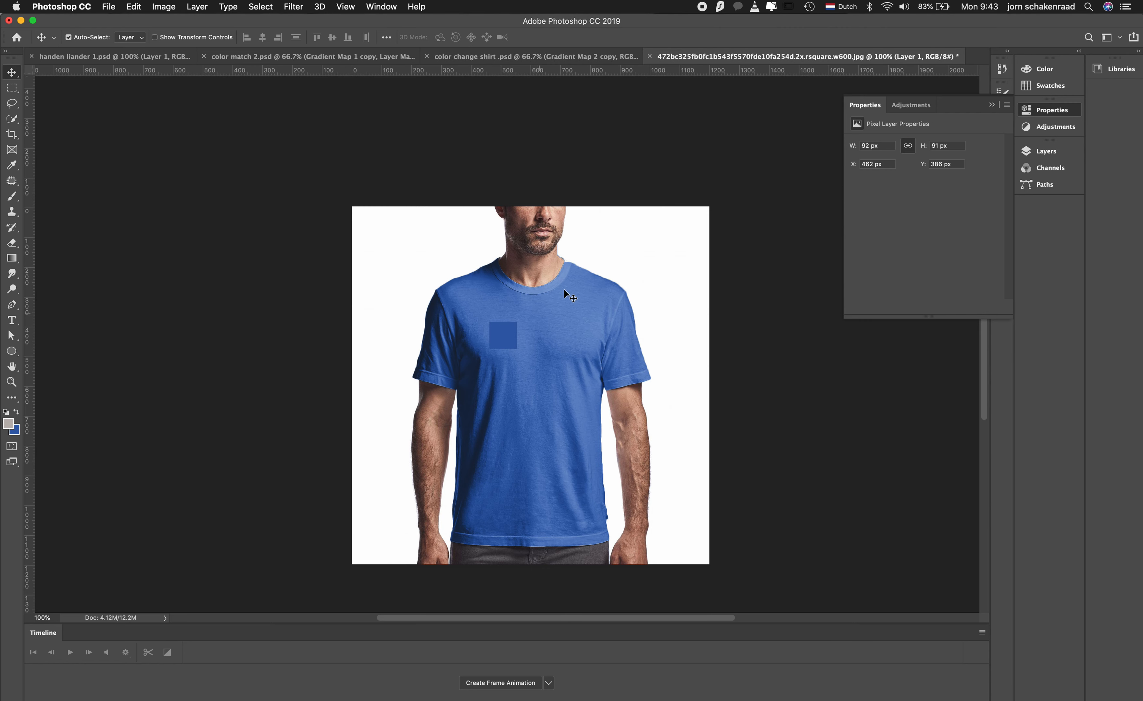
{"action": "mouse_move", "coordinate": [636, 348]}
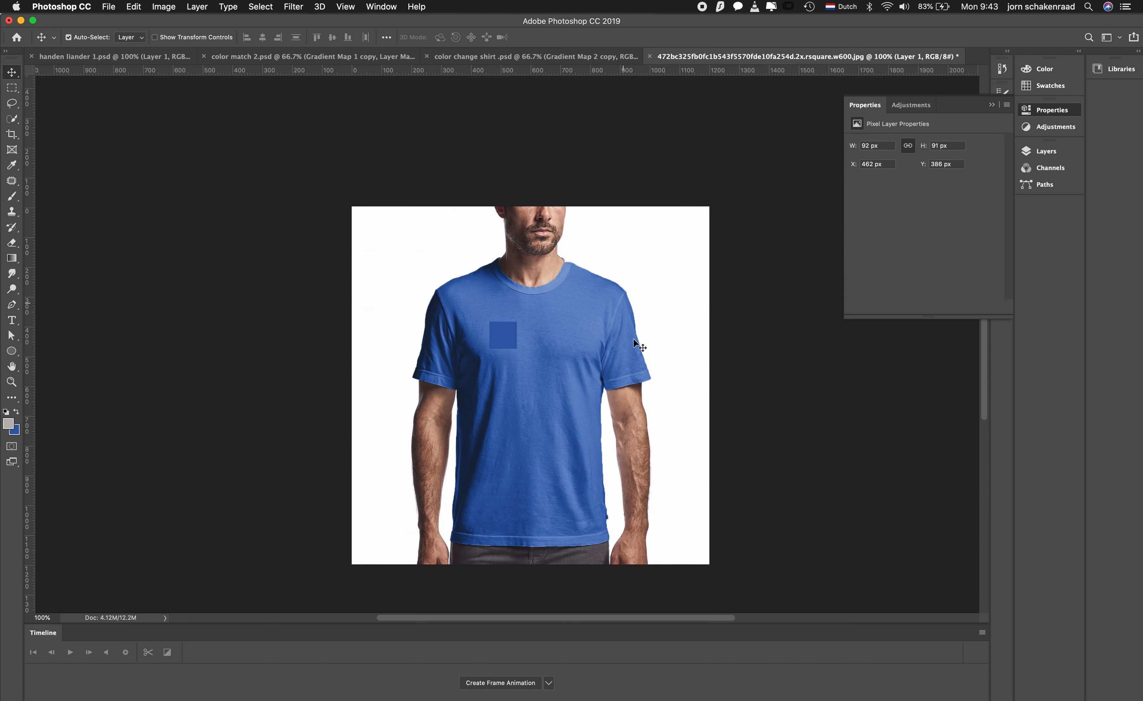
{"action": "mouse_move", "coordinate": [612, 337]}
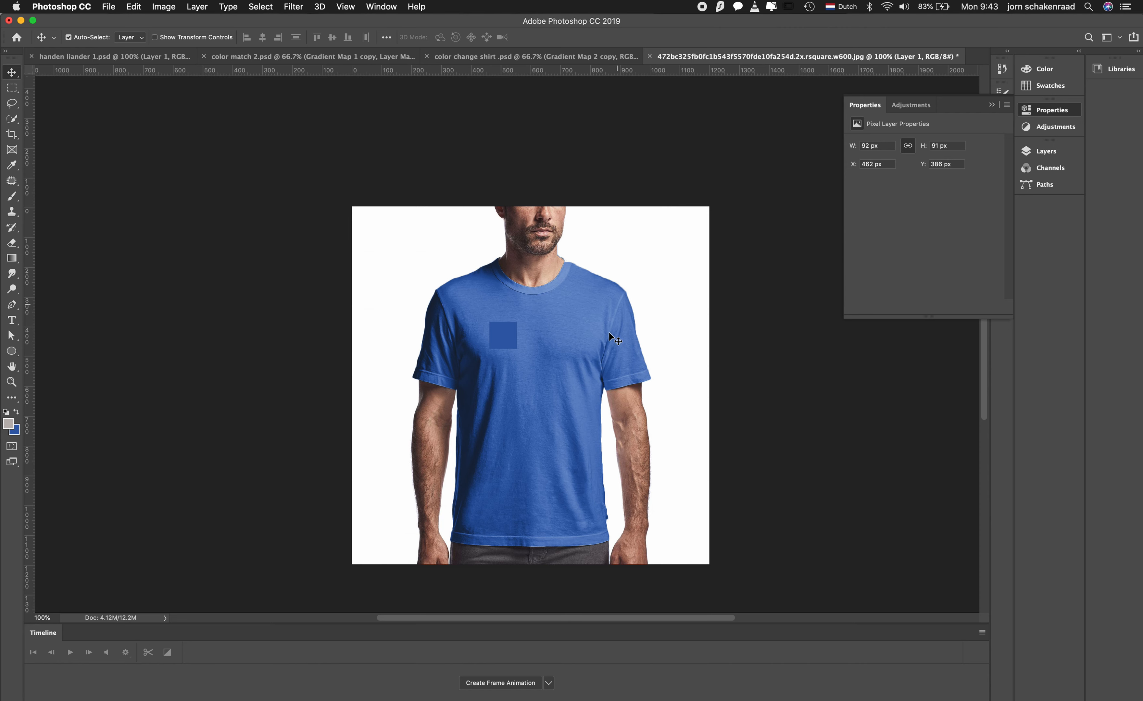
{"action": "mouse_move", "coordinate": [595, 346]}
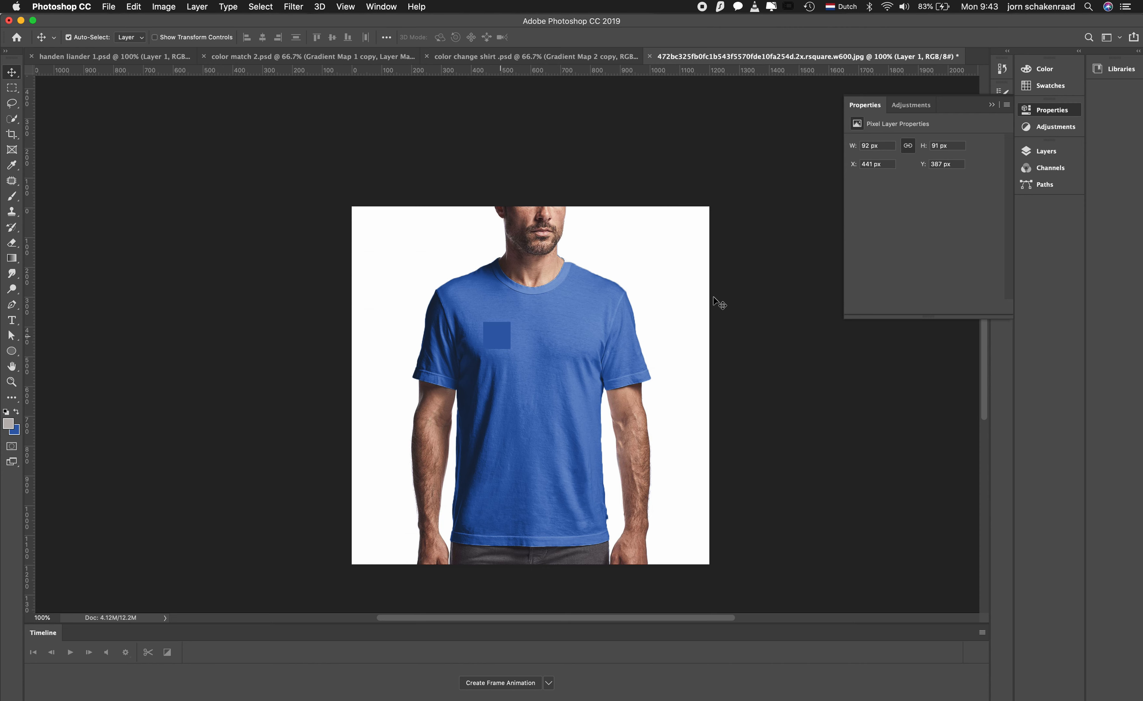
Show the Layers panel and bring up Gradient Map 1's Properties
{"action": "left_click", "coordinate": [1046, 151]}
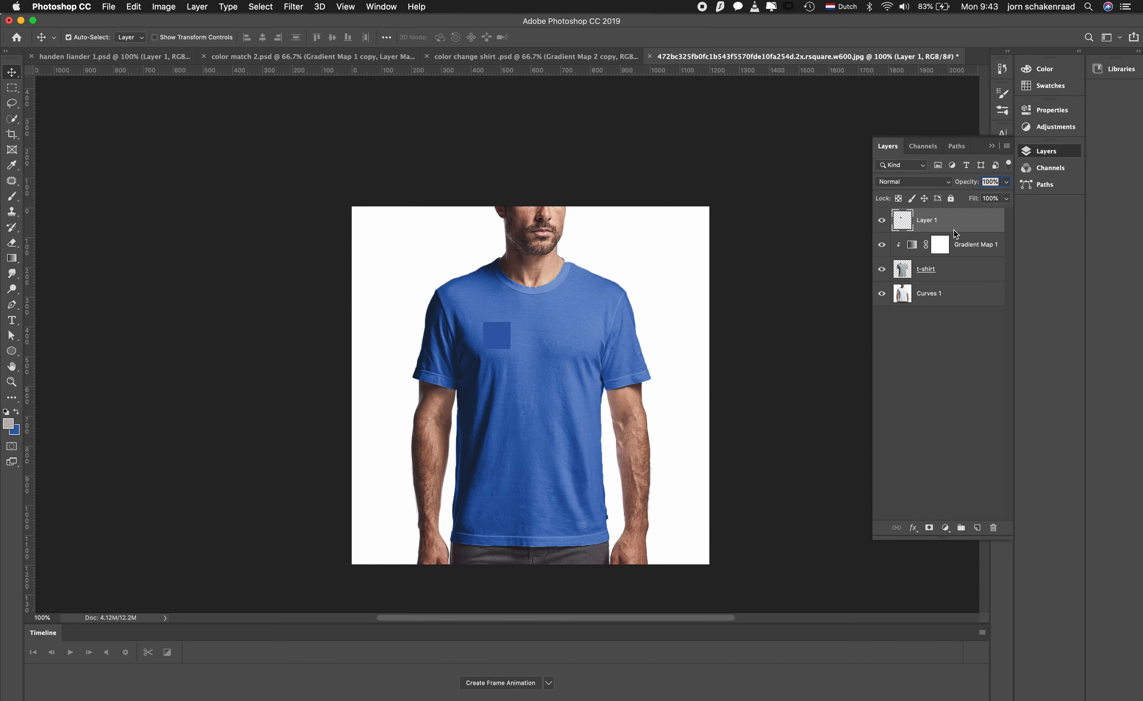
{"action": "left_click", "coordinate": [940, 244]}
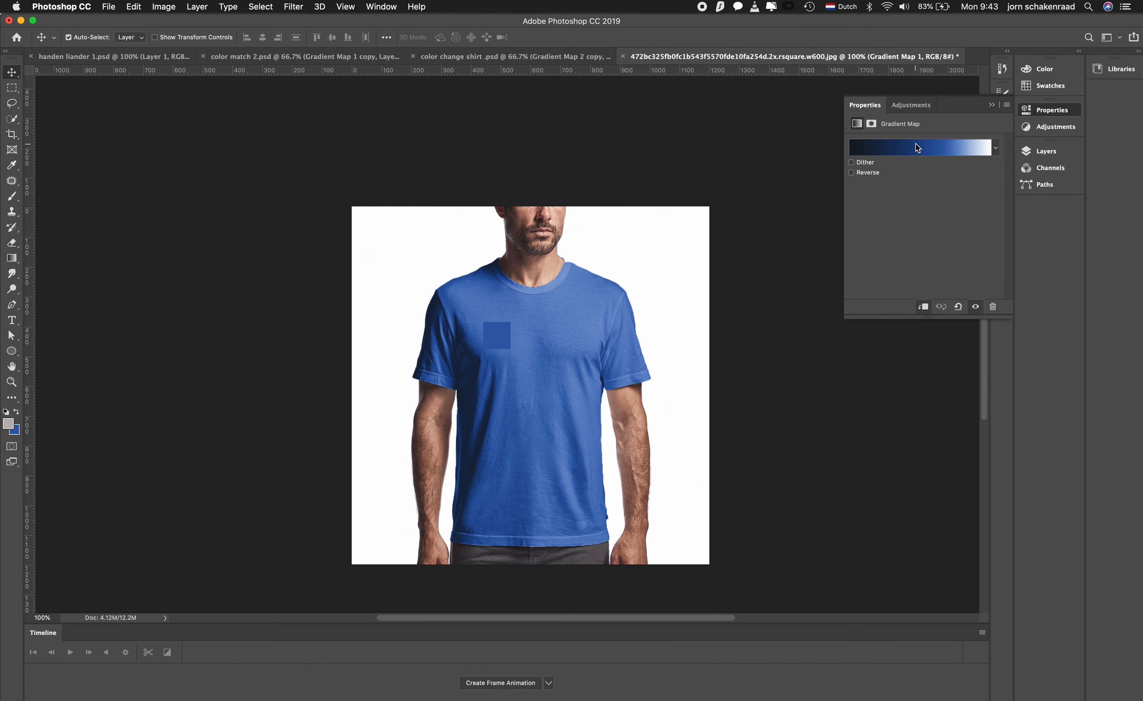
Deepen the blue stop of the shirt's gradient, confirm it, and show the Layers panel
{"action": "left_click", "coordinate": [922, 147]}
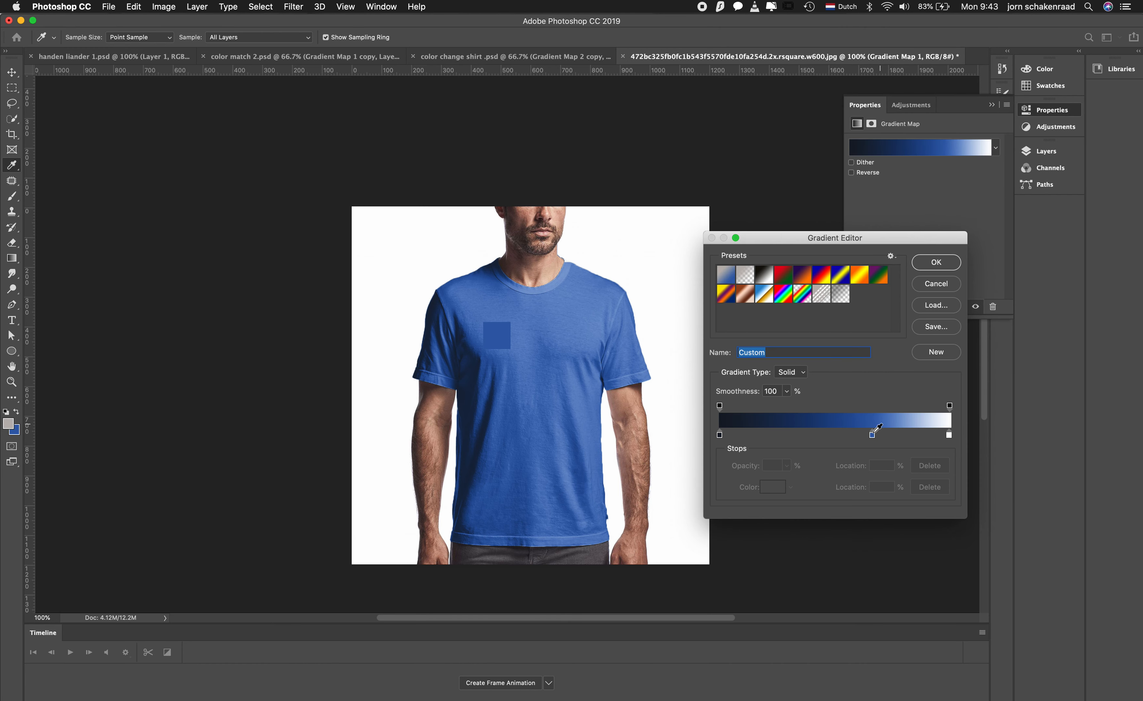
{"action": "left_click", "coordinate": [883, 434]}
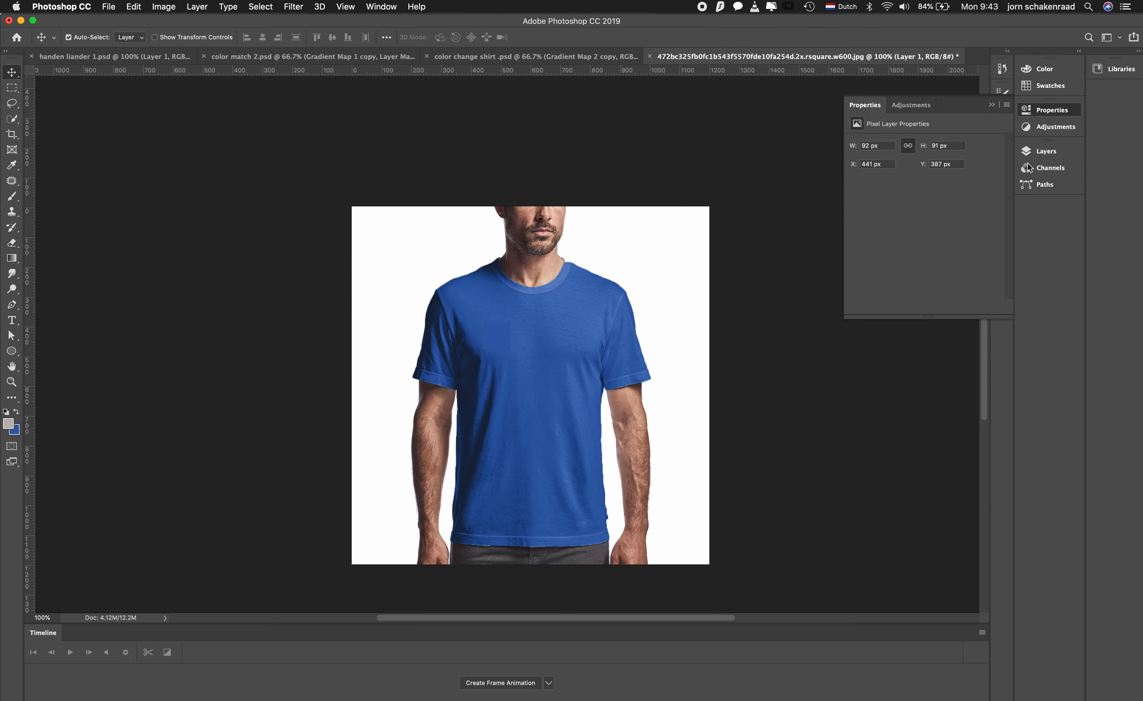
{"action": "left_click", "coordinate": [1046, 152]}
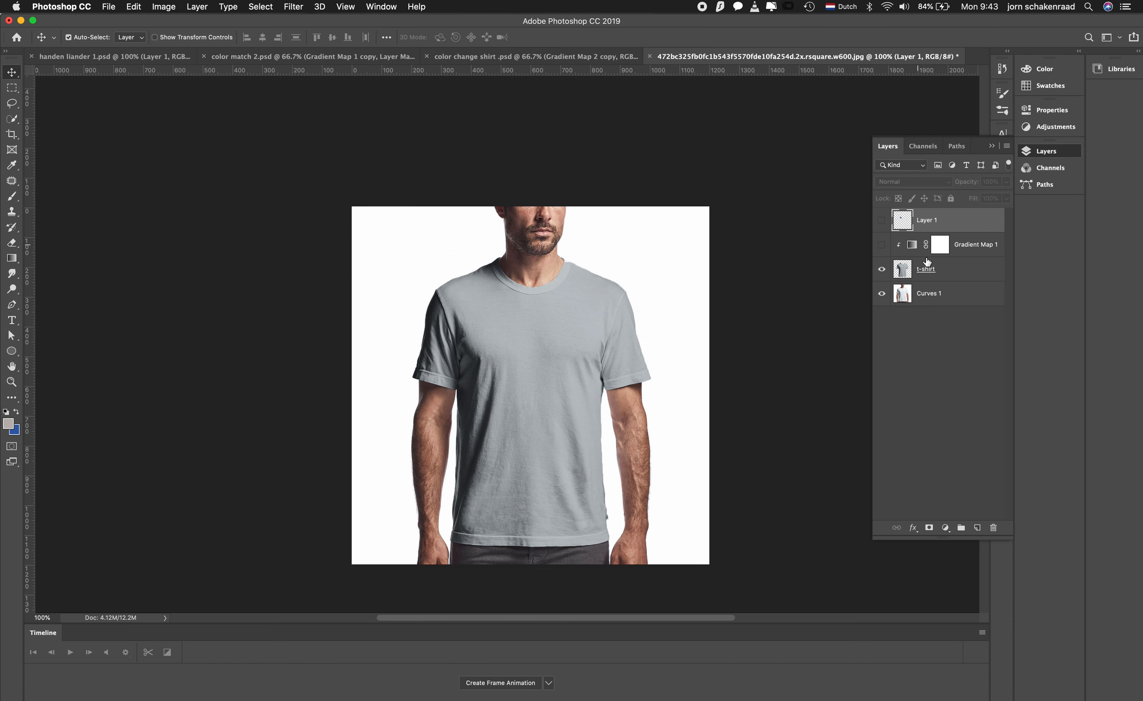
Add a Gradient Map adjustment above the t-shirt layer, keeping it clipped to the shirt
{"action": "left_click", "coordinate": [926, 268]}
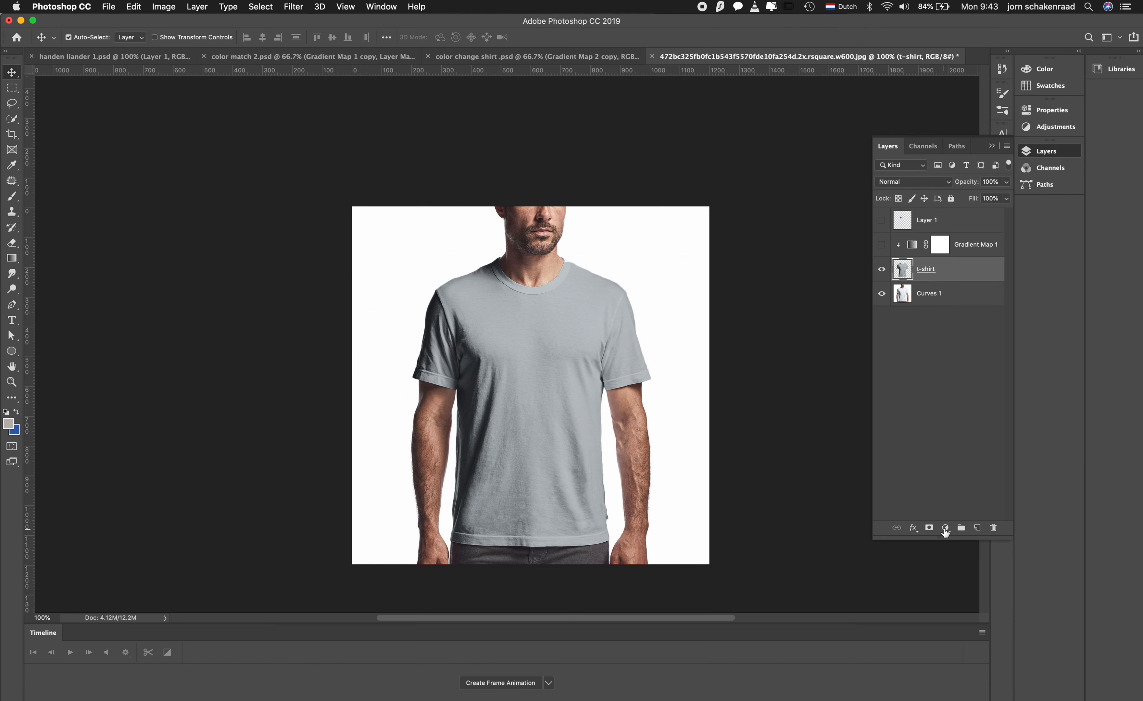
{"action": "left_click", "coordinate": [945, 528]}
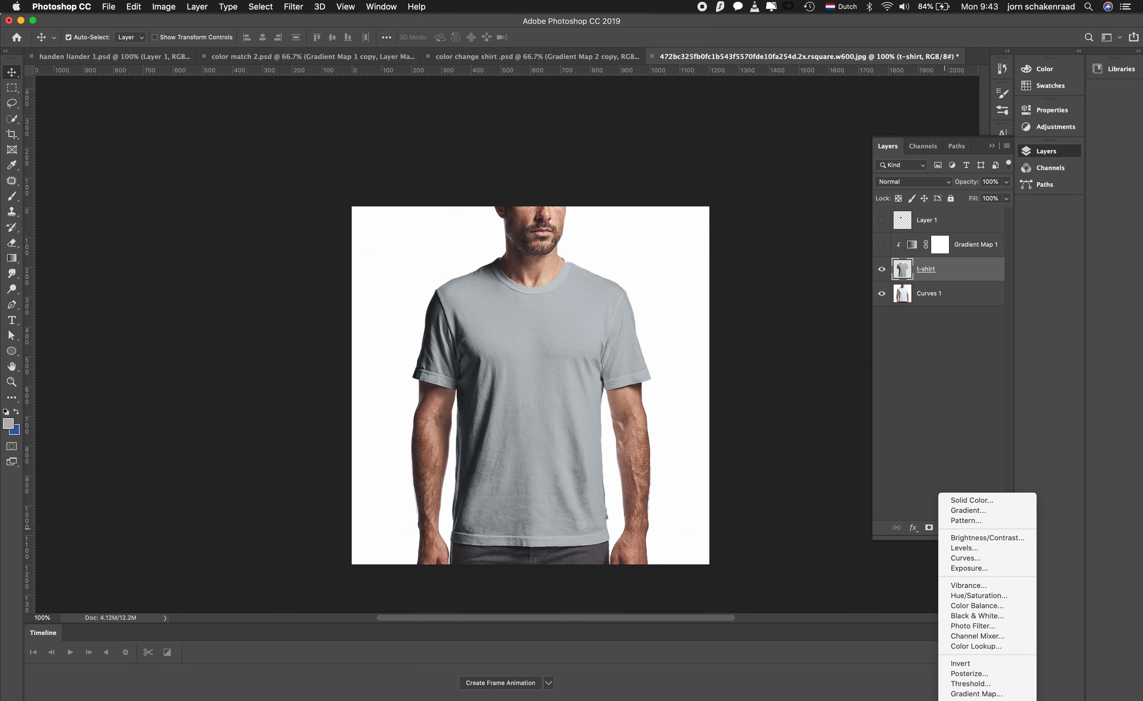
{"action": "left_click", "coordinate": [974, 695]}
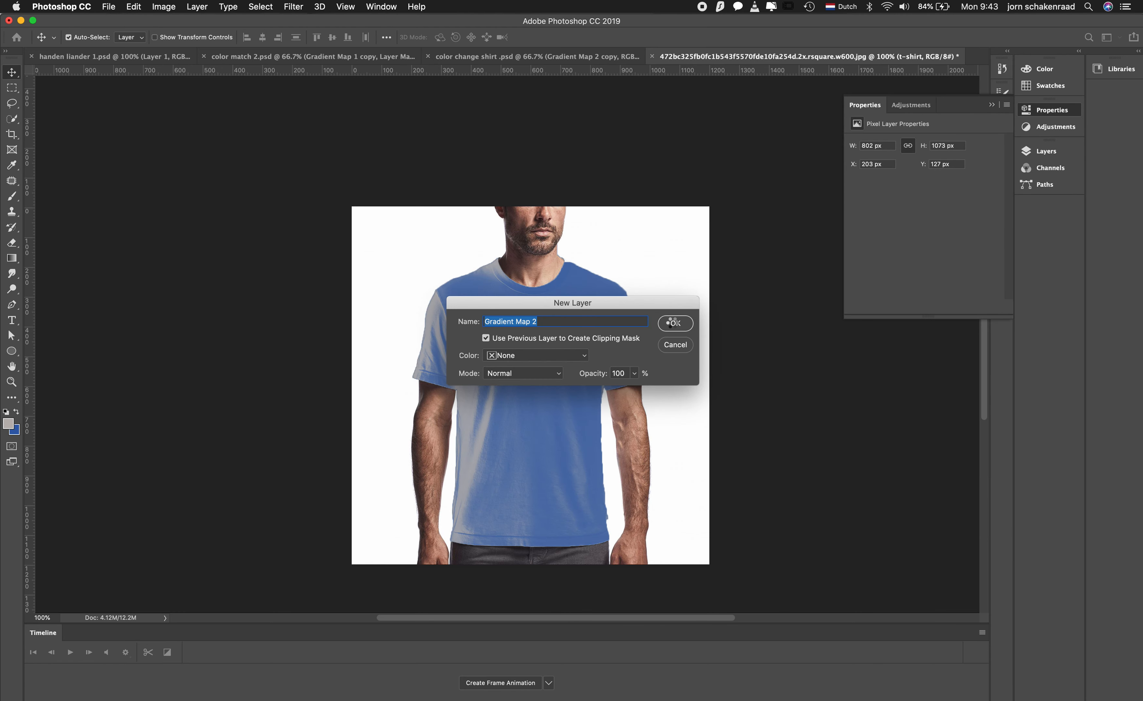
{"action": "left_click", "coordinate": [676, 323]}
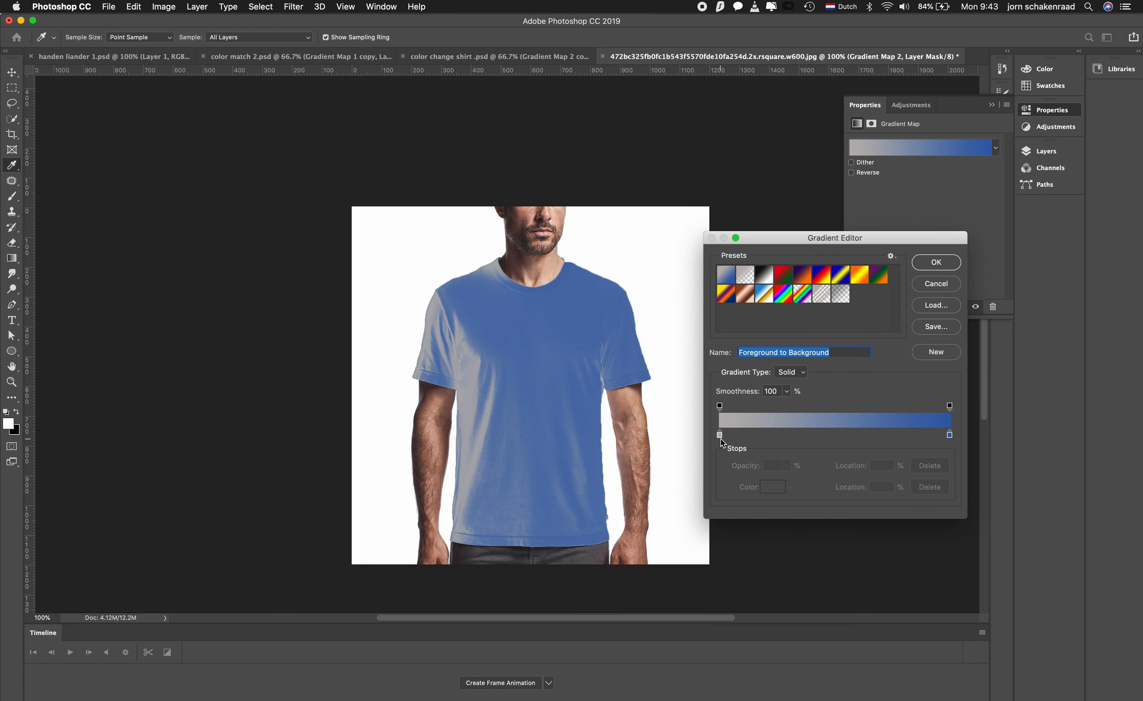
Set the left stop to dark grey #3a3735 and the 77% stop to near-white #edf0f5
{"action": "left_click", "coordinate": [719, 435]}
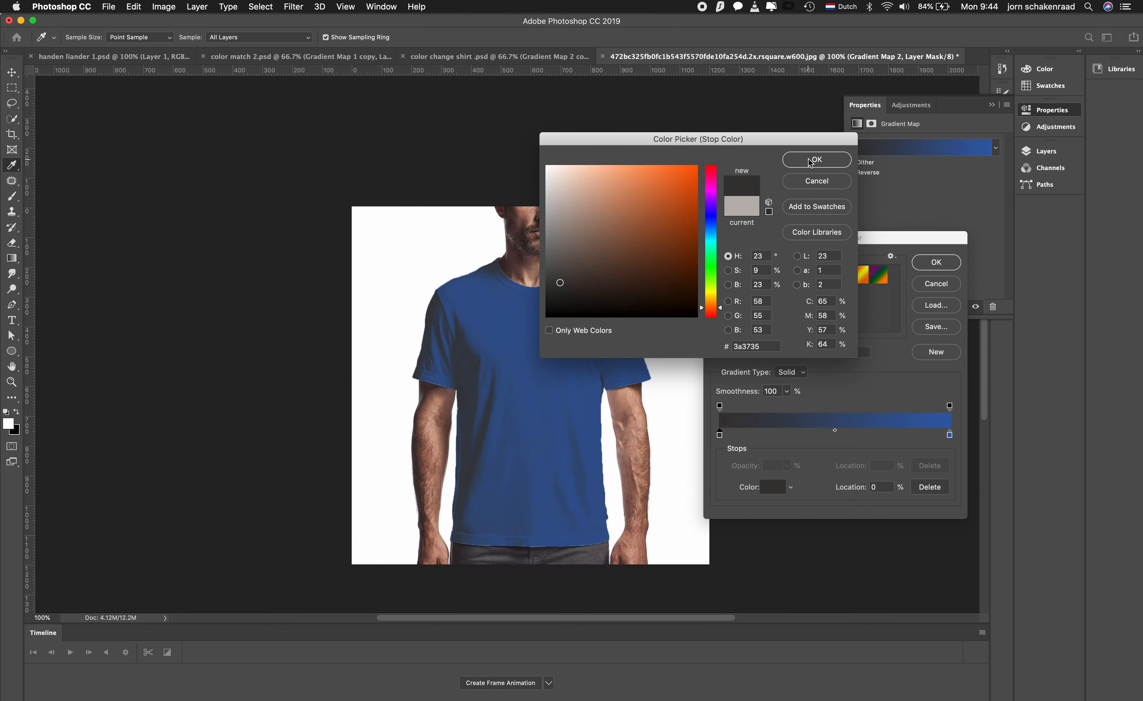
{"action": "left_click", "coordinate": [817, 159]}
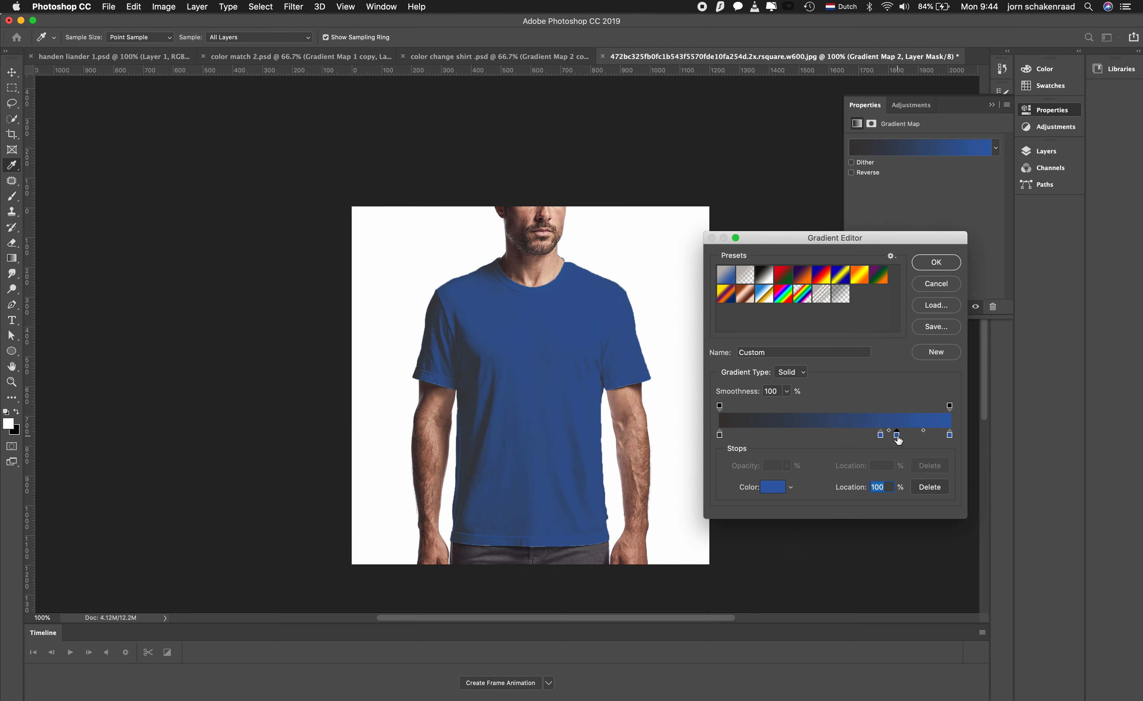
{"action": "left_click", "coordinate": [895, 435]}
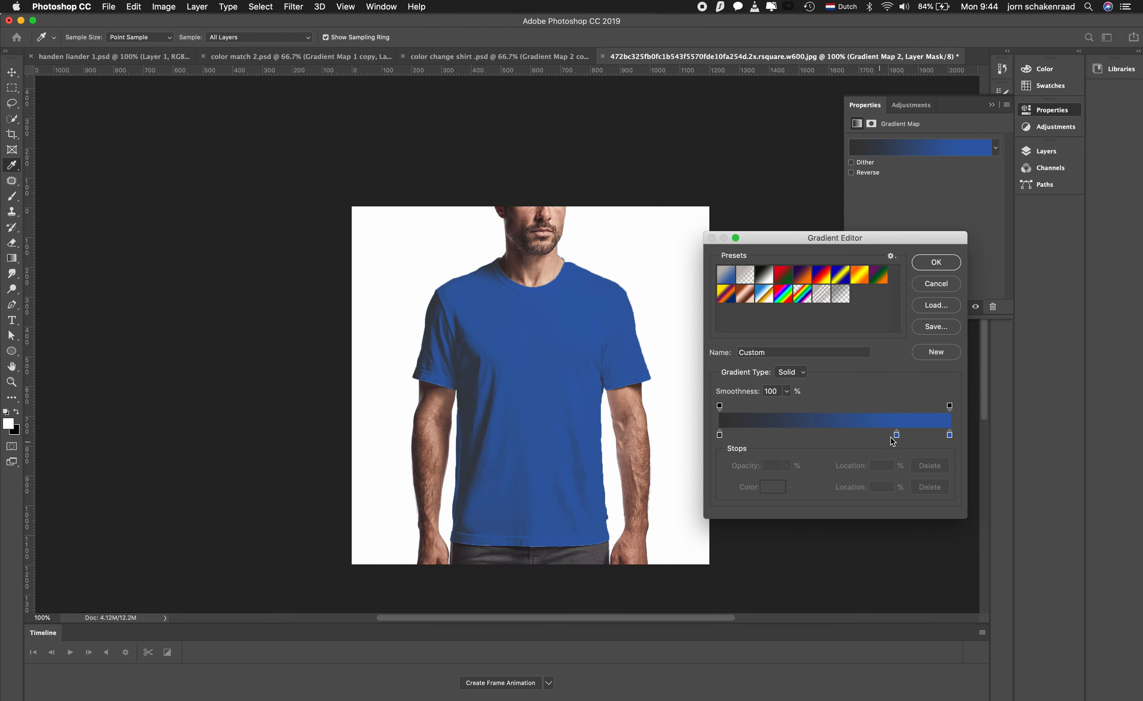
{"action": "double_click", "coordinate": [896, 435]}
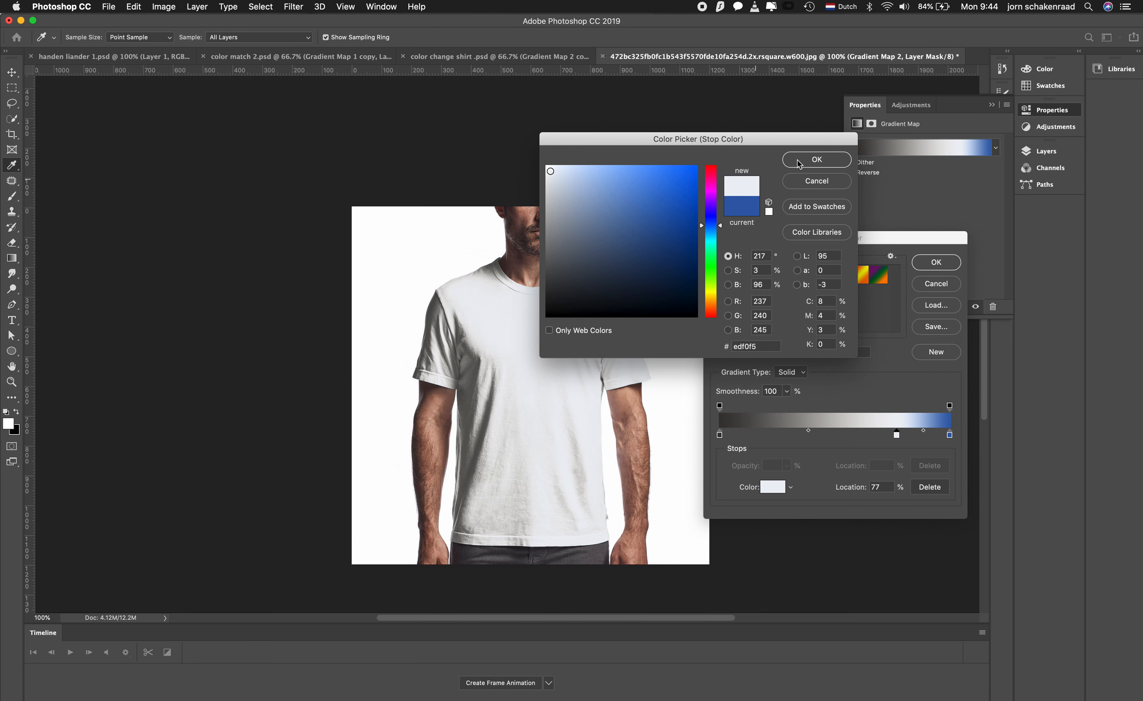
{"action": "left_click", "coordinate": [817, 160]}
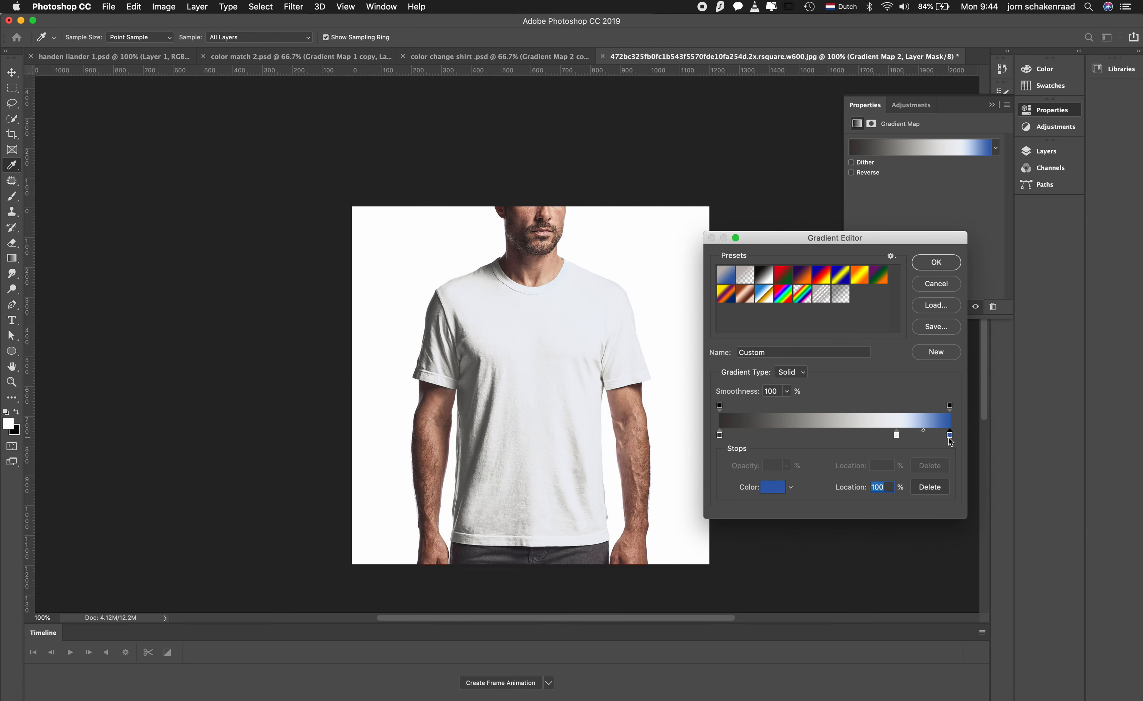
Set the right stop to pure white #ffffff and apply the white gradient to the shirt
{"action": "left_click", "coordinate": [773, 487]}
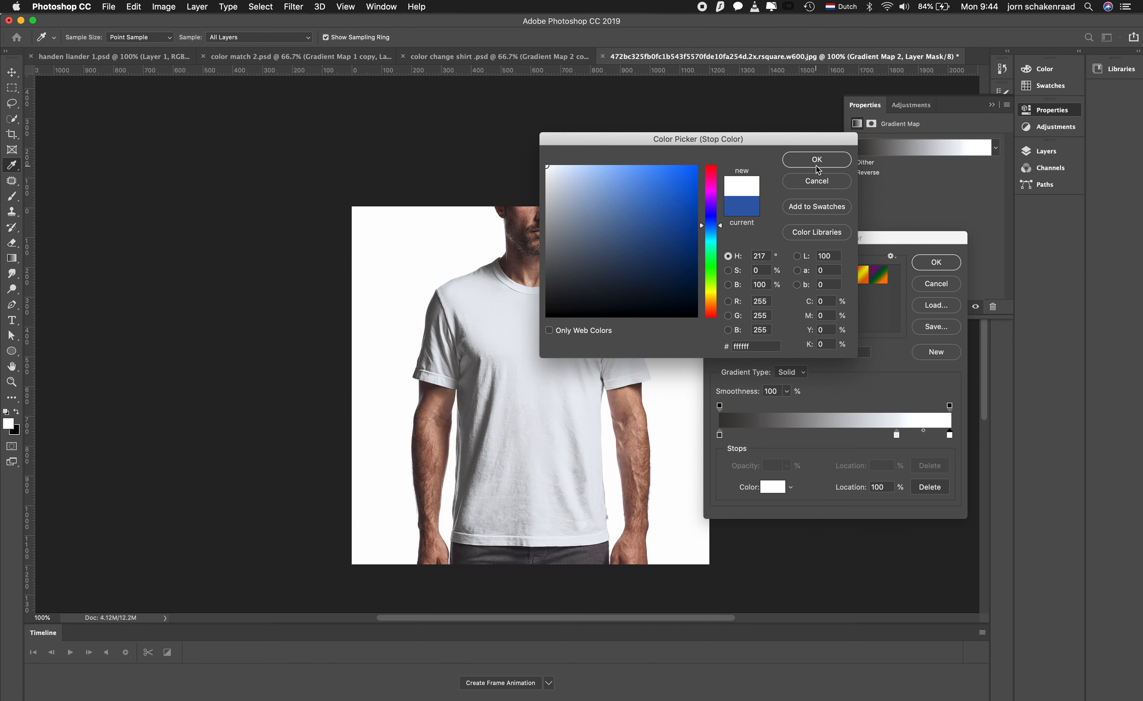
{"action": "left_click", "coordinate": [816, 160]}
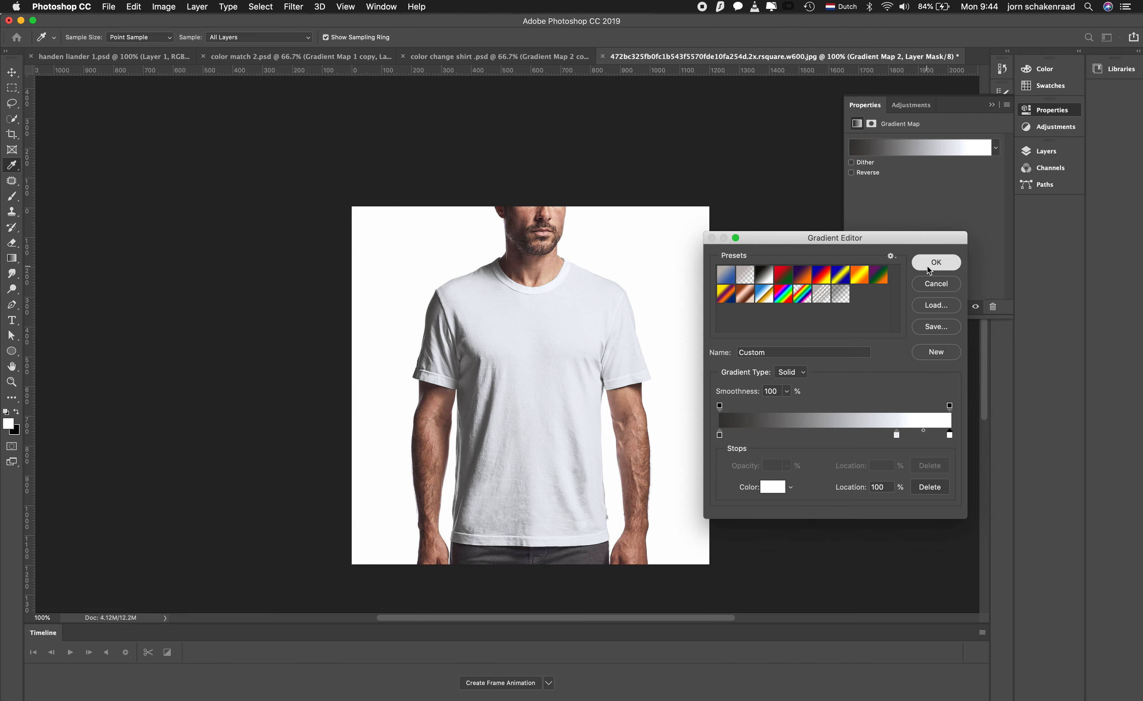
{"action": "left_click", "coordinate": [935, 262]}
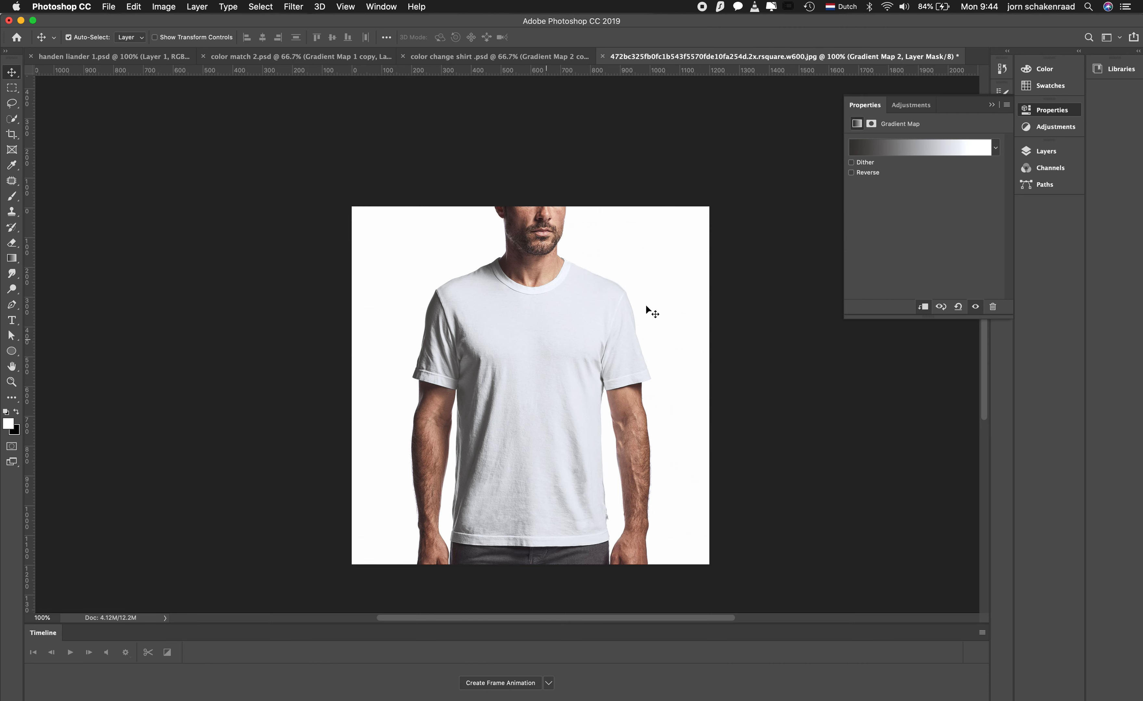
Hide Gradient Map 2 and add a third Gradient Map clipped to the shirt
{"action": "left_click", "coordinate": [1046, 151]}
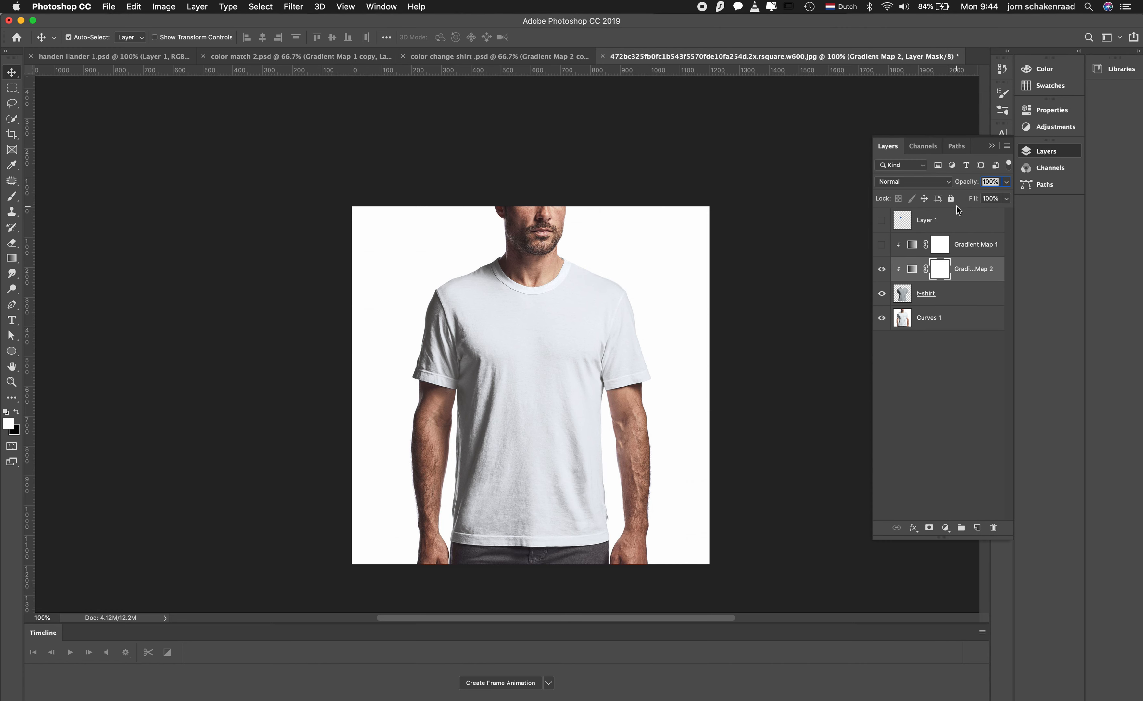
{"action": "left_click", "coordinate": [881, 268]}
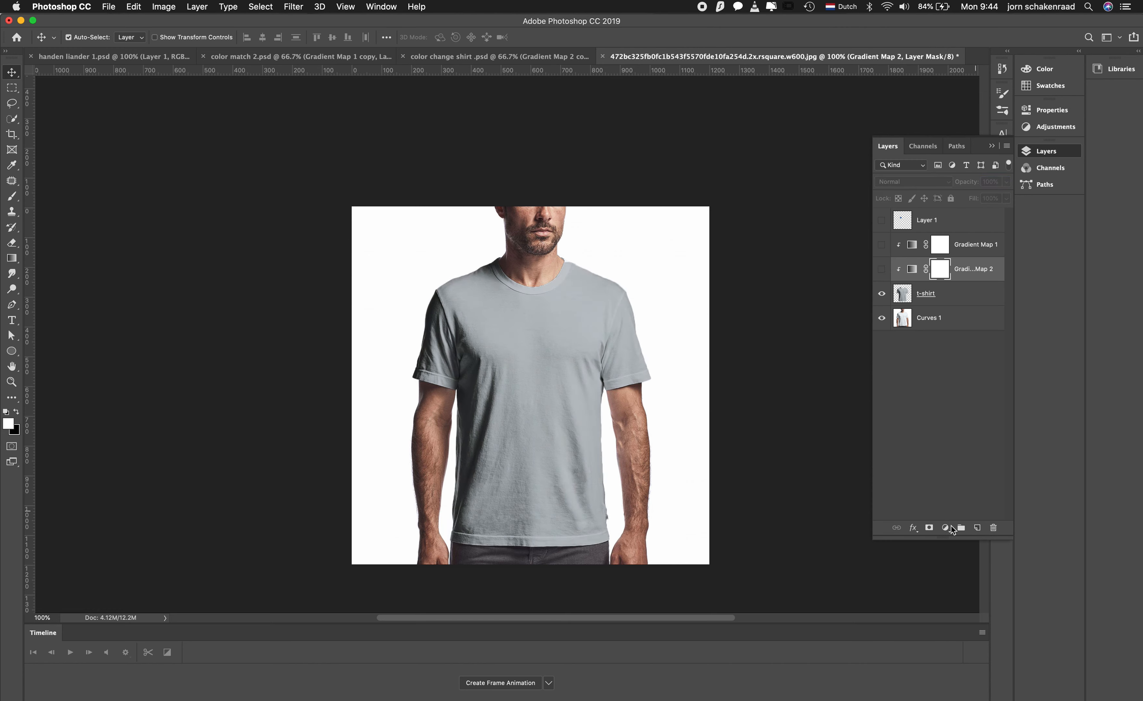
{"action": "left_click", "coordinate": [945, 528]}
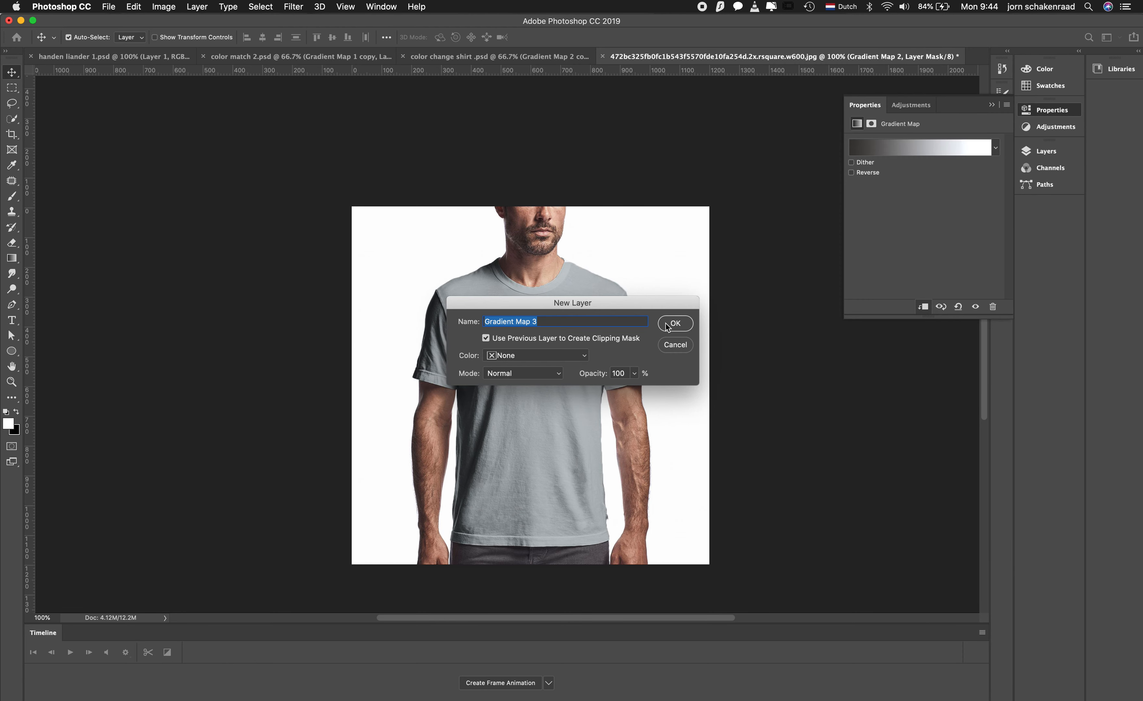
{"action": "left_click", "coordinate": [675, 323]}
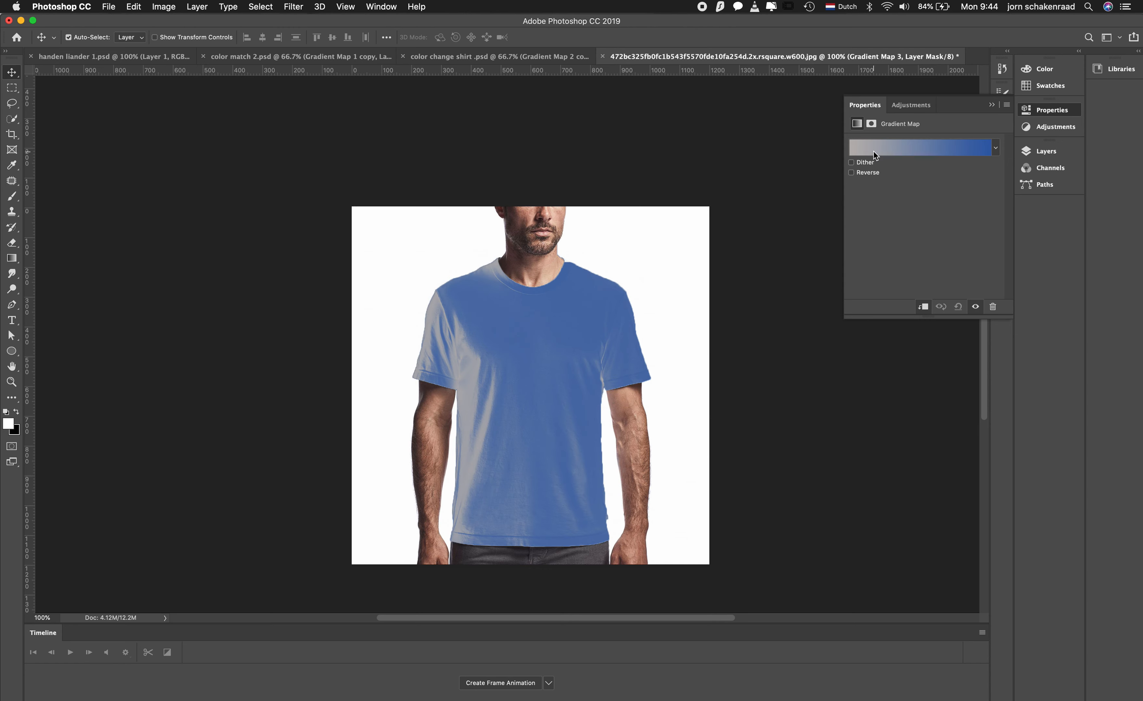
Set Gradient Map 3's left stop to near-black and its 76% stop to very dark grey
{"action": "left_click", "coordinate": [921, 147]}
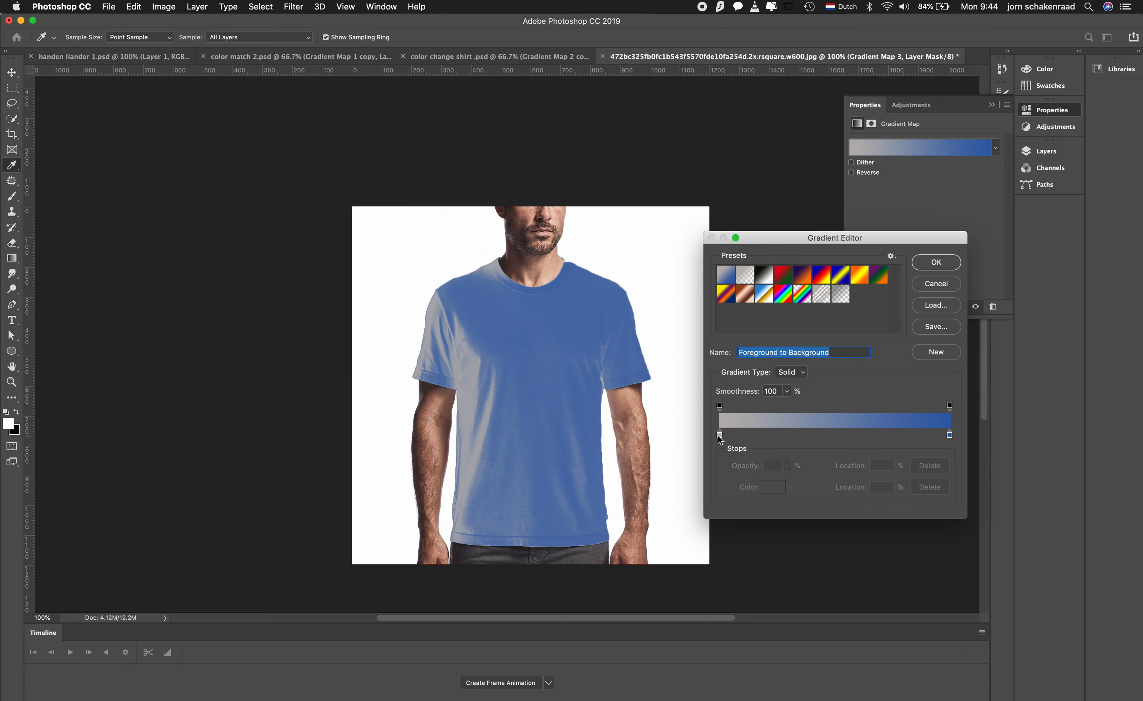
{"action": "left_click", "coordinate": [720, 435]}
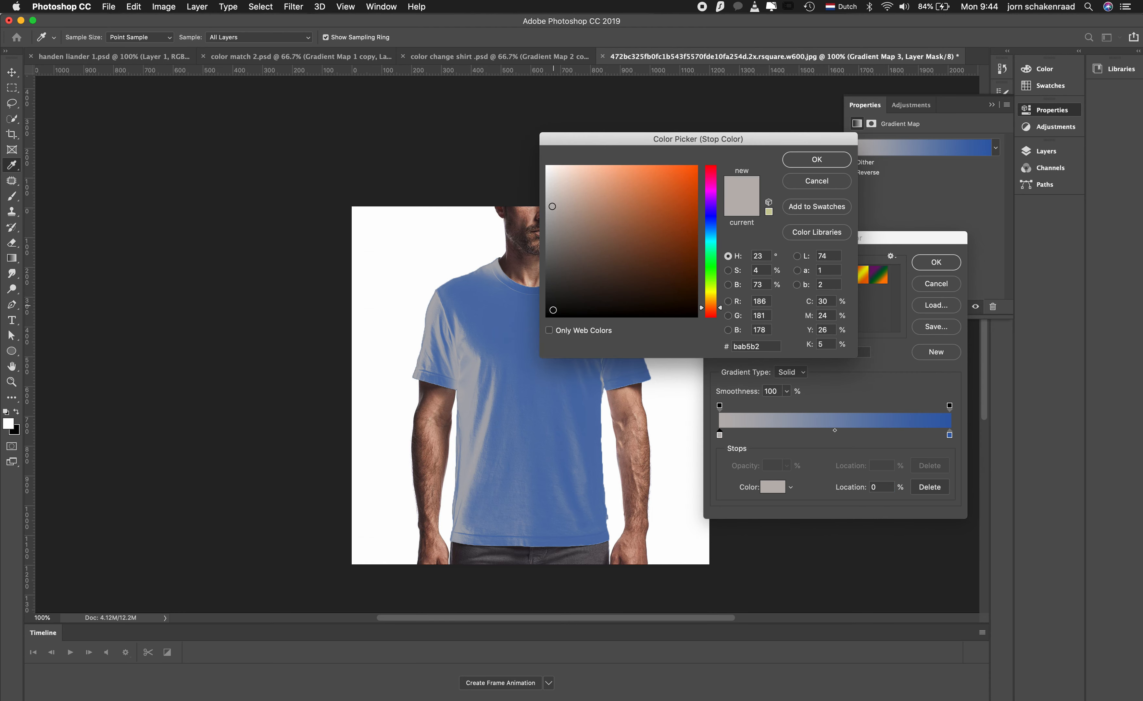
{"action": "left_click", "coordinate": [553, 313]}
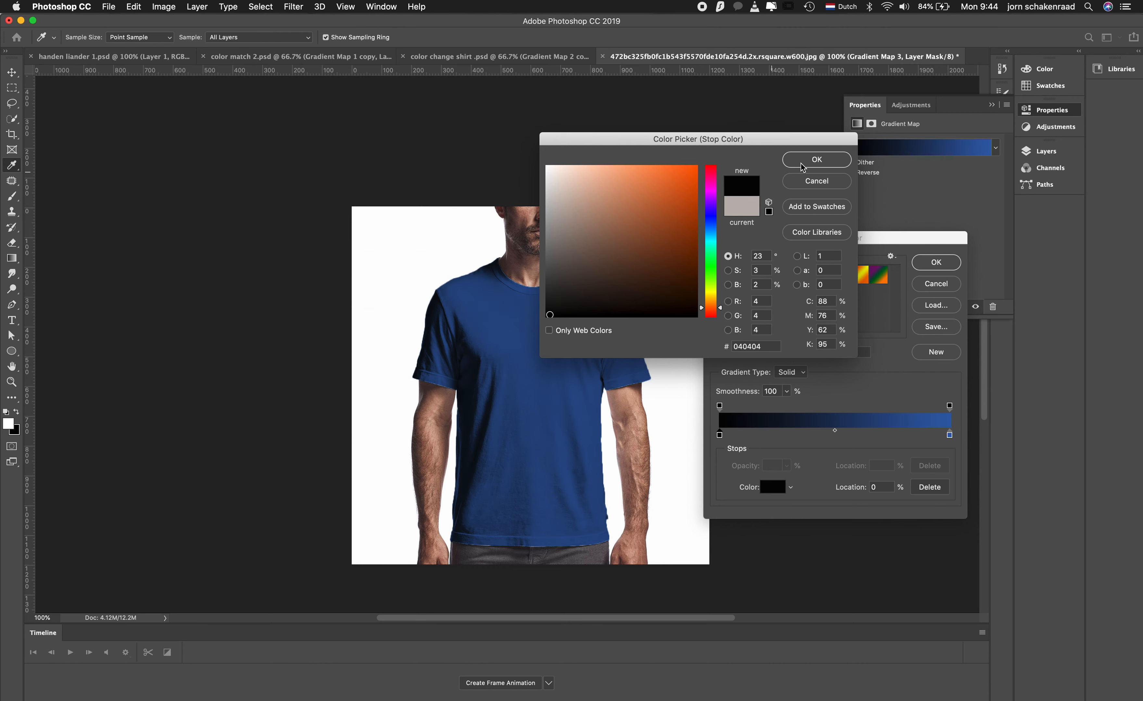
{"action": "left_click", "coordinate": [816, 159]}
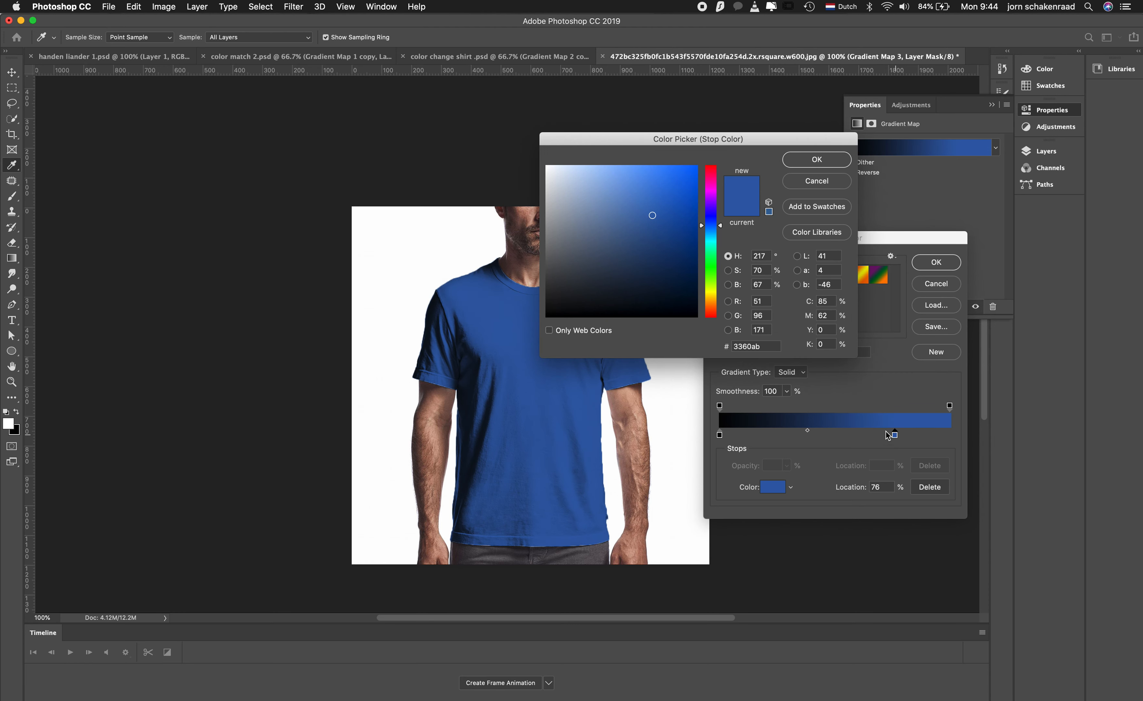
{"action": "left_click", "coordinate": [556, 306]}
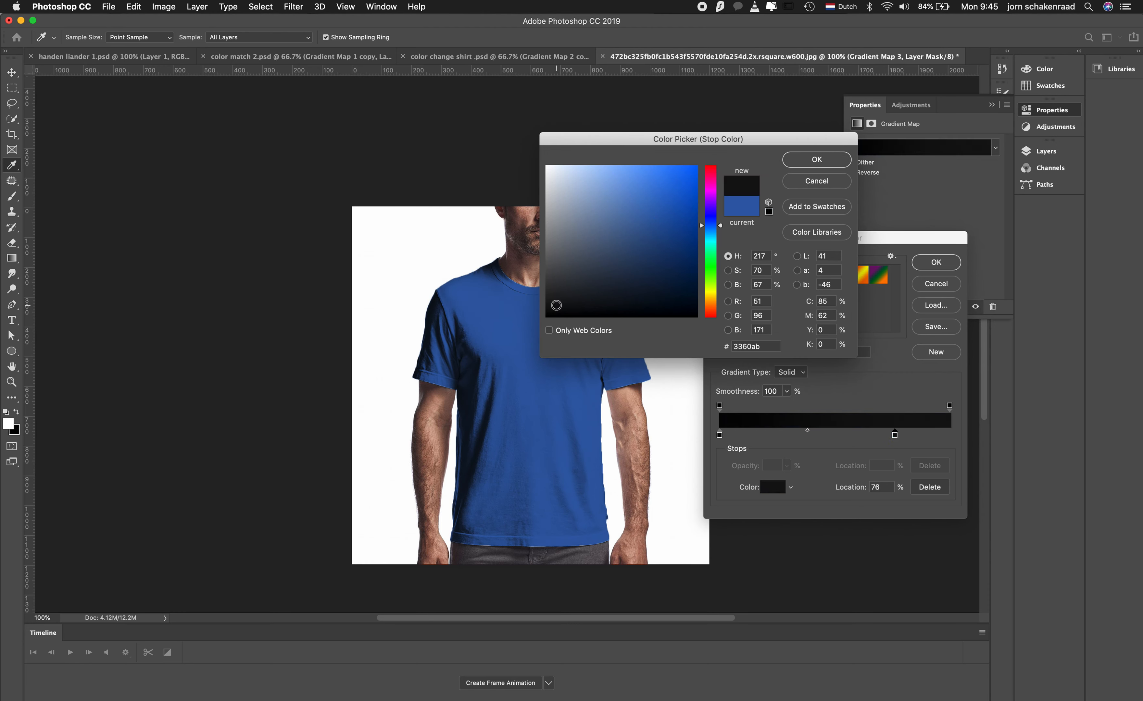
{"action": "left_click", "coordinate": [557, 307]}
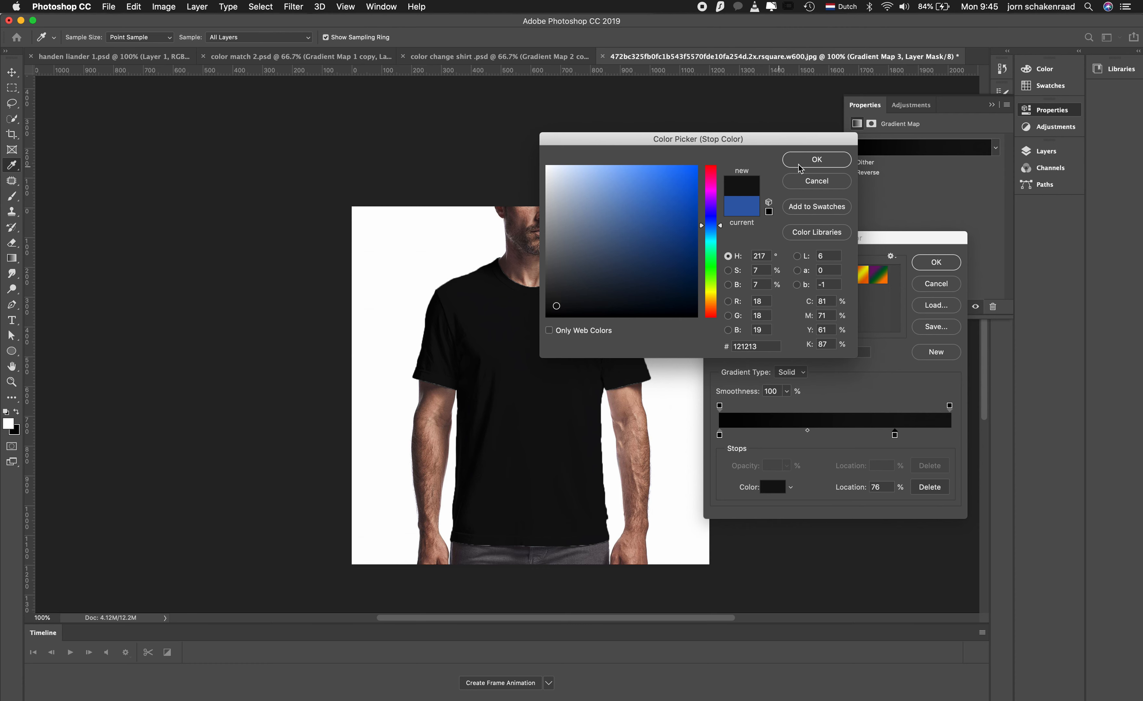
{"action": "left_click", "coordinate": [816, 160]}
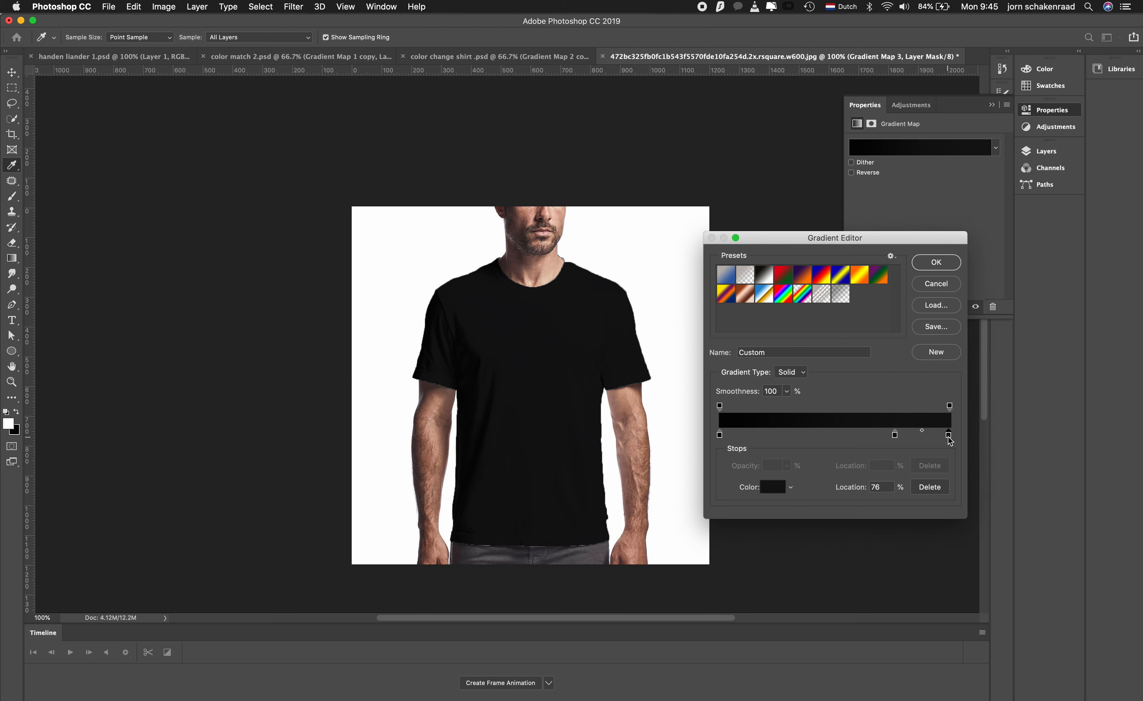
Set the right stop to white, shift the dark stop to about 72%, and apply the black gradient
{"action": "left_click", "coordinate": [773, 487]}
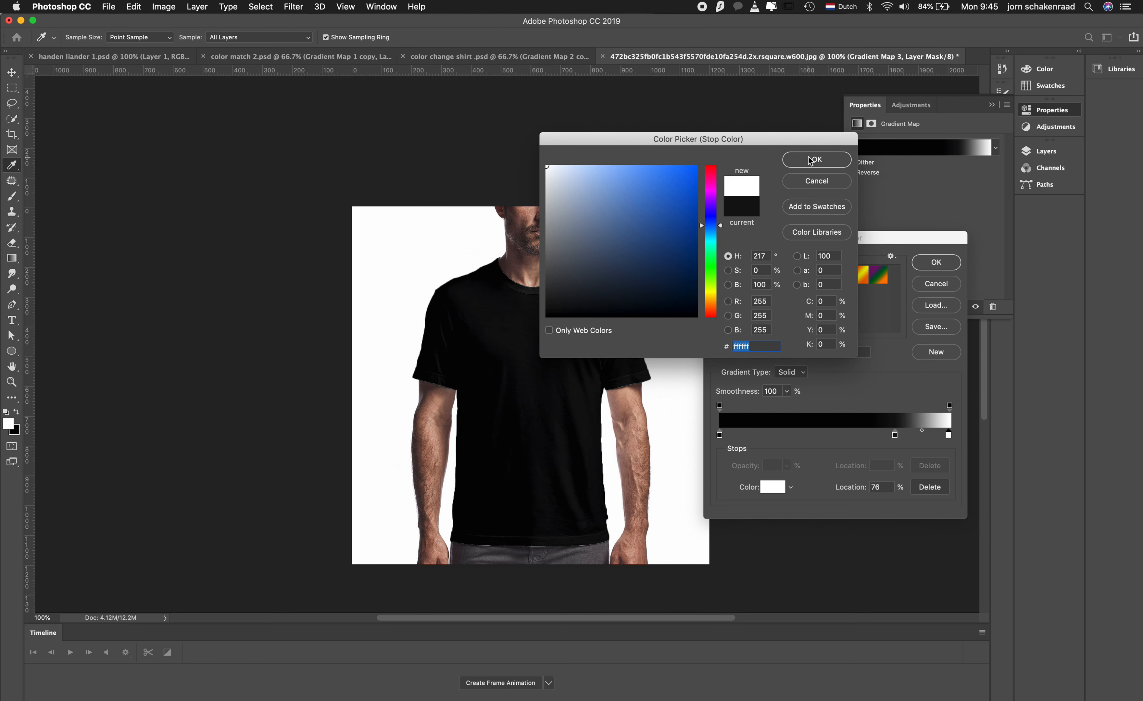
{"action": "left_click", "coordinate": [816, 160]}
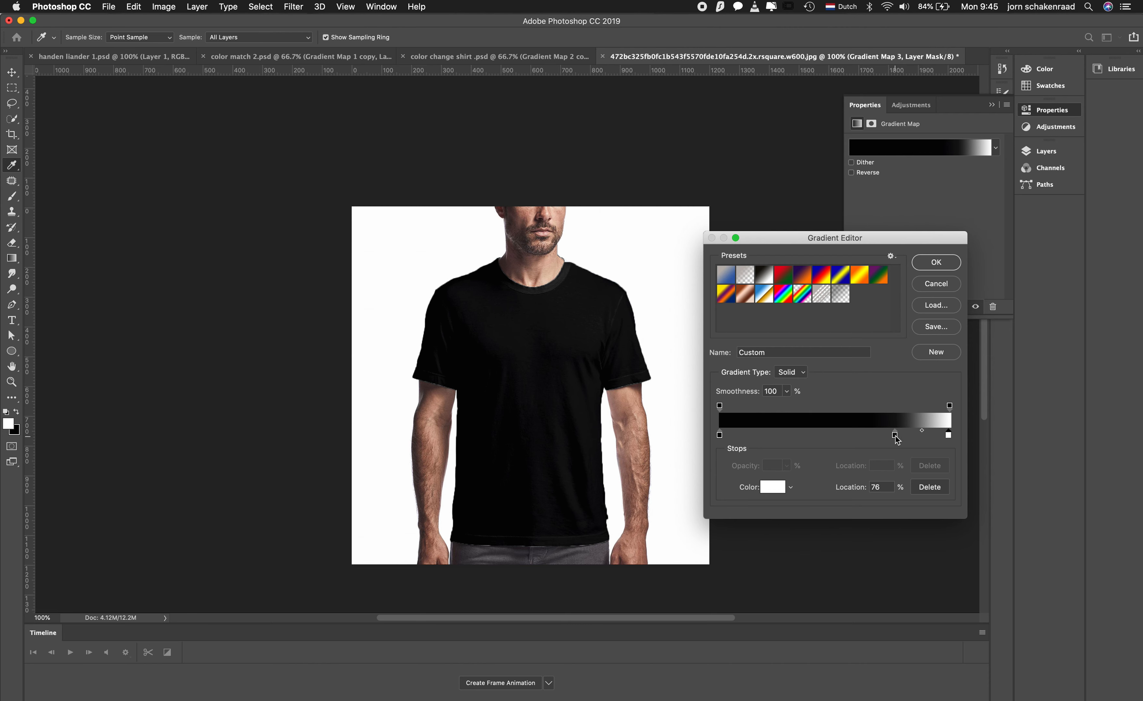
{"action": "left_click_drag", "start_coordinate": [894, 435], "coordinate": [874, 435]}
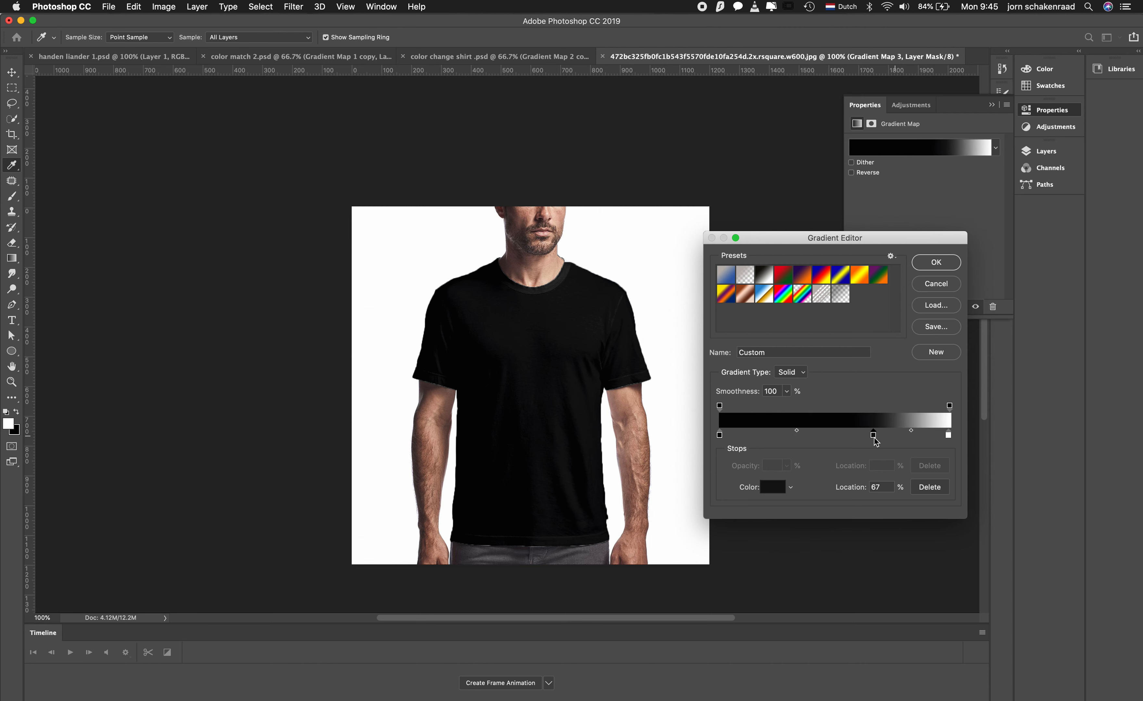
{"action": "left_click_drag", "start_coordinate": [874, 435], "coordinate": [884, 435]}
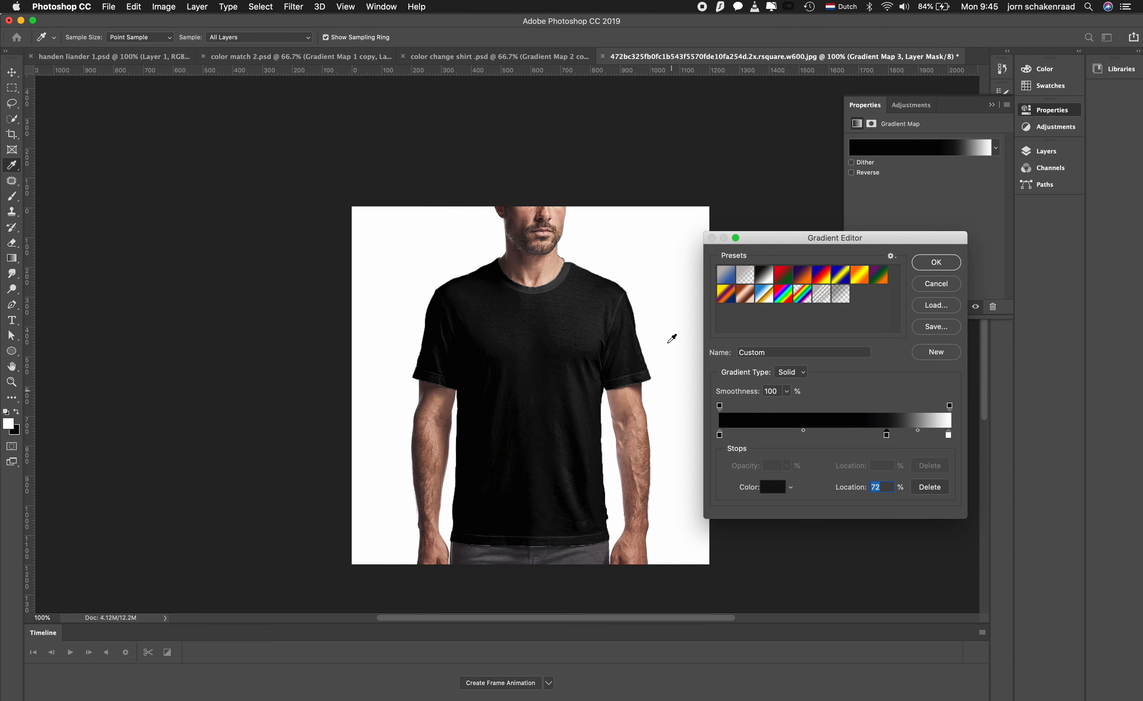
{"action": "left_click", "coordinate": [936, 262]}
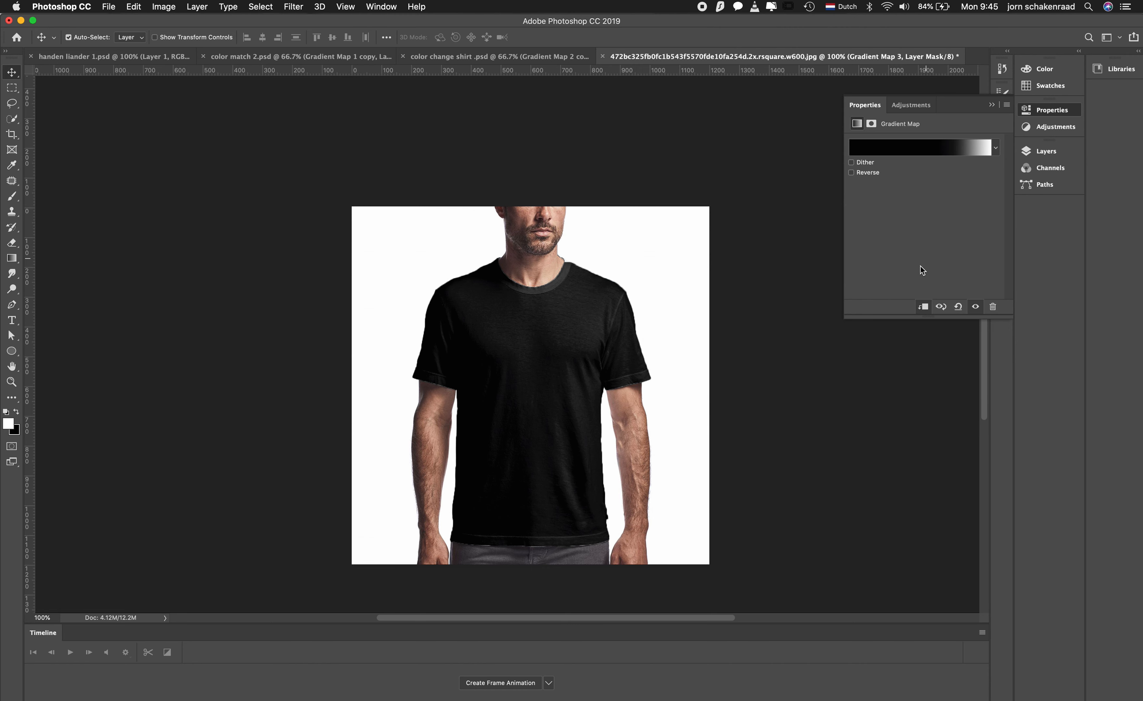
{"action": "left_click", "coordinate": [1046, 152]}
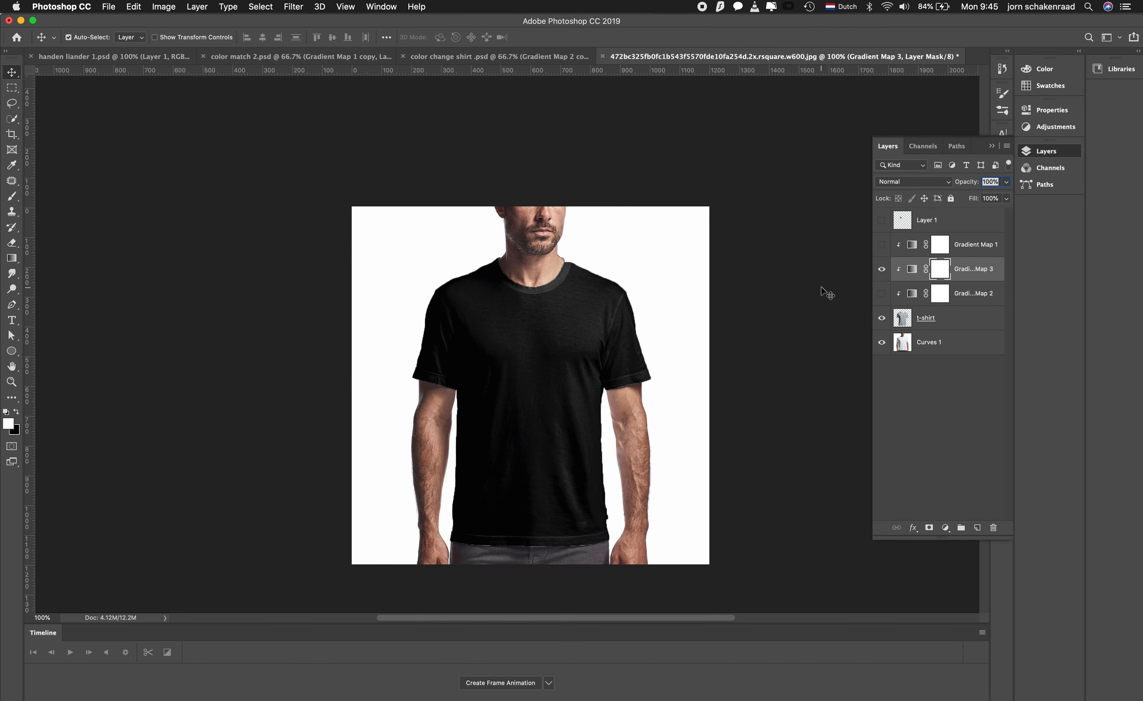